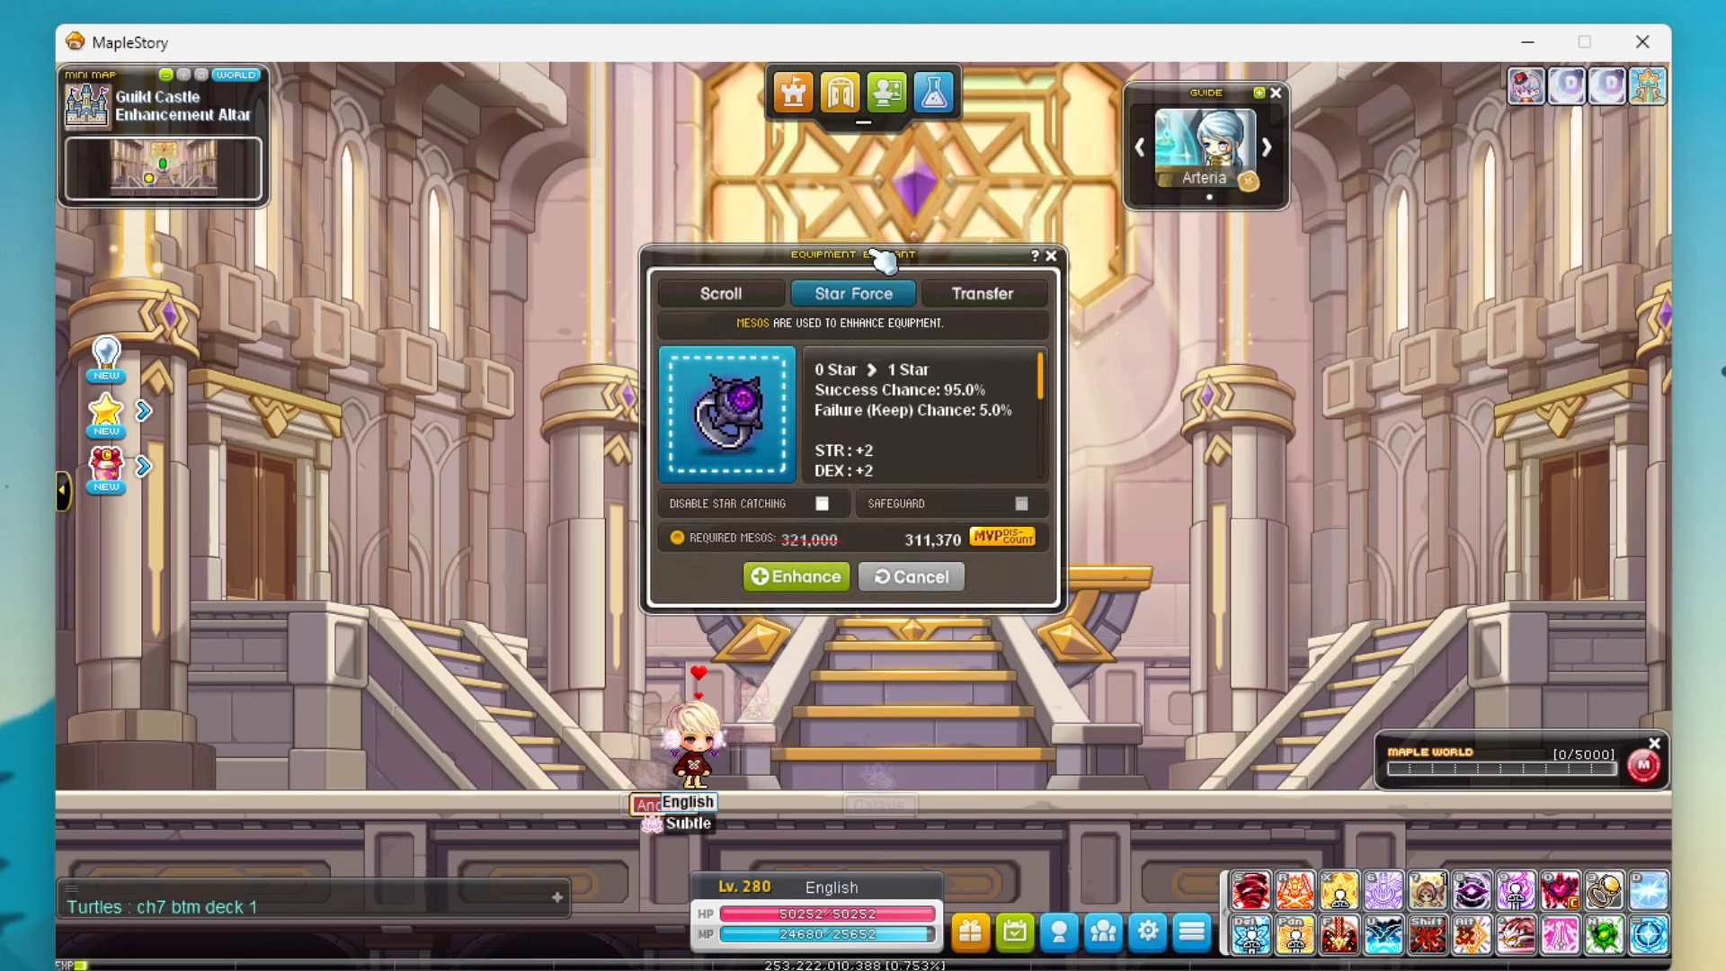
# Enhance the ring from 0 stars through its first several star levels, confirming the meso cost
pyautogui.click(796, 575)
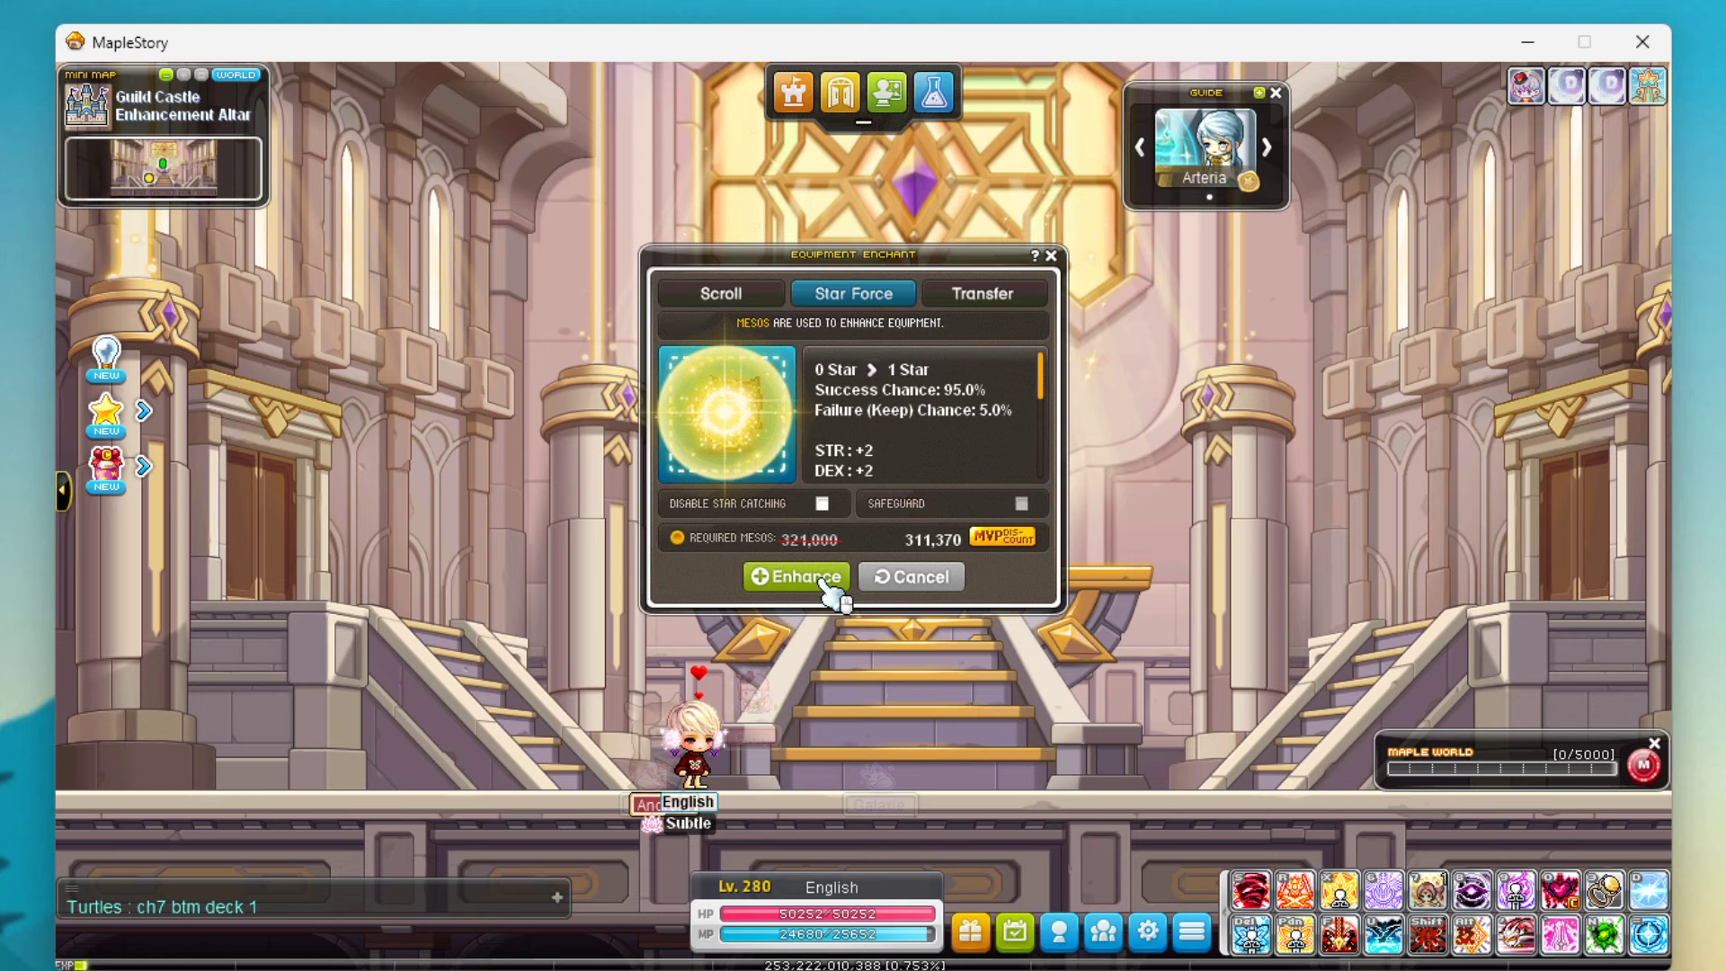
pyautogui.click(795, 576)
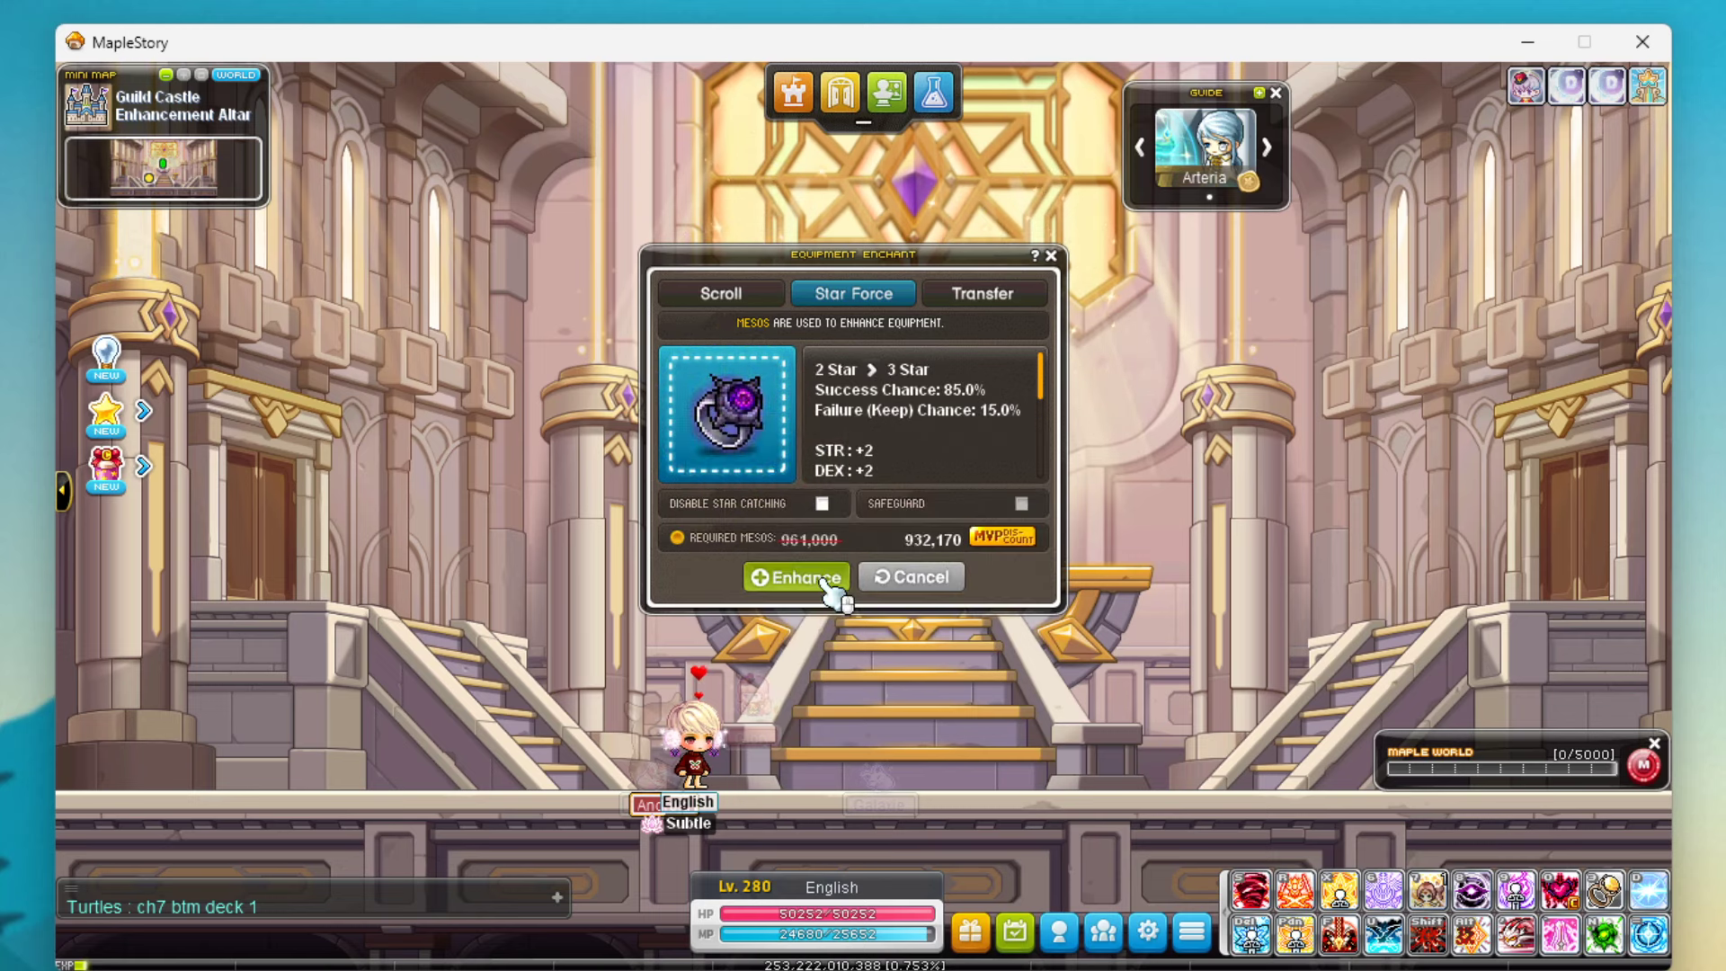
pyautogui.click(796, 575)
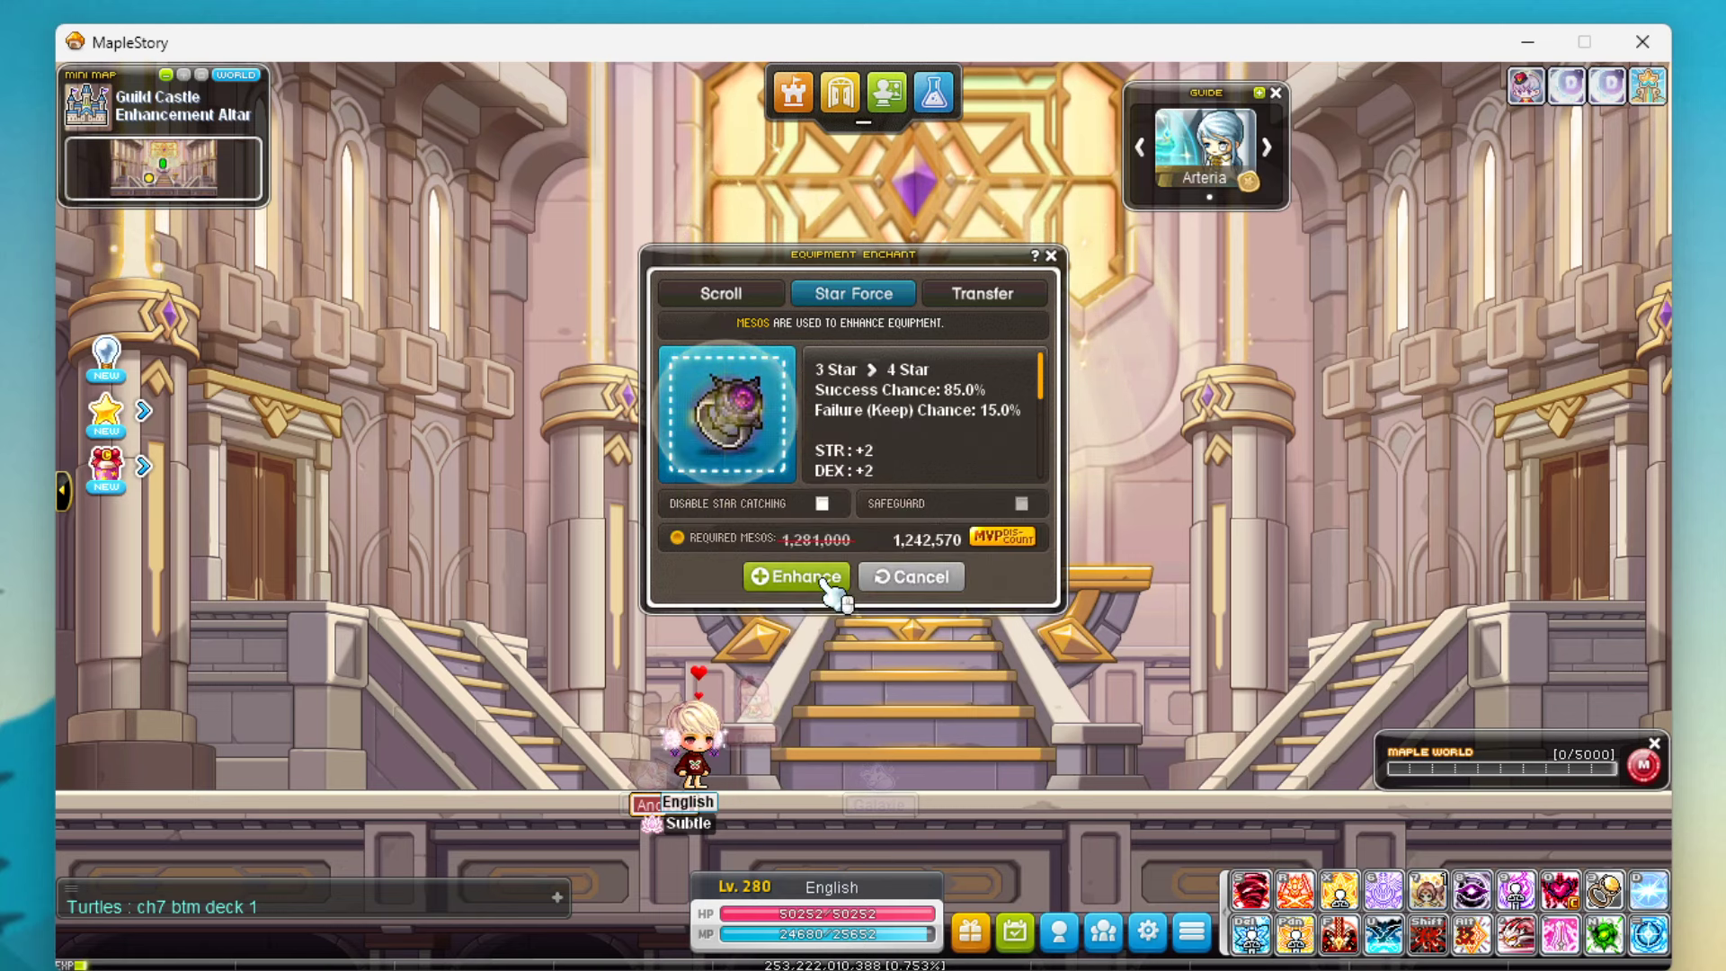
pyautogui.click(796, 575)
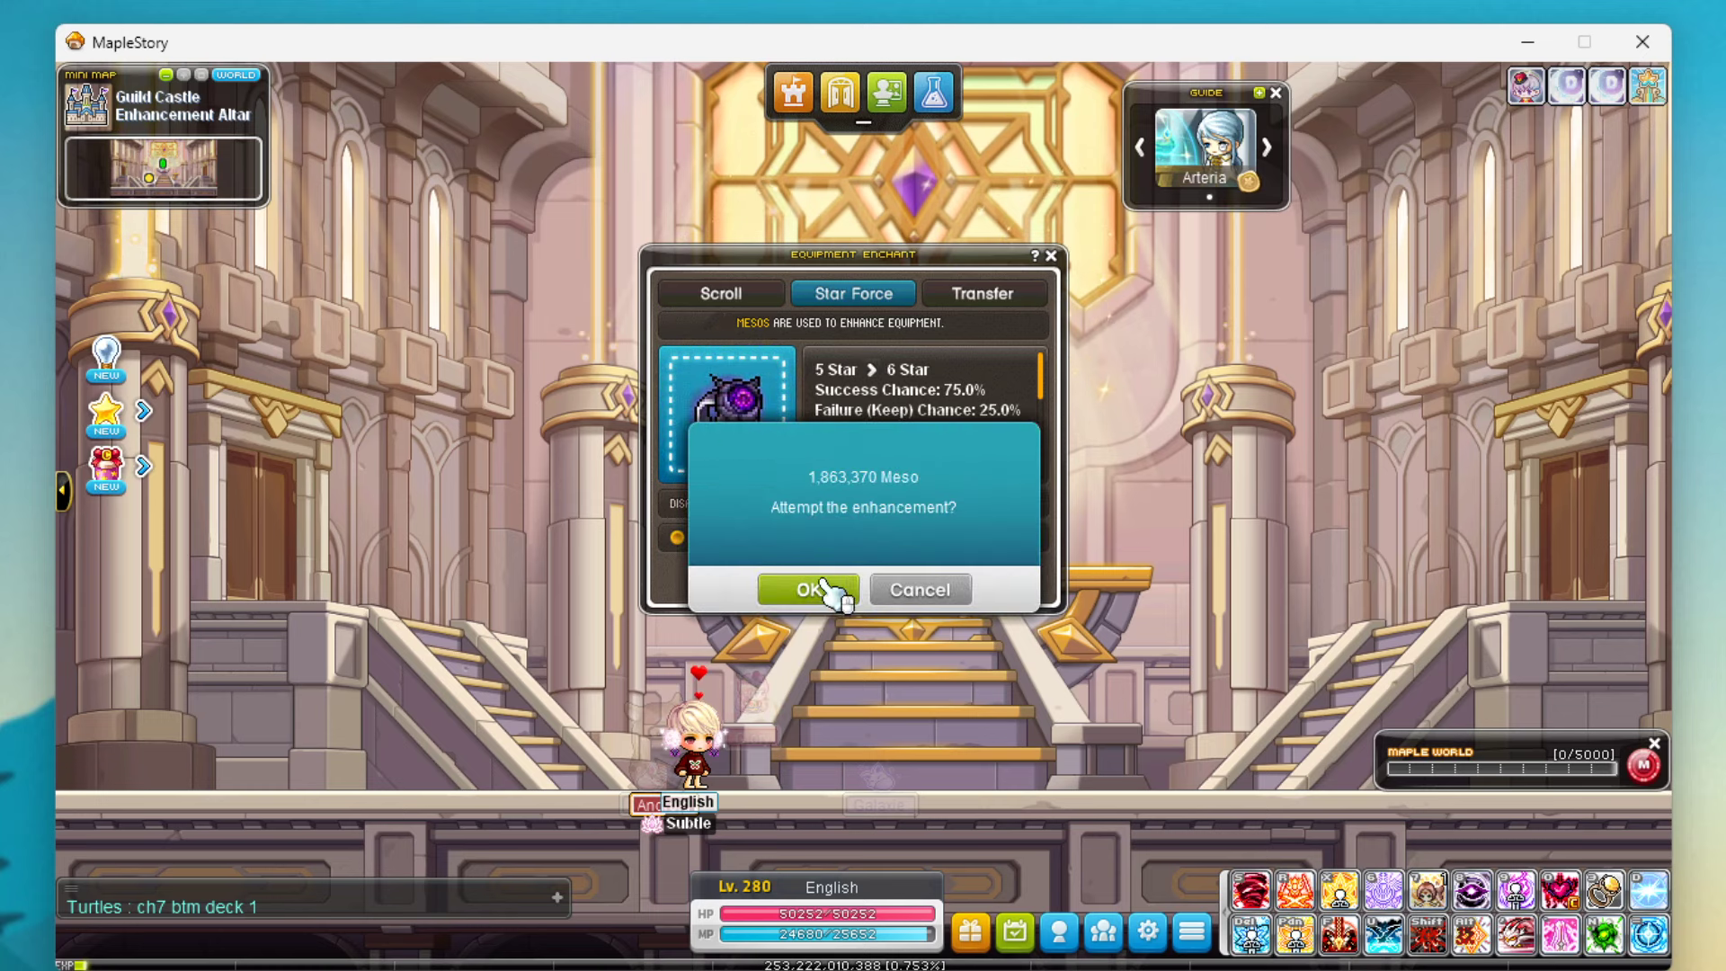
pyautogui.click(809, 588)
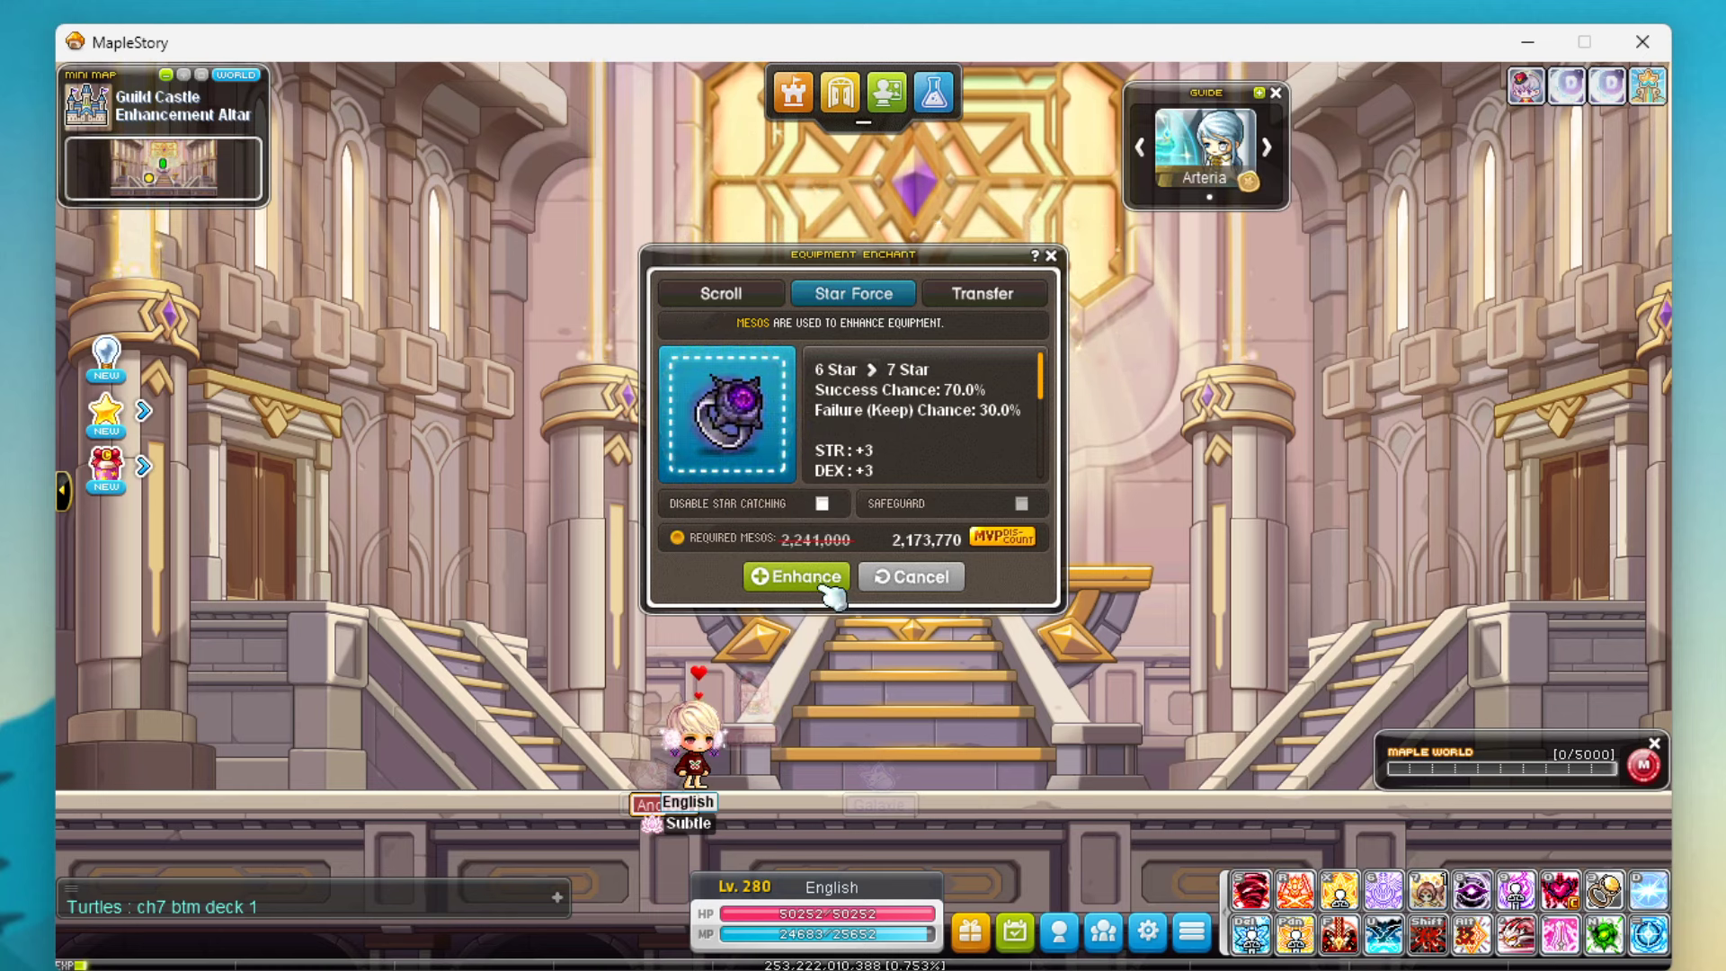
# Continue enhancing the ring until it reaches 12 stars, confirming the meso cost
pyautogui.click(796, 576)
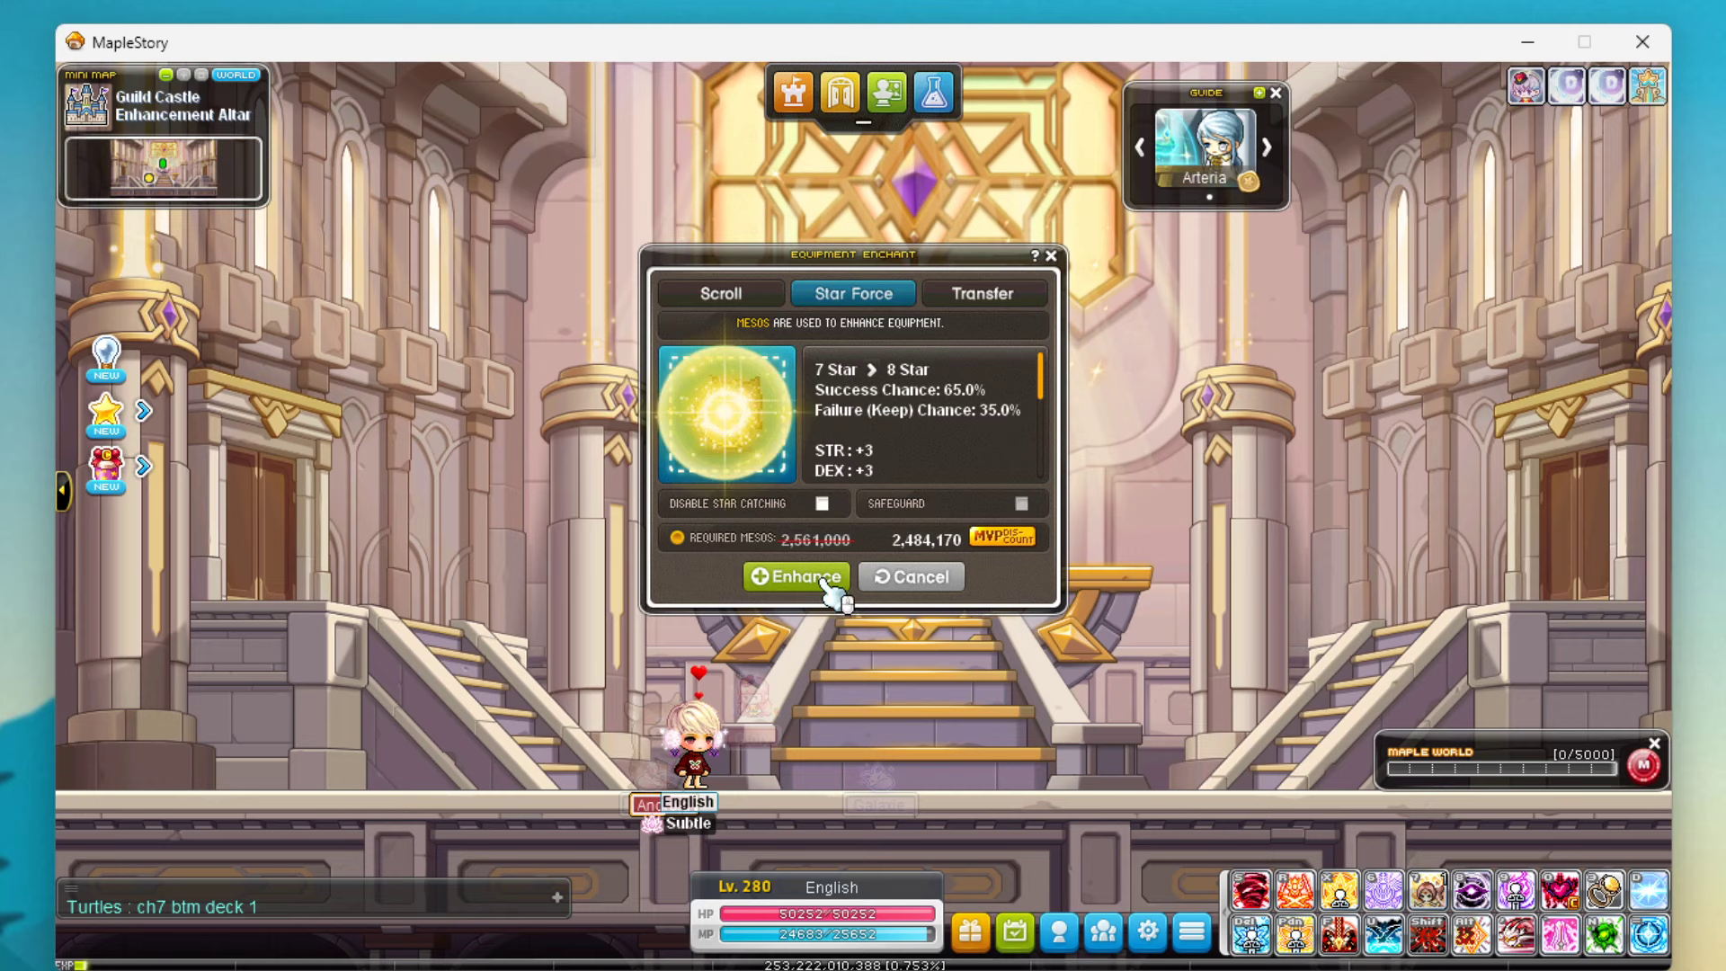
pyautogui.click(796, 575)
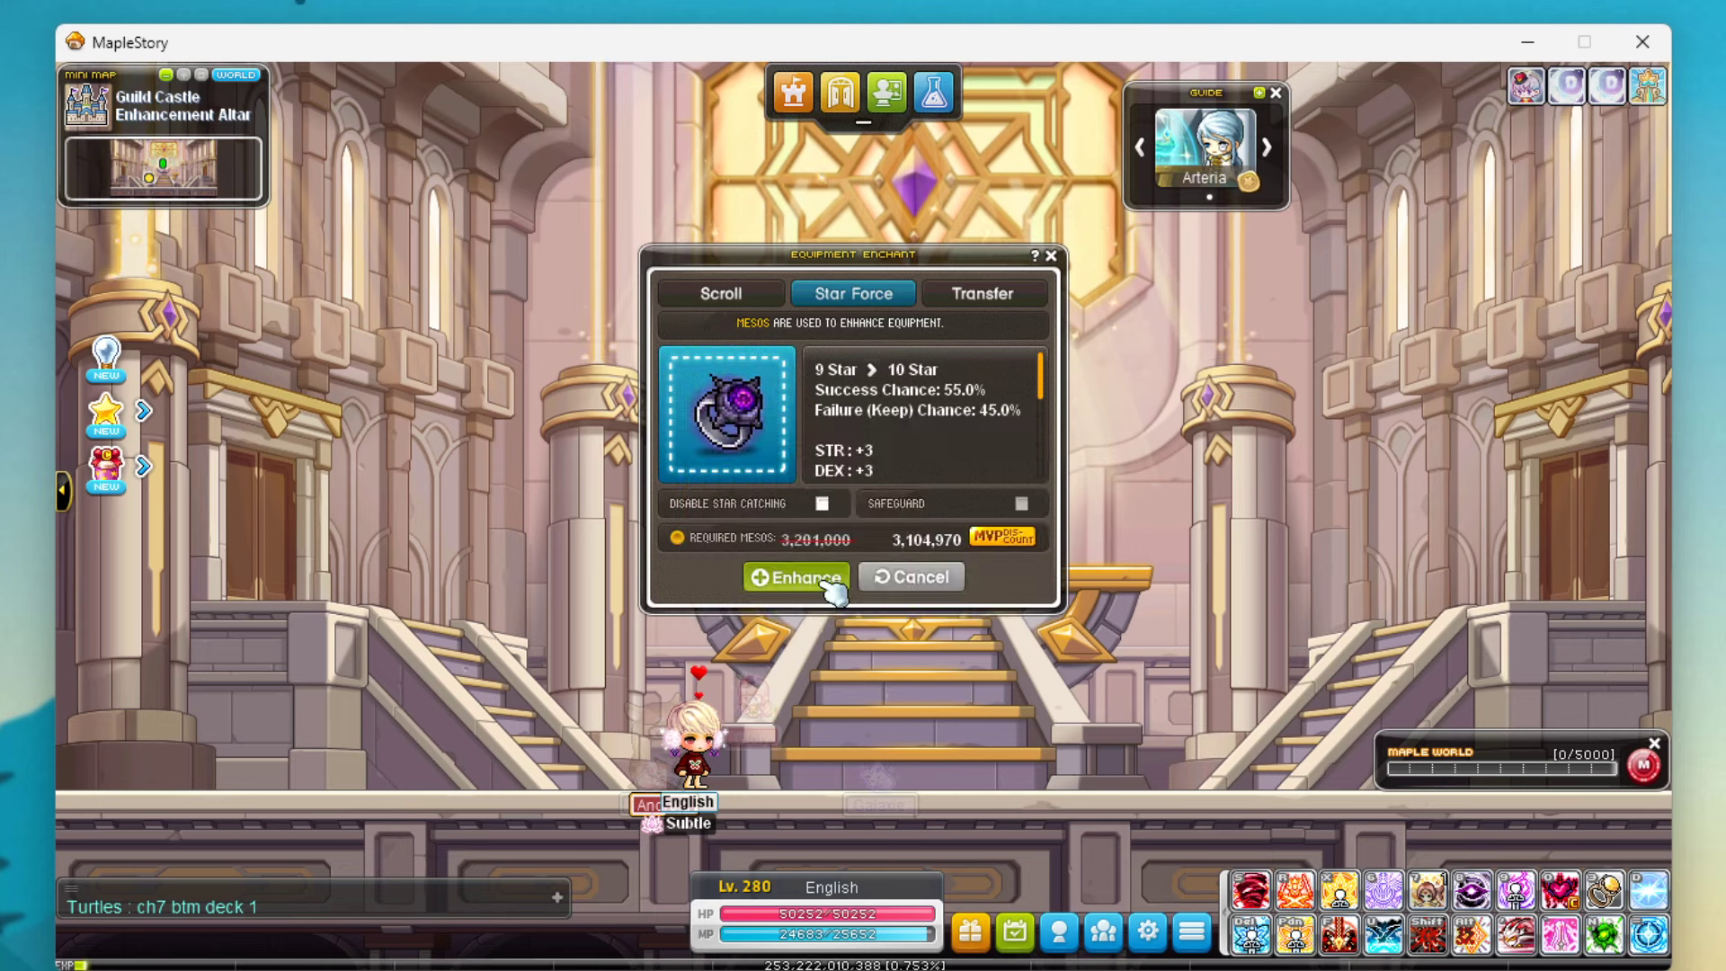
pyautogui.click(796, 577)
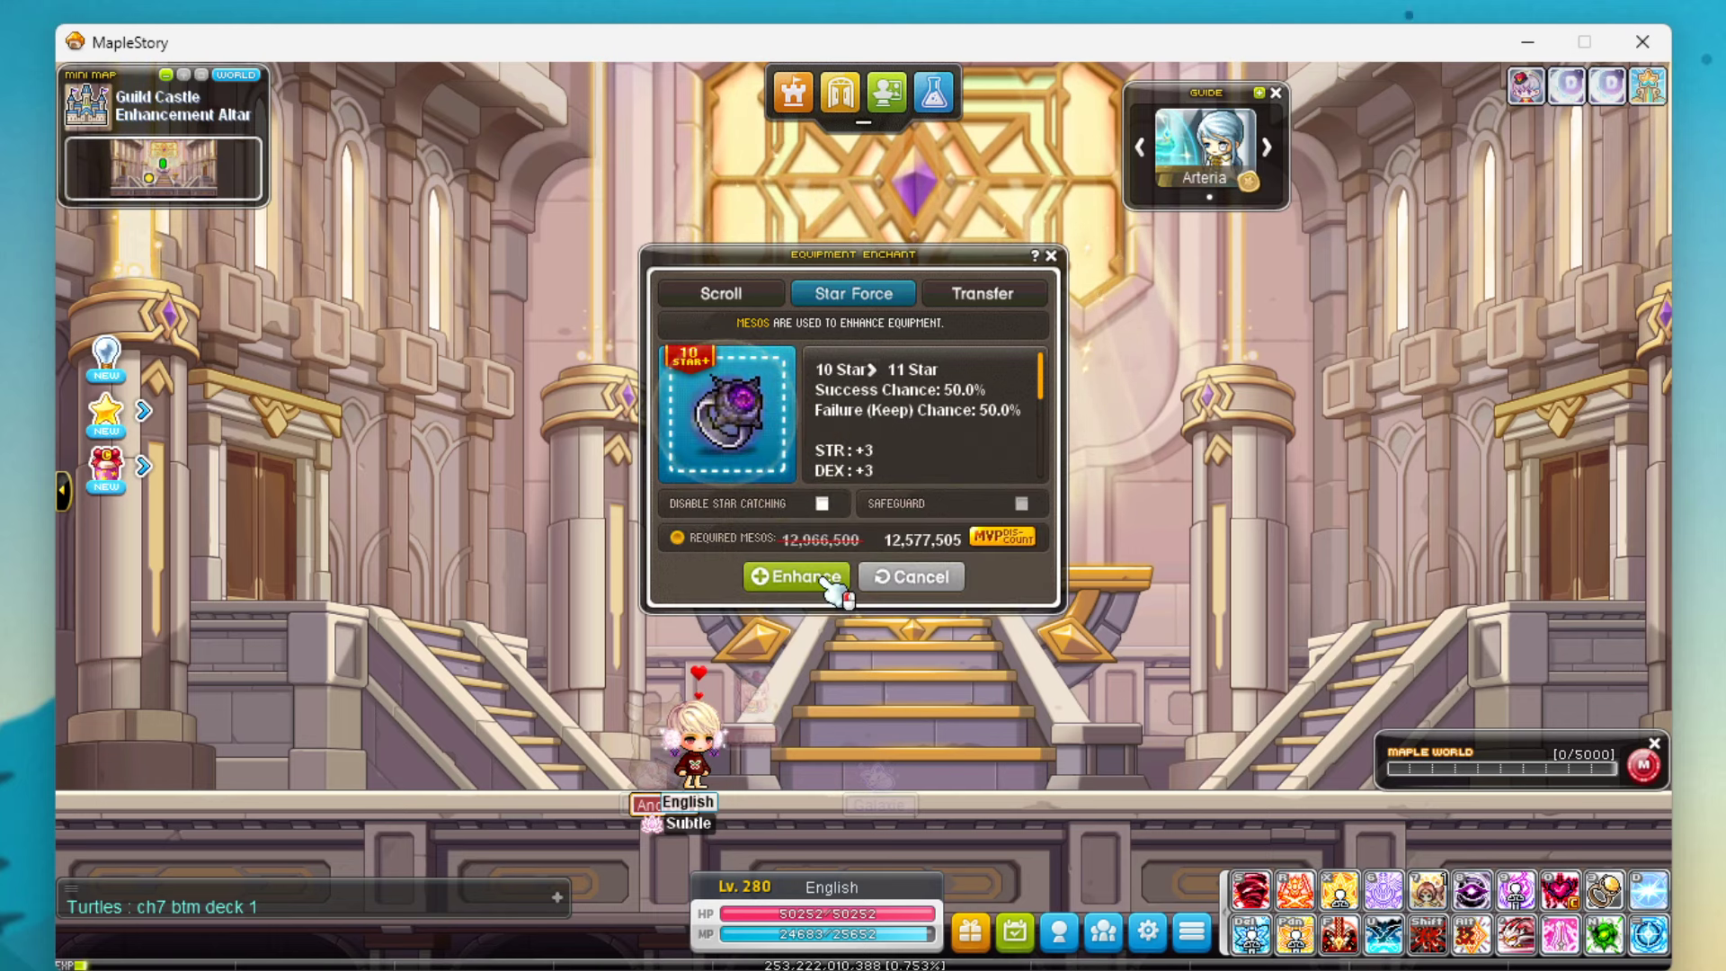
pyautogui.click(796, 575)
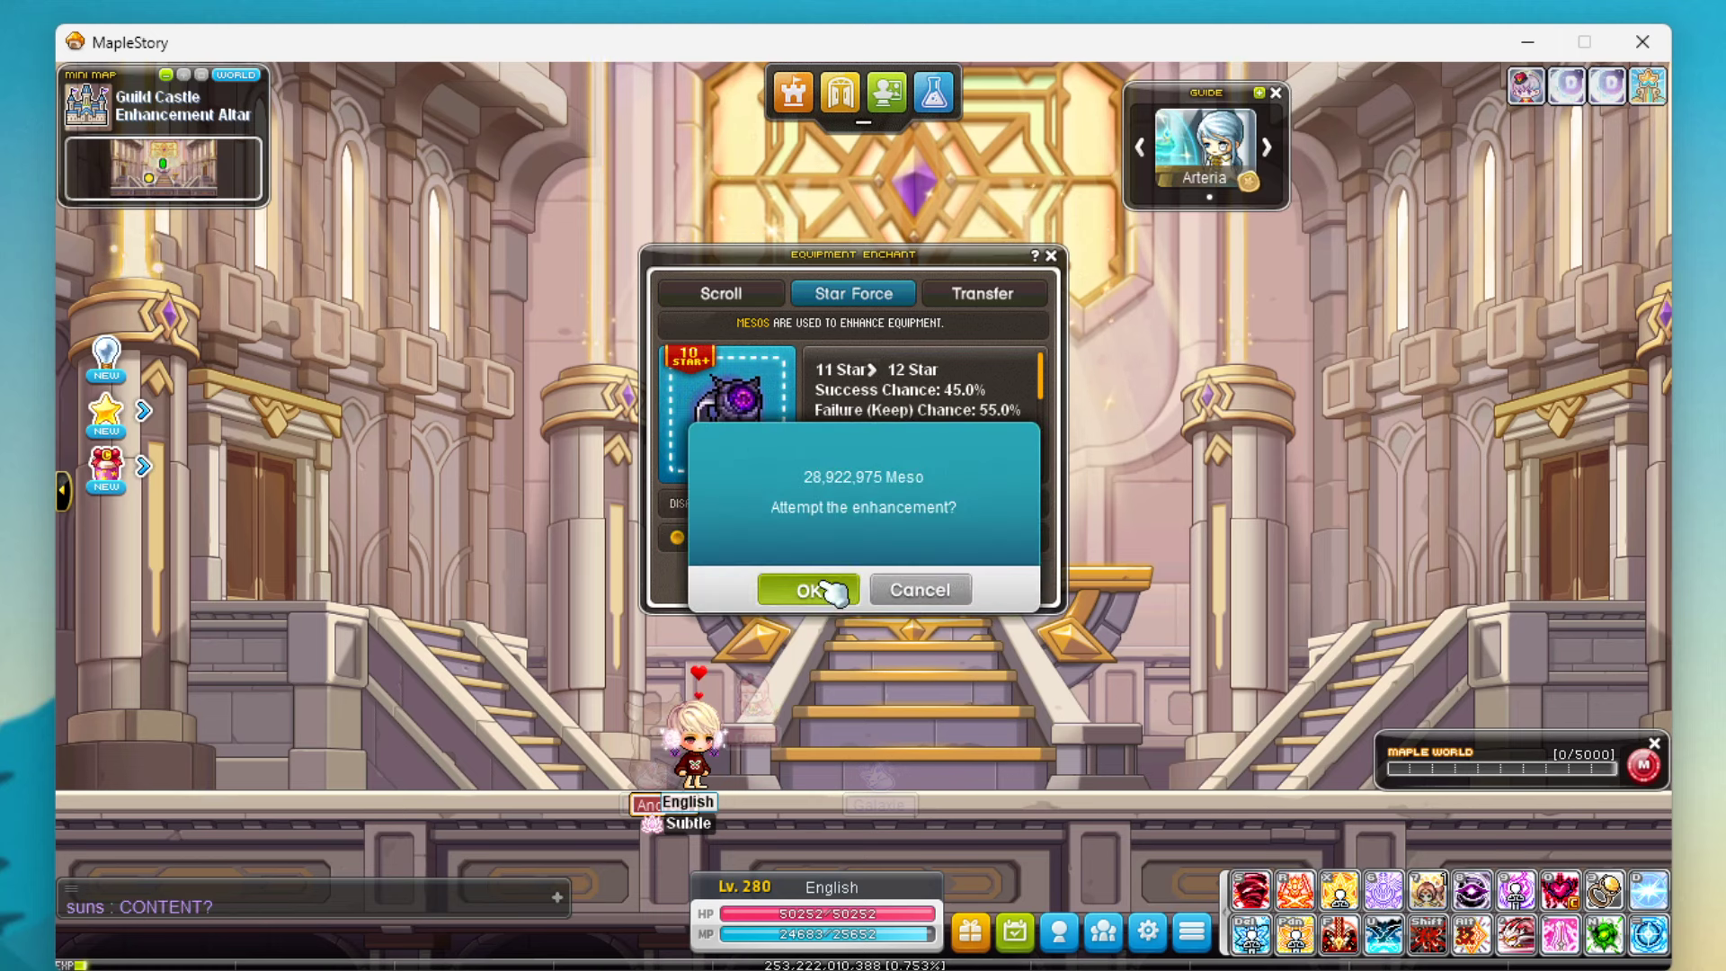
pyautogui.click(809, 590)
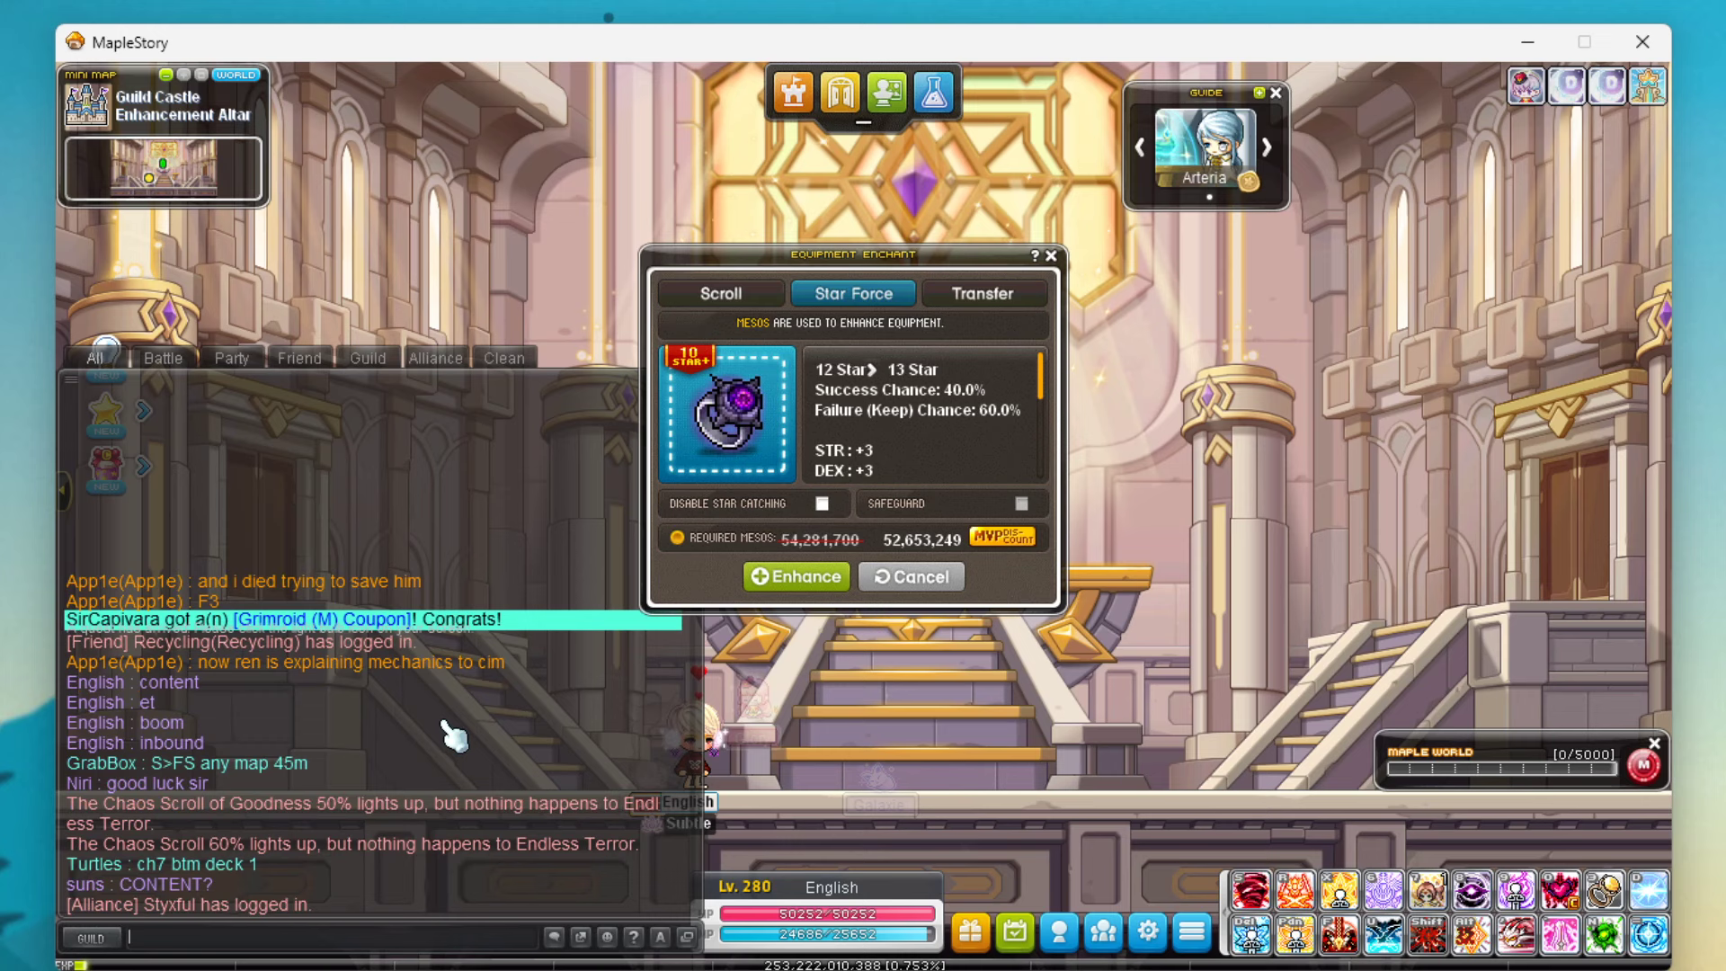
# Enhance the ring from 12 stars up to 14 stars
pyautogui.click(796, 575)
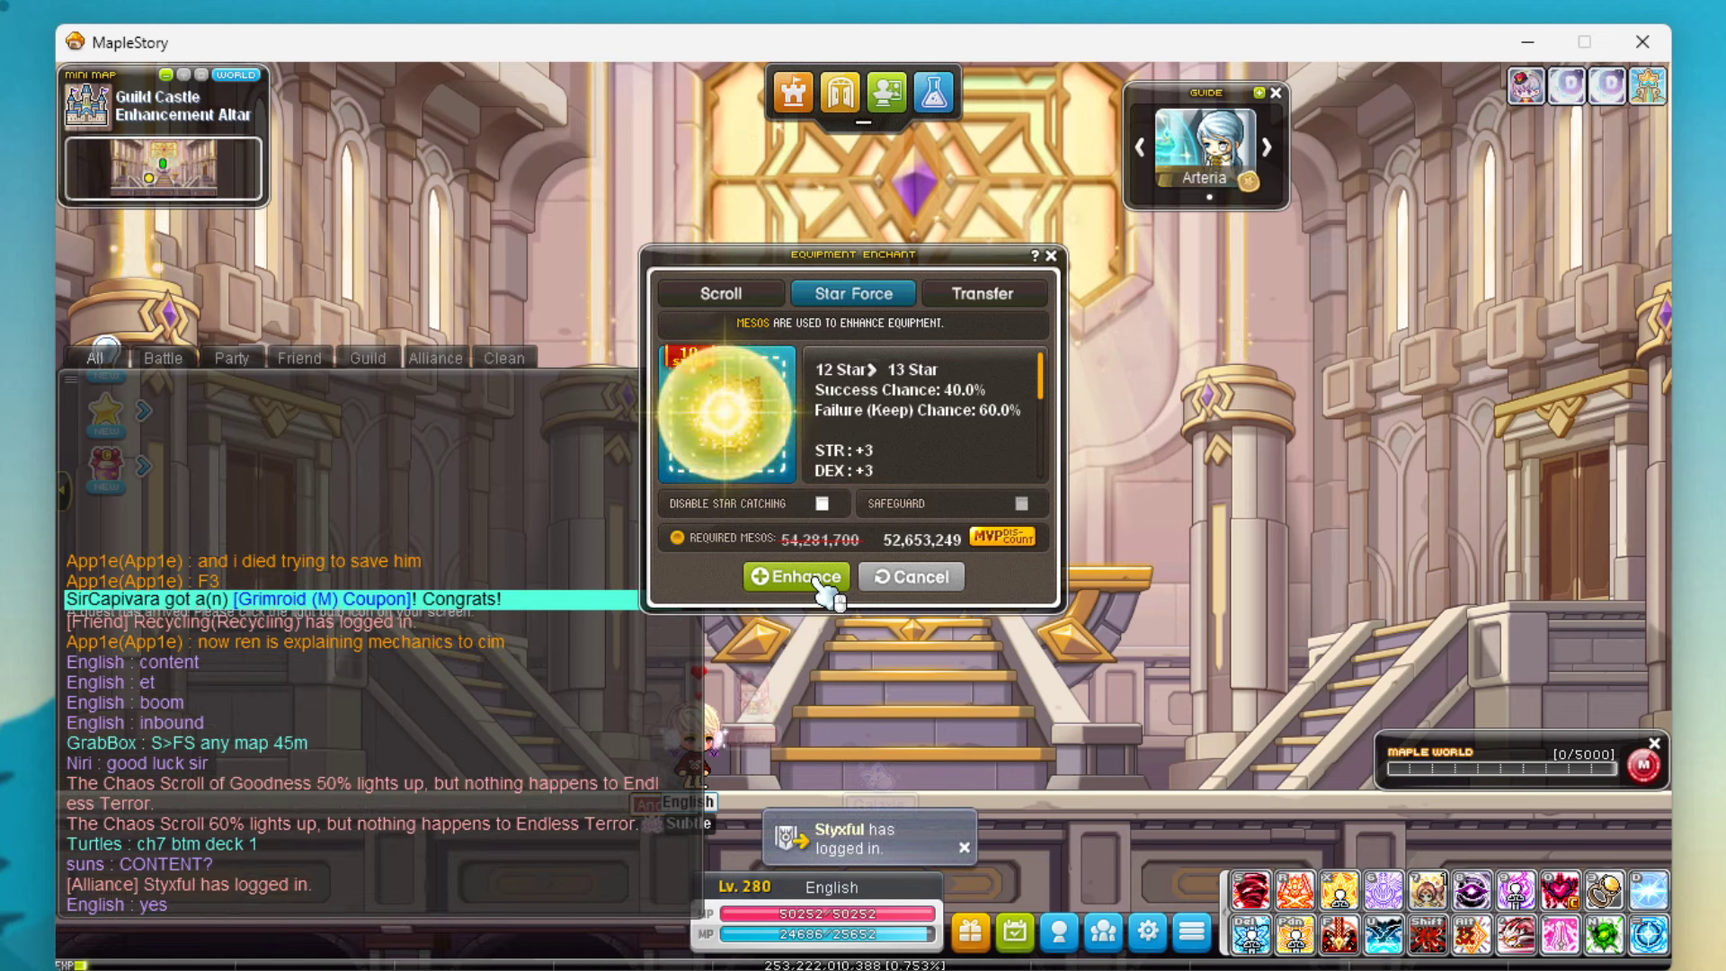
pyautogui.click(797, 575)
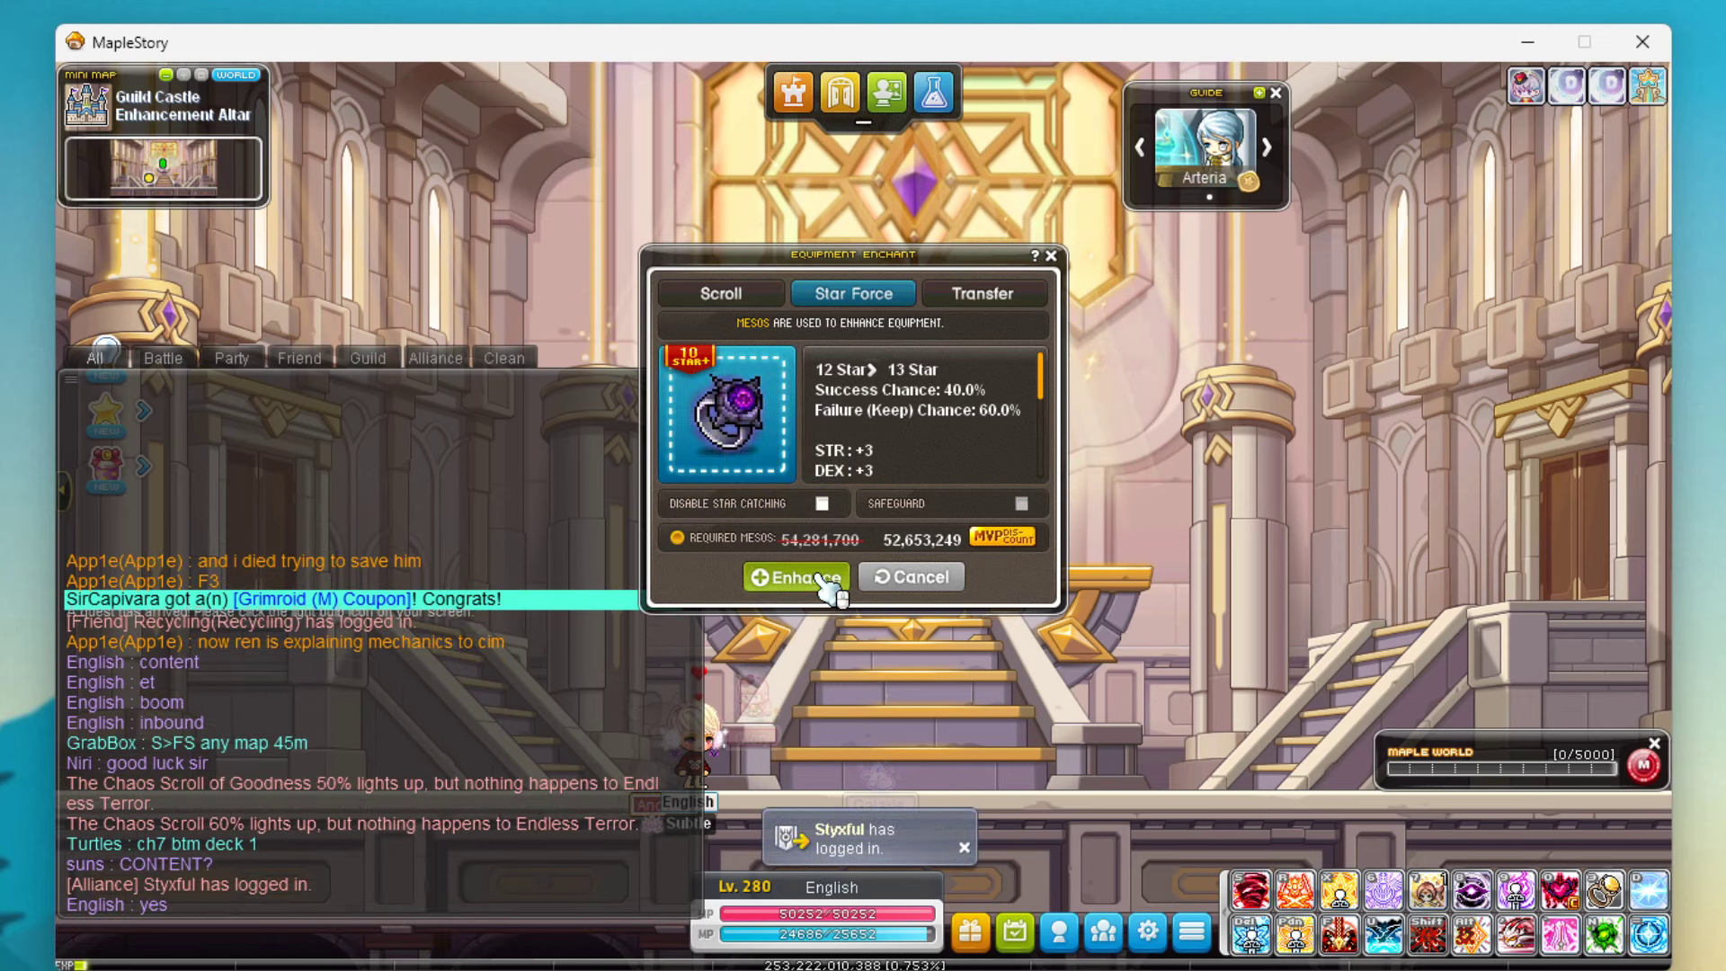
pyautogui.click(796, 577)
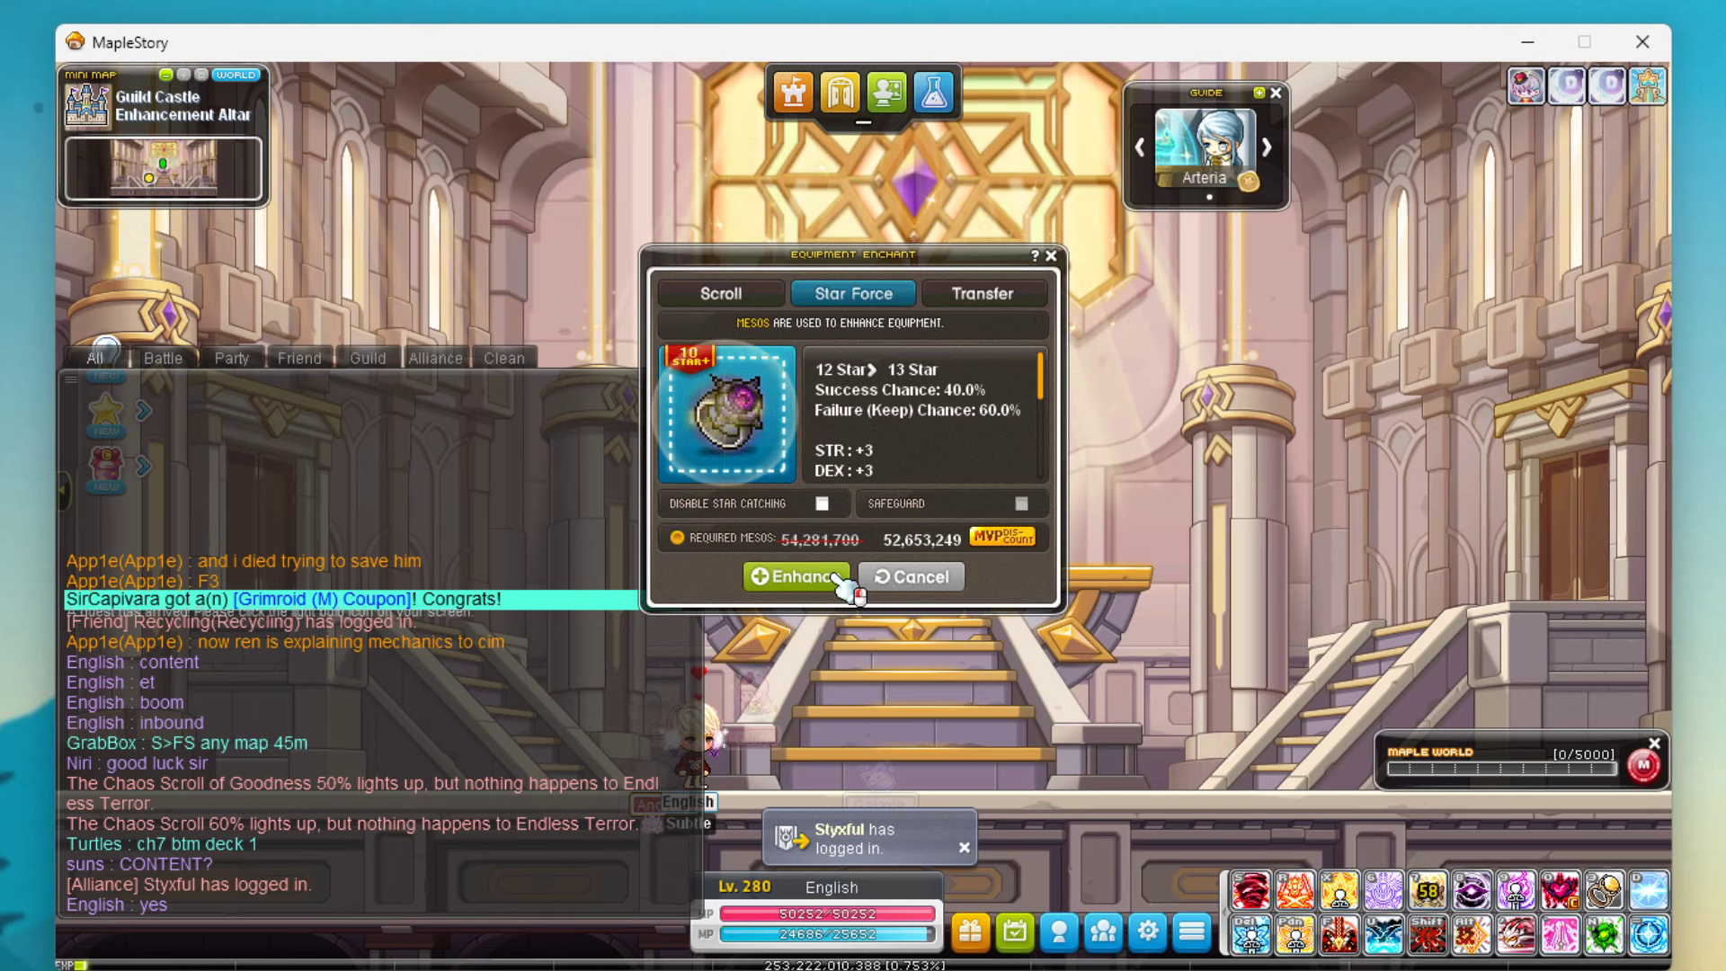
pyautogui.click(799, 575)
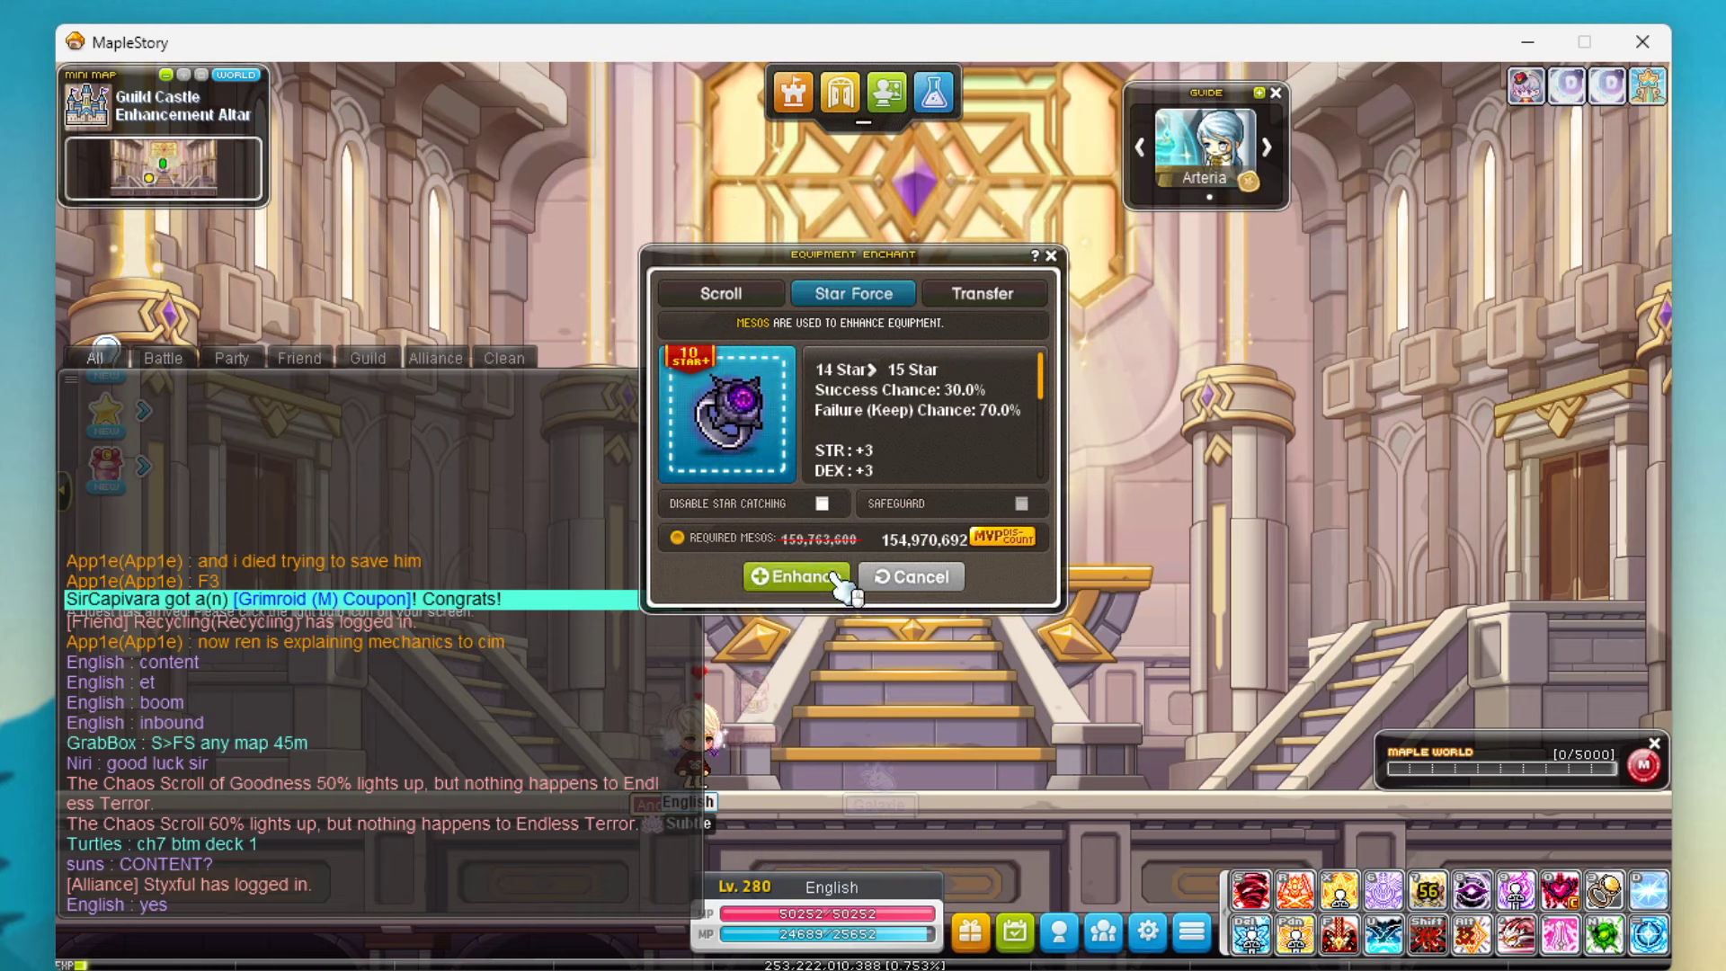
# Attempt the 14-to-15 star enhancement, which fails, and dismiss the result
pyautogui.click(797, 575)
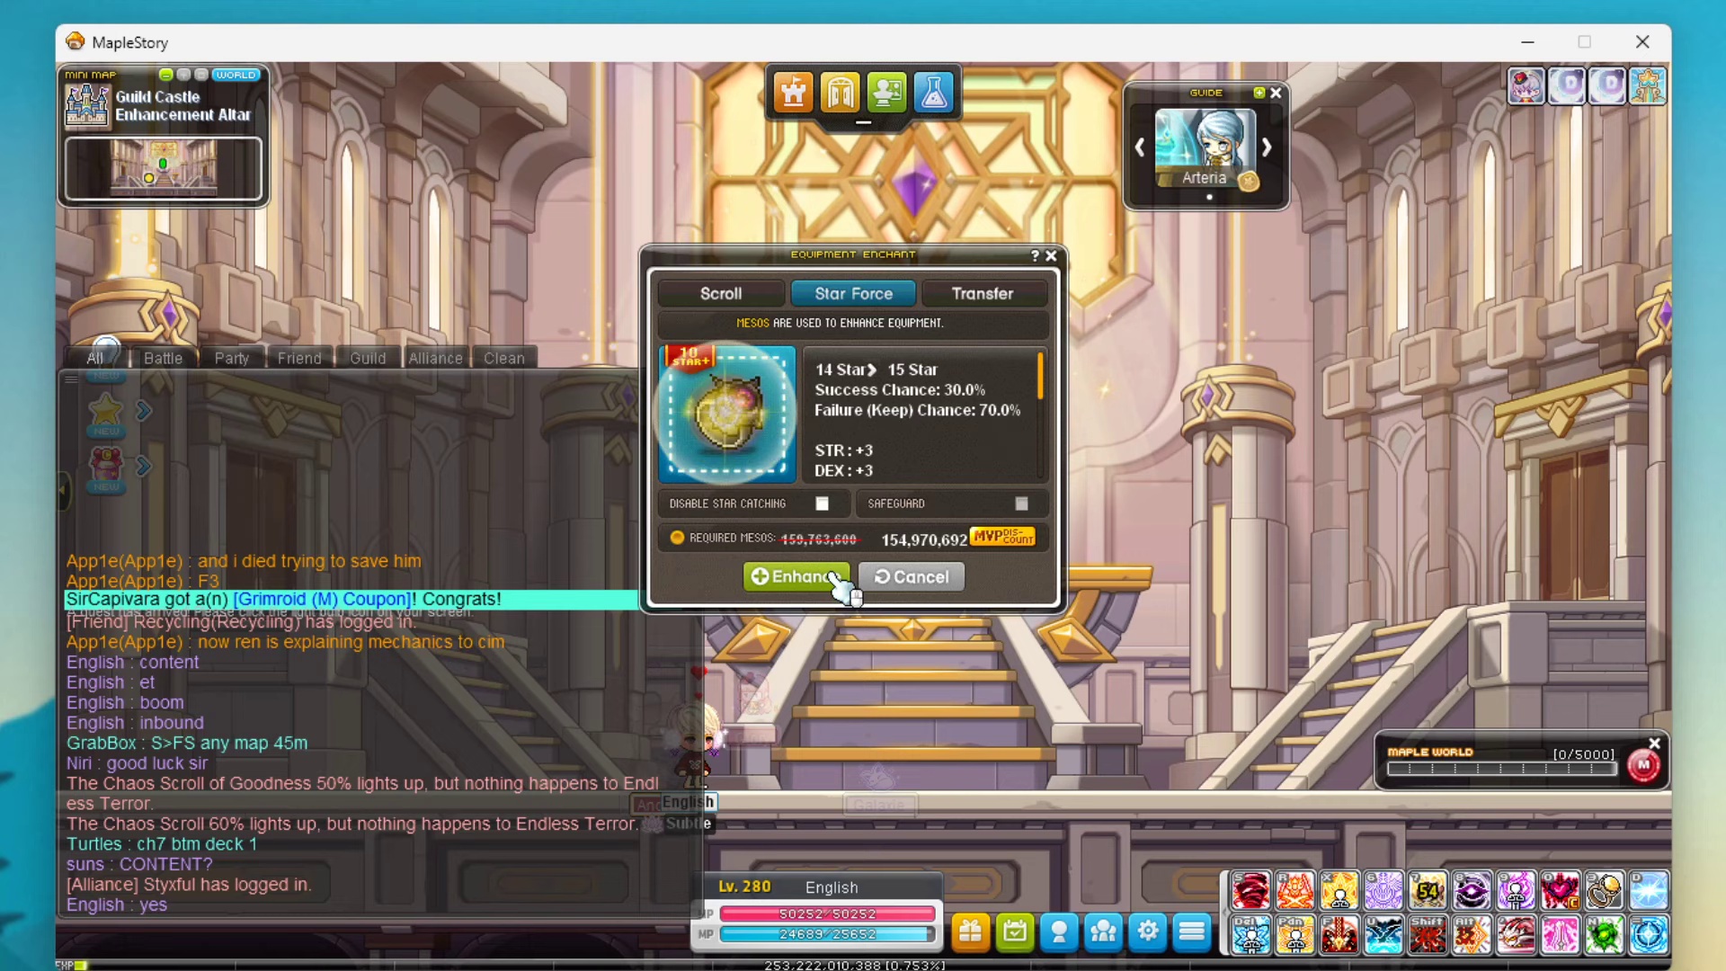
pyautogui.click(795, 575)
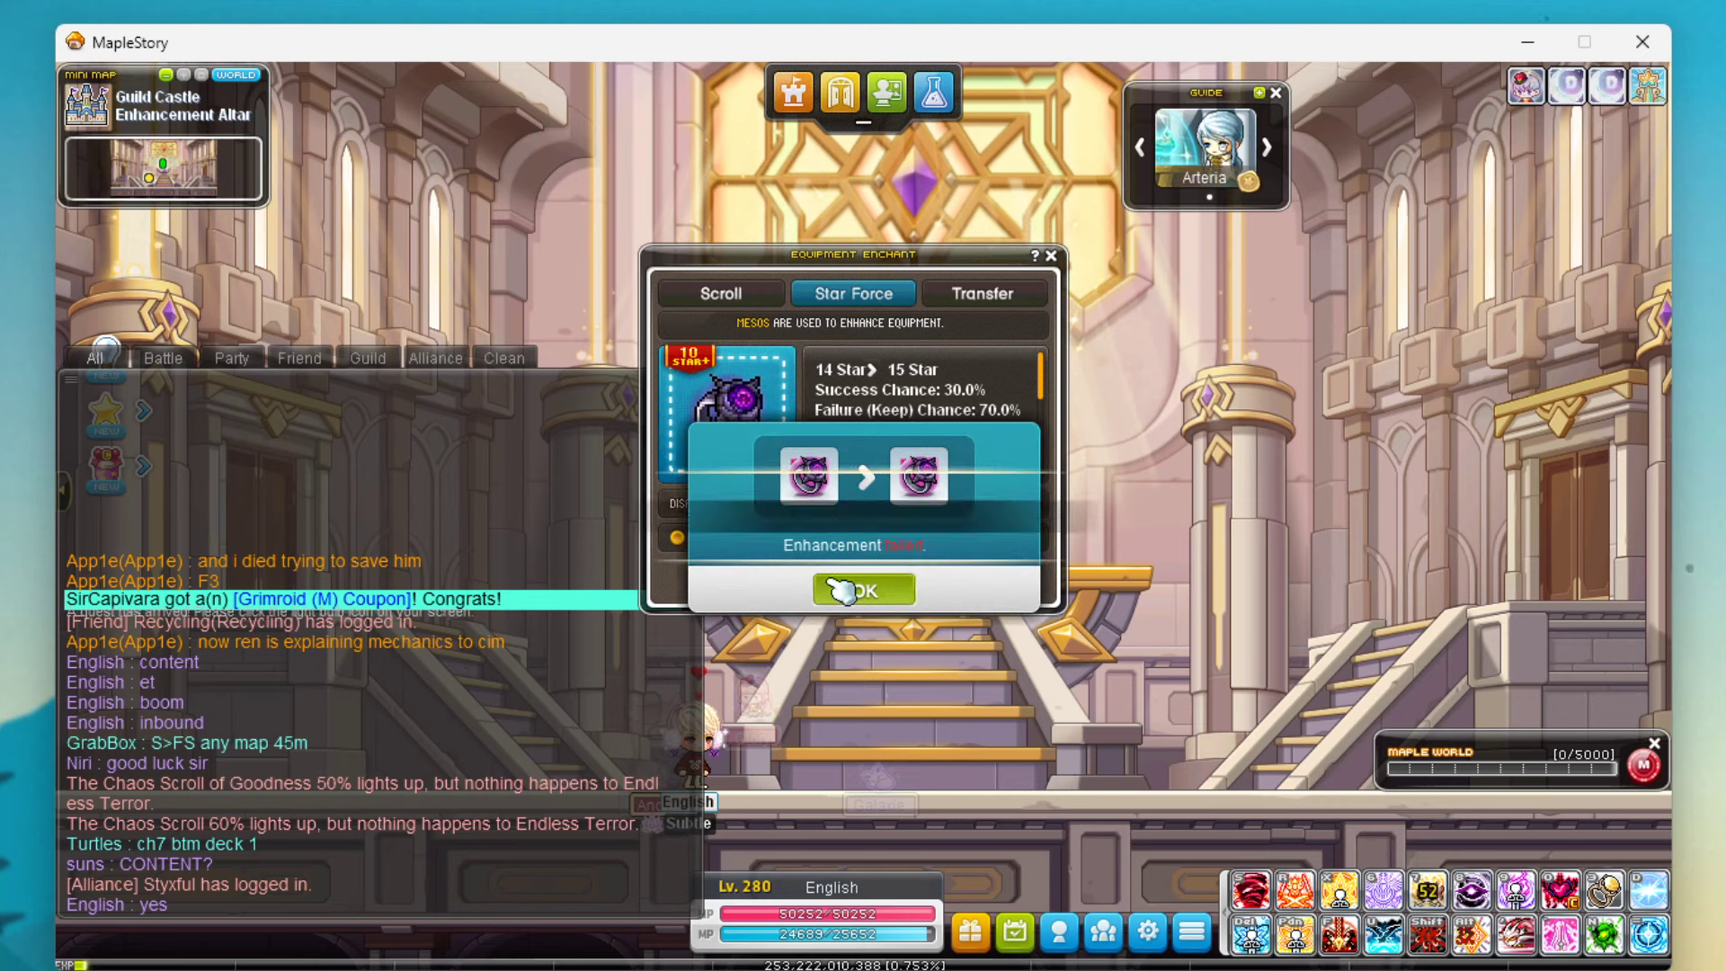
pyautogui.click(863, 589)
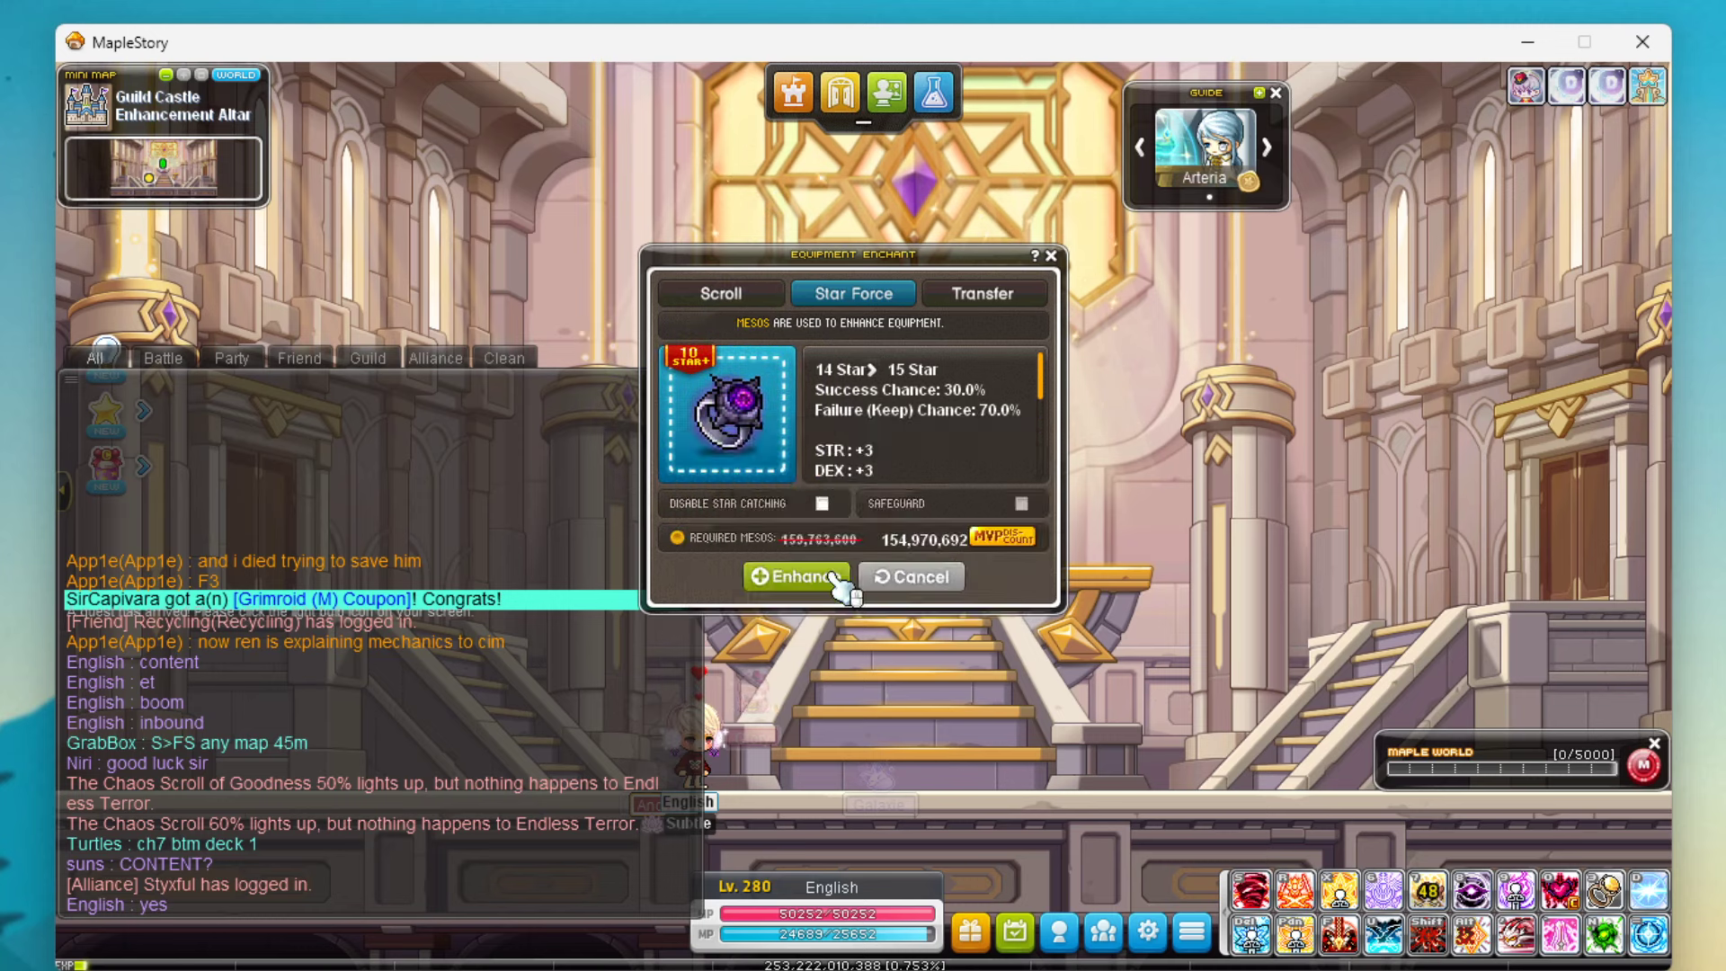
# Enable destruction protection and enhance the ring onward from 15 stars, confirming meso costs
pyautogui.click(796, 575)
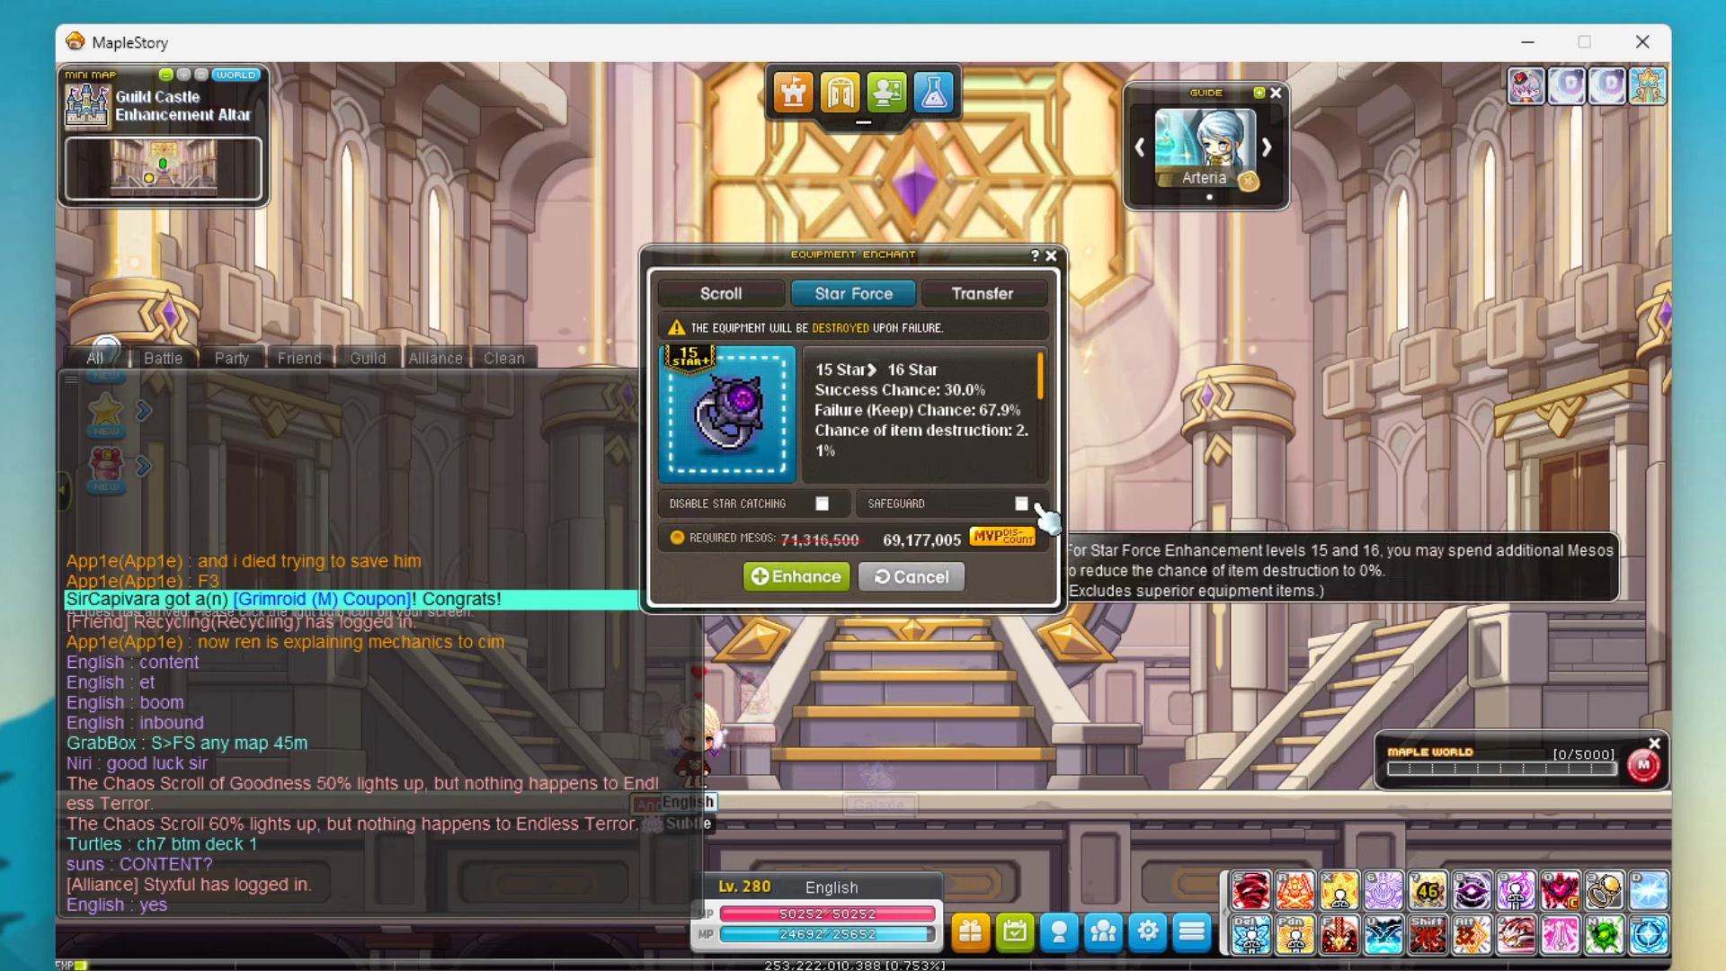
pyautogui.click(1019, 503)
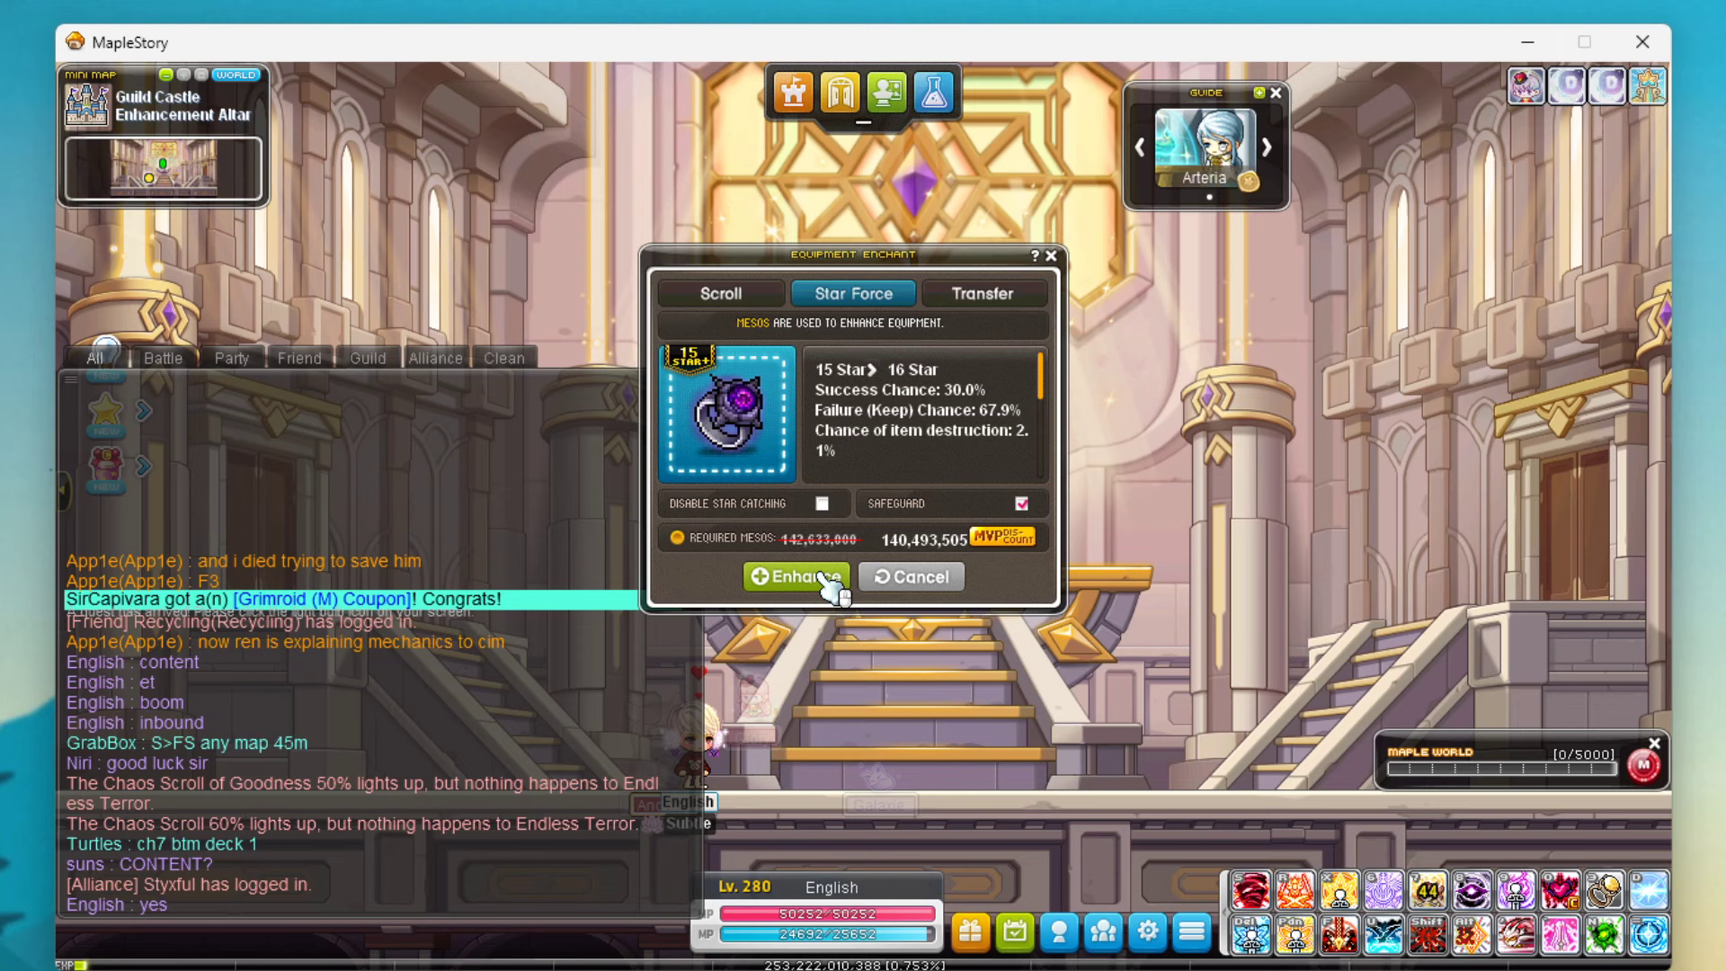
pyautogui.click(796, 576)
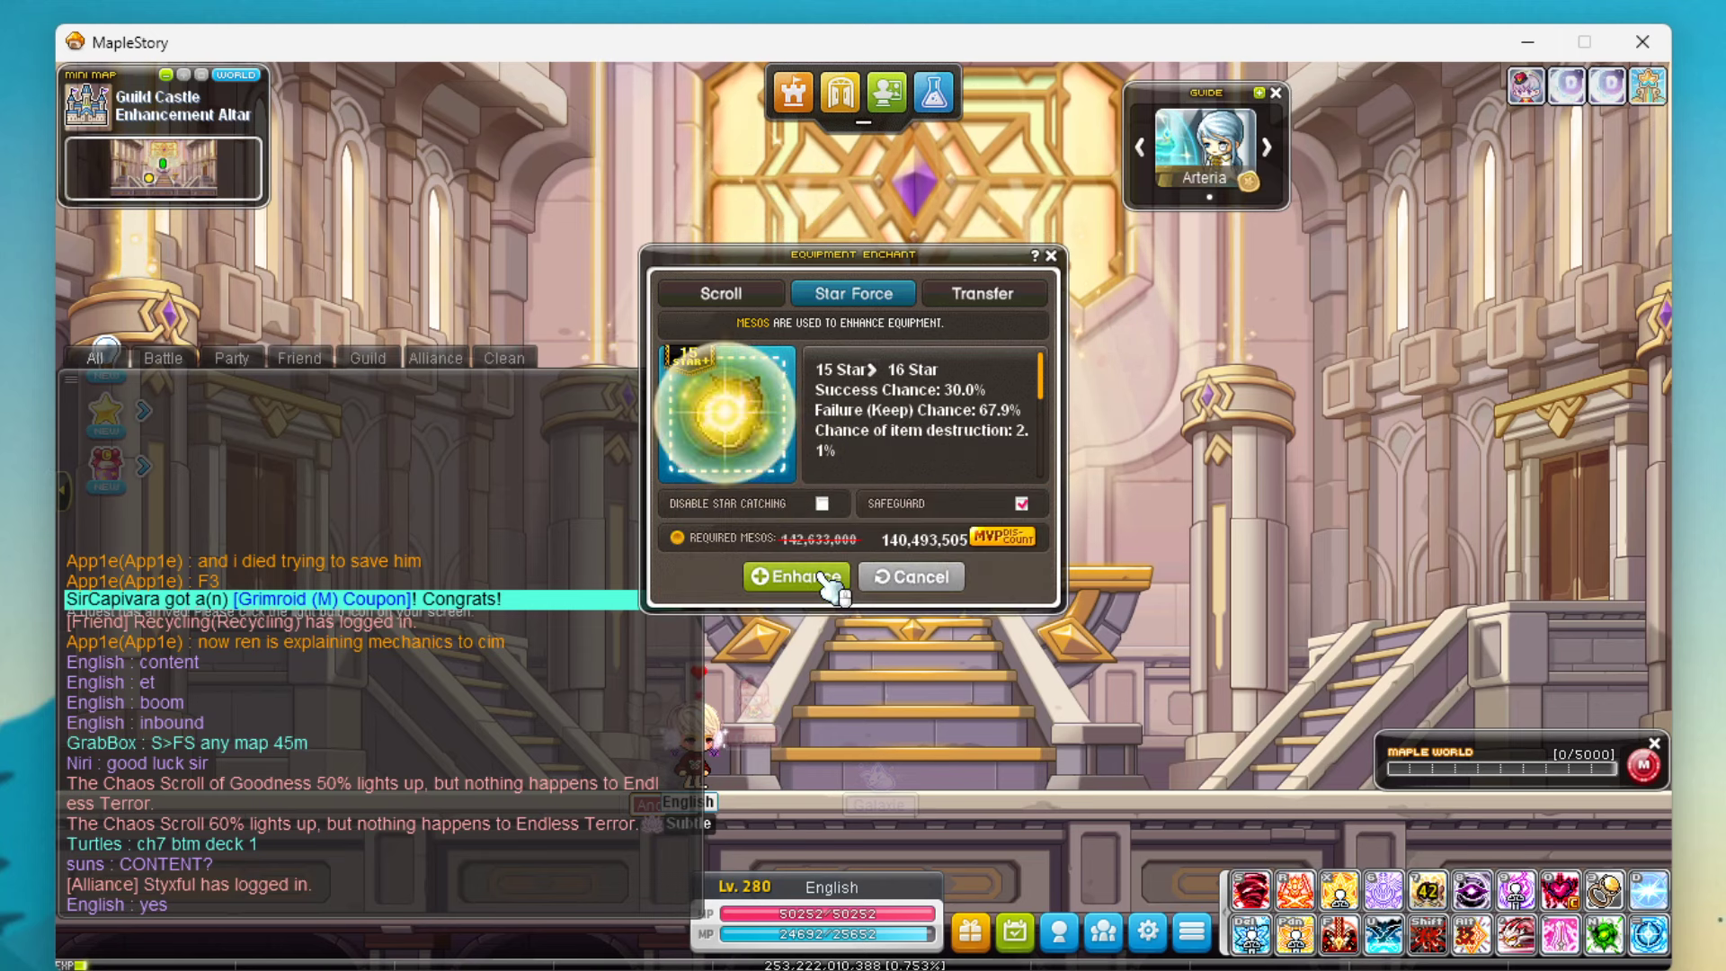
pyautogui.click(797, 575)
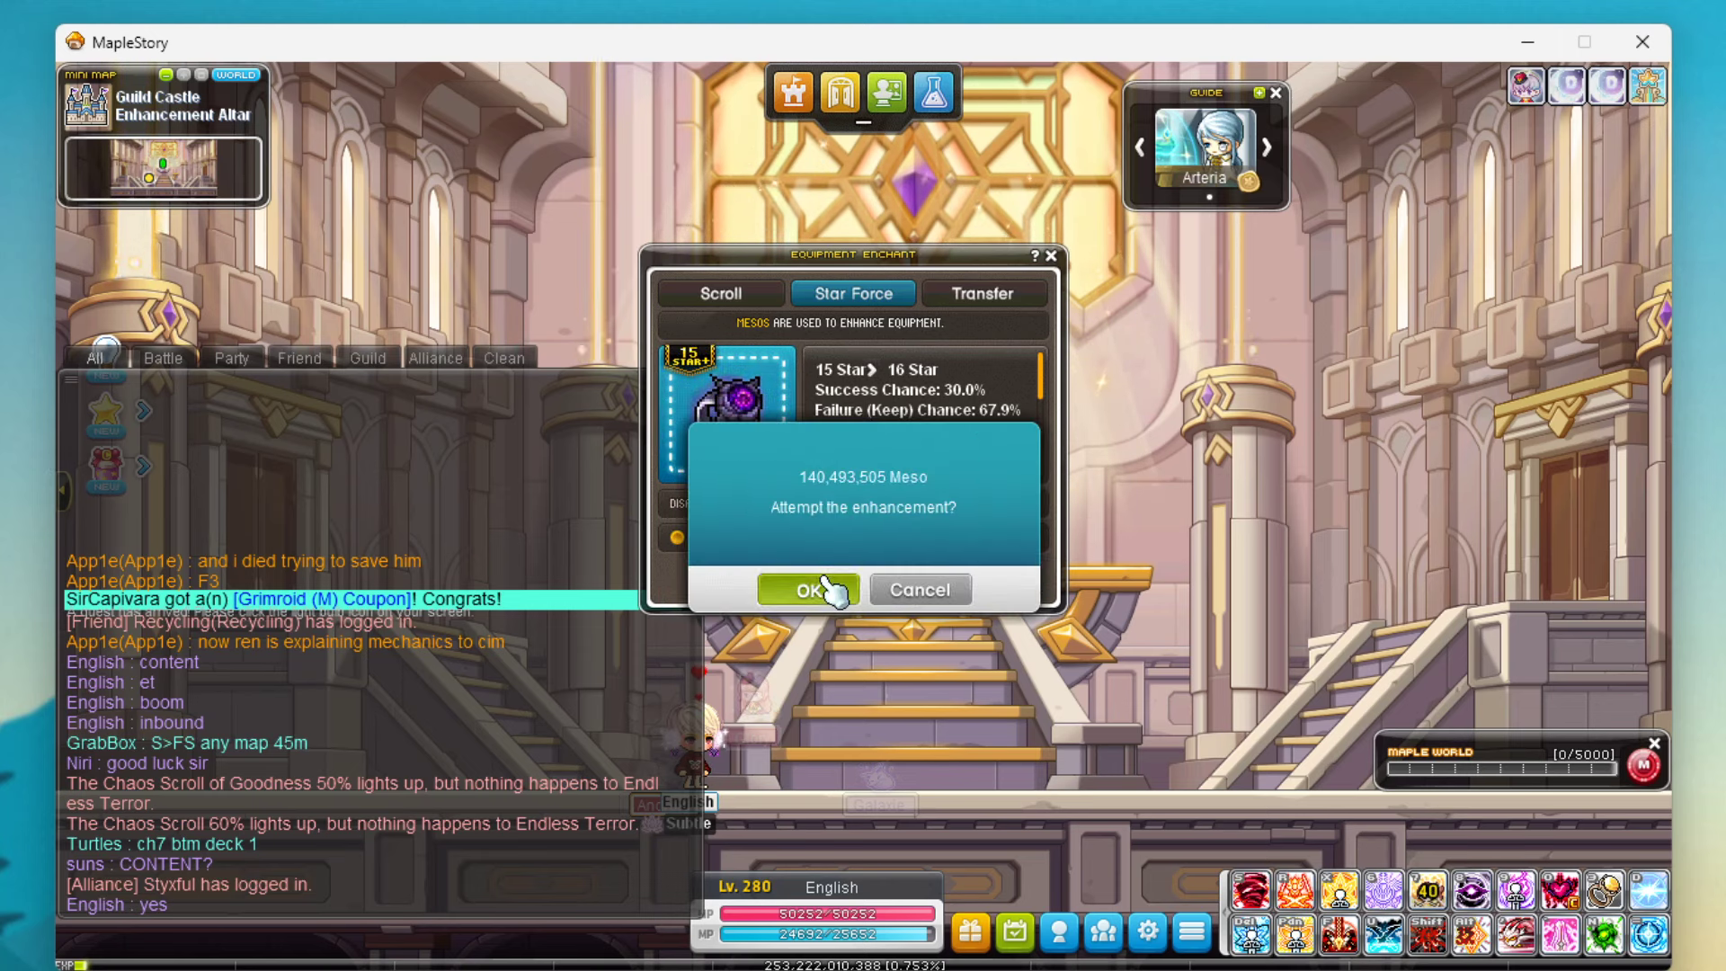
pyautogui.click(809, 588)
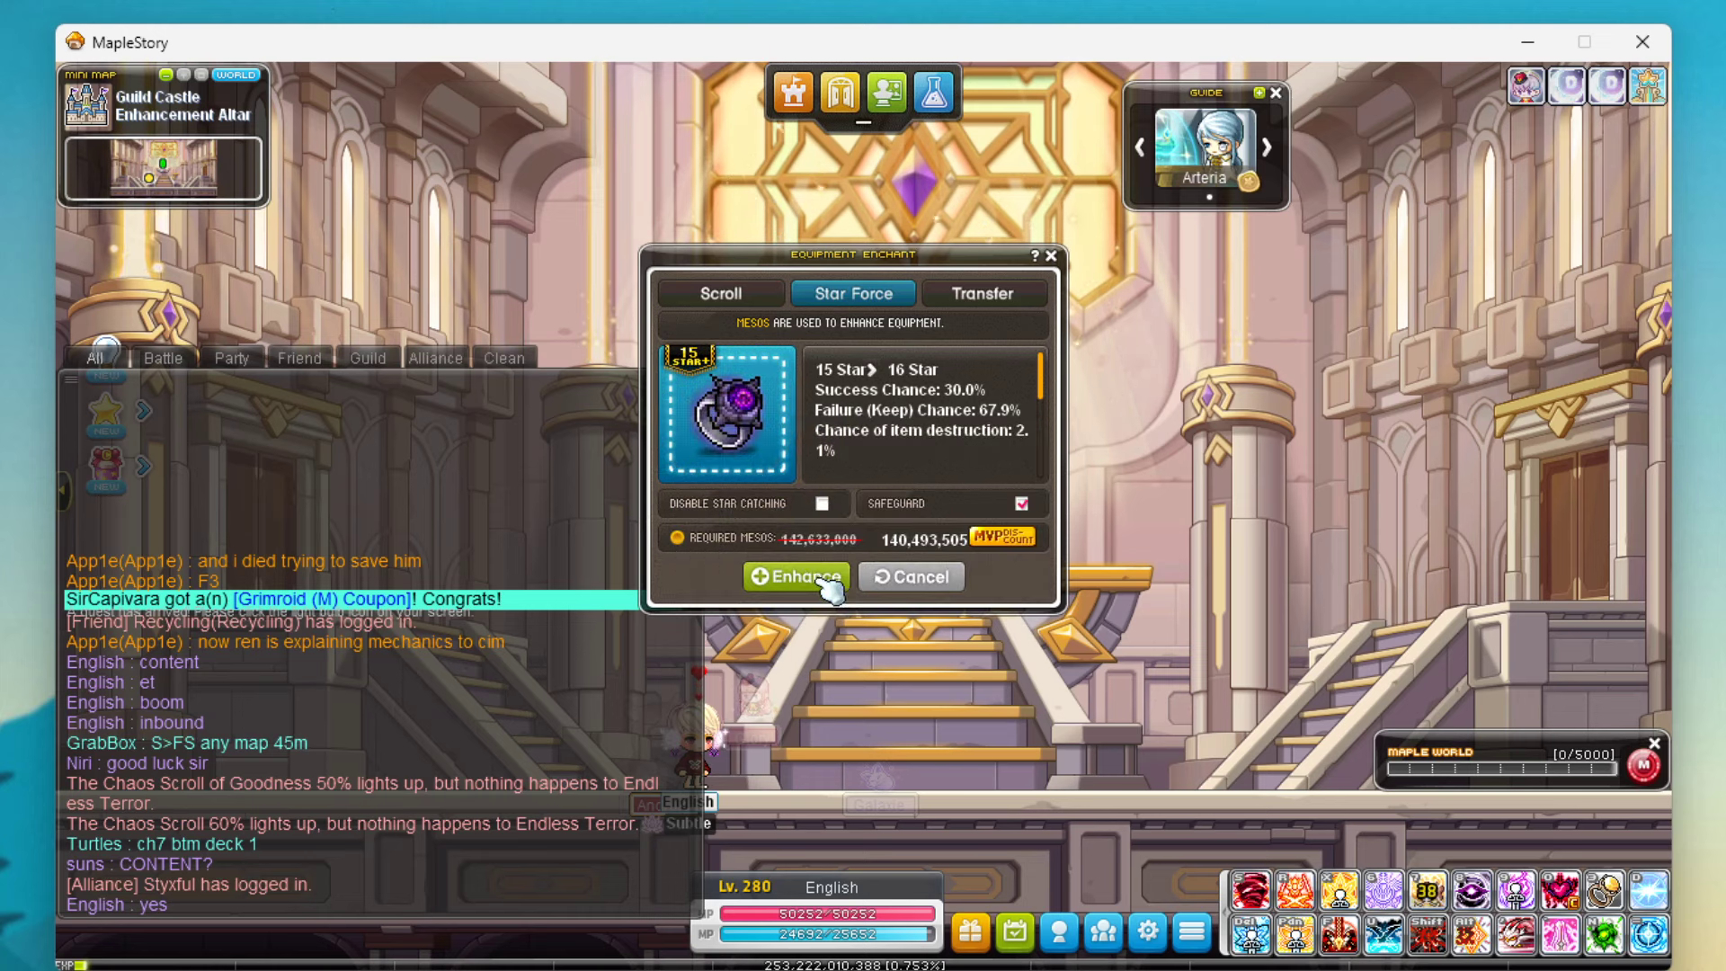
pyautogui.click(796, 577)
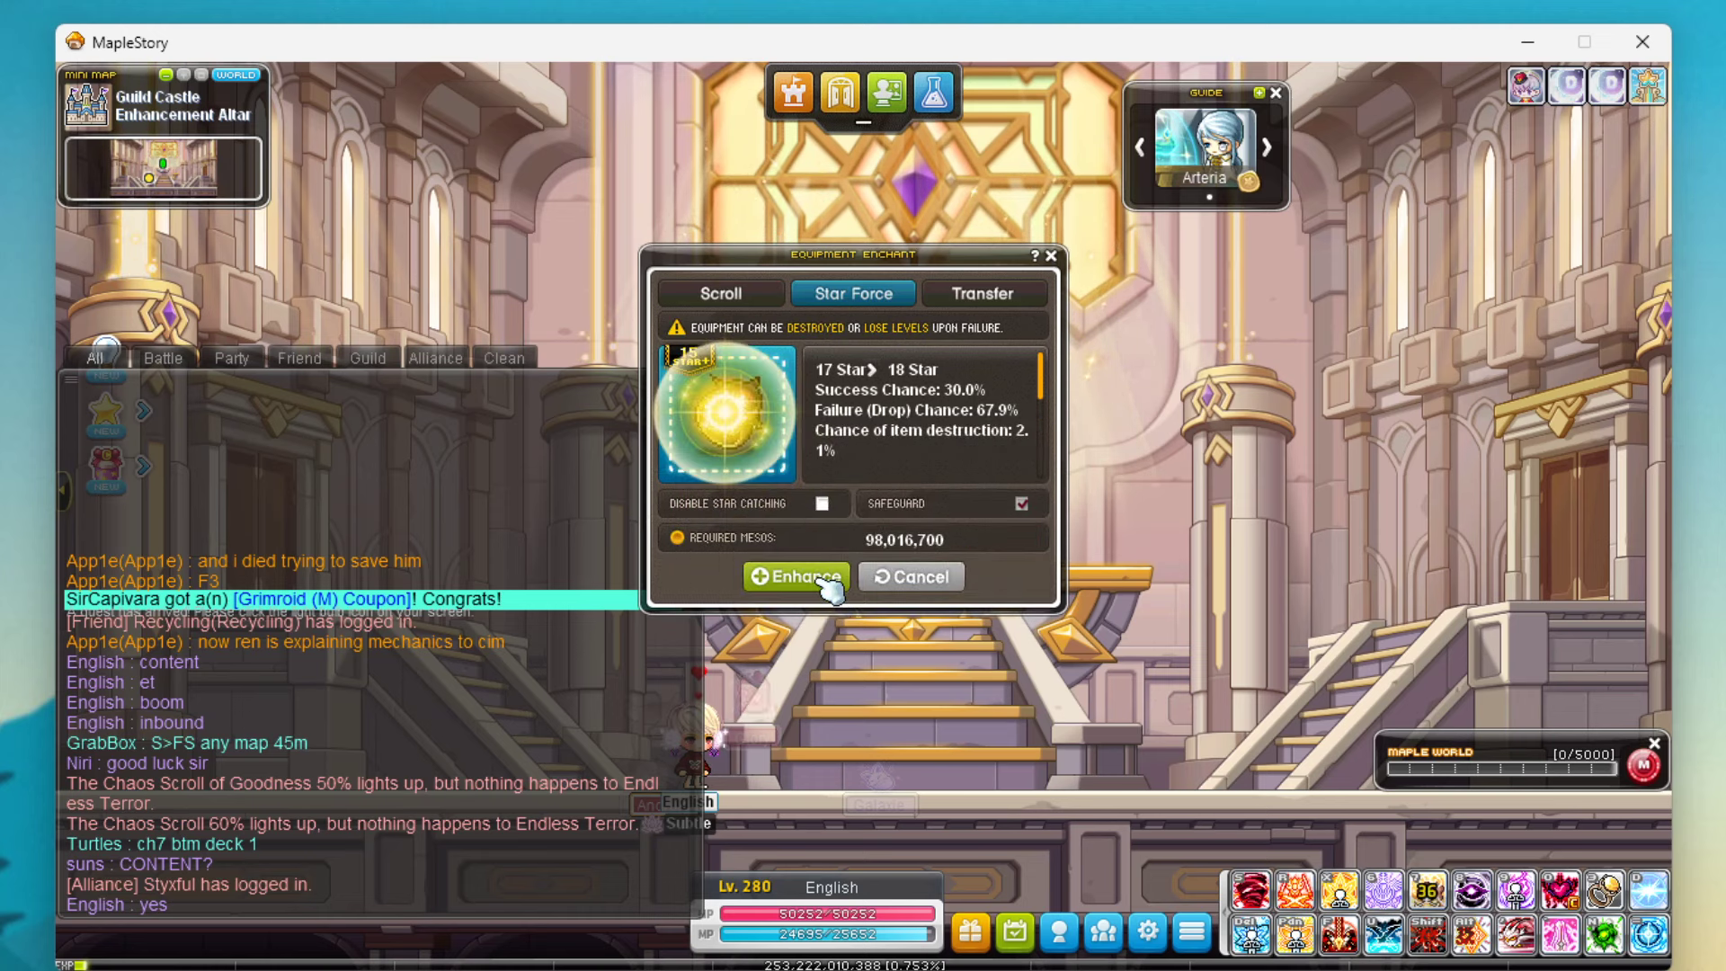
# Keep enhancing through the drops until the ring holds at 17 stars, then start the 17-to-18 attempt
pyautogui.click(796, 575)
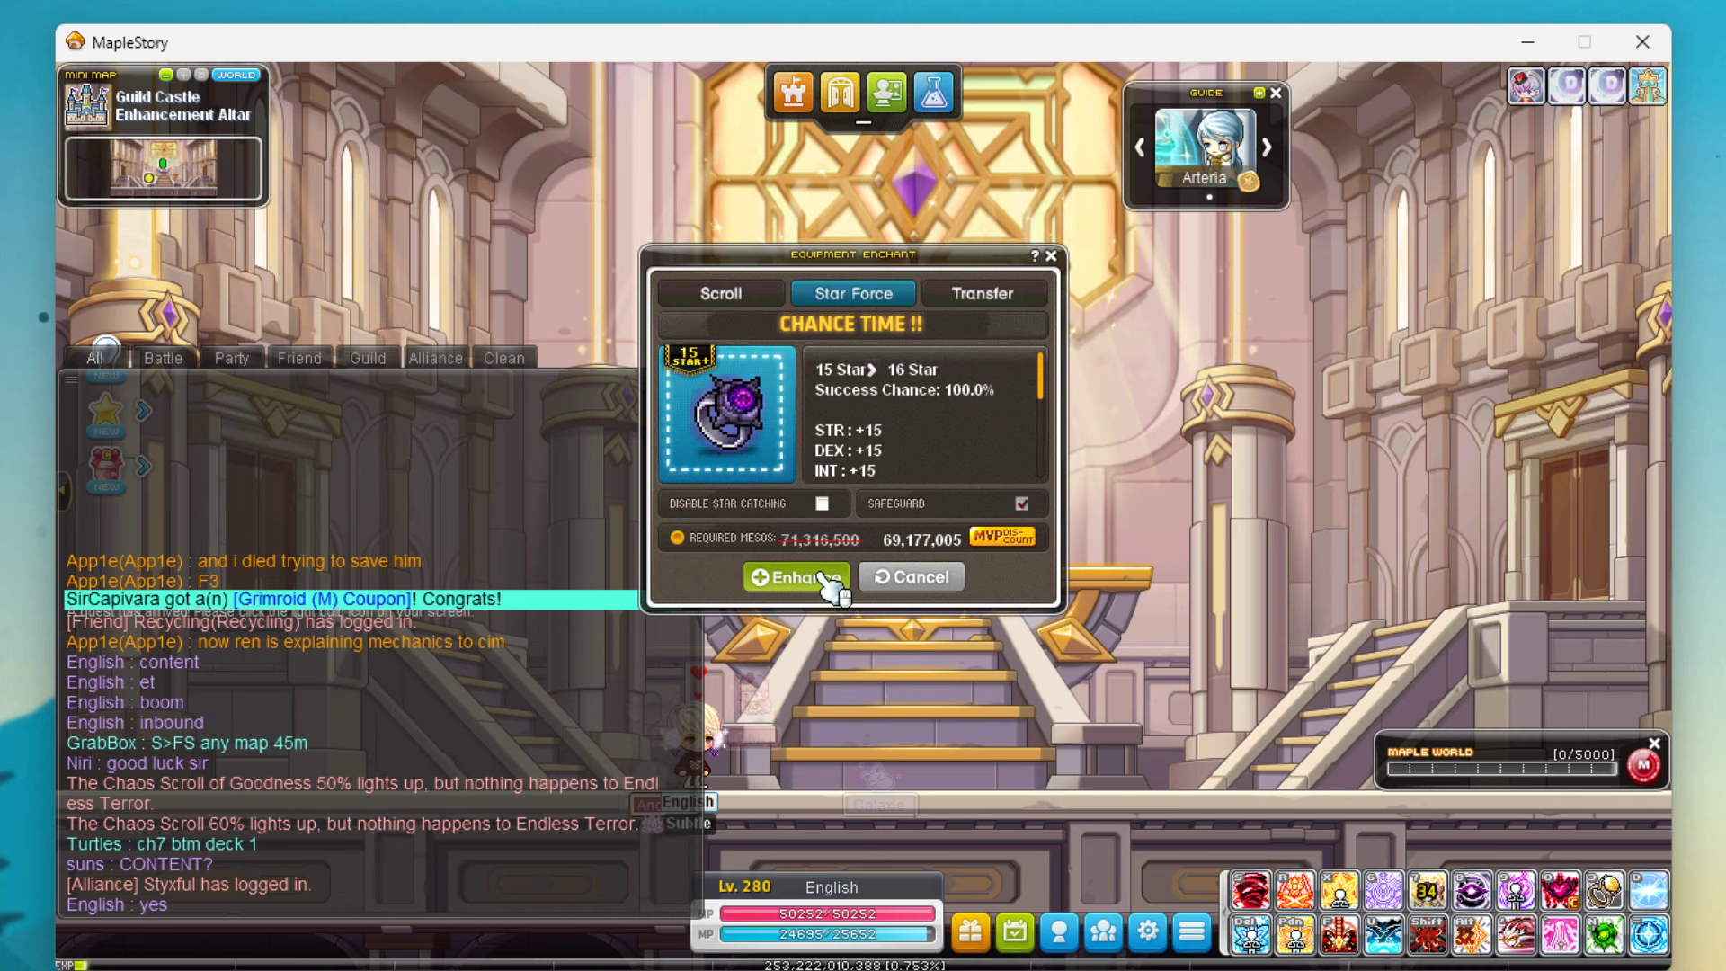
pyautogui.click(797, 575)
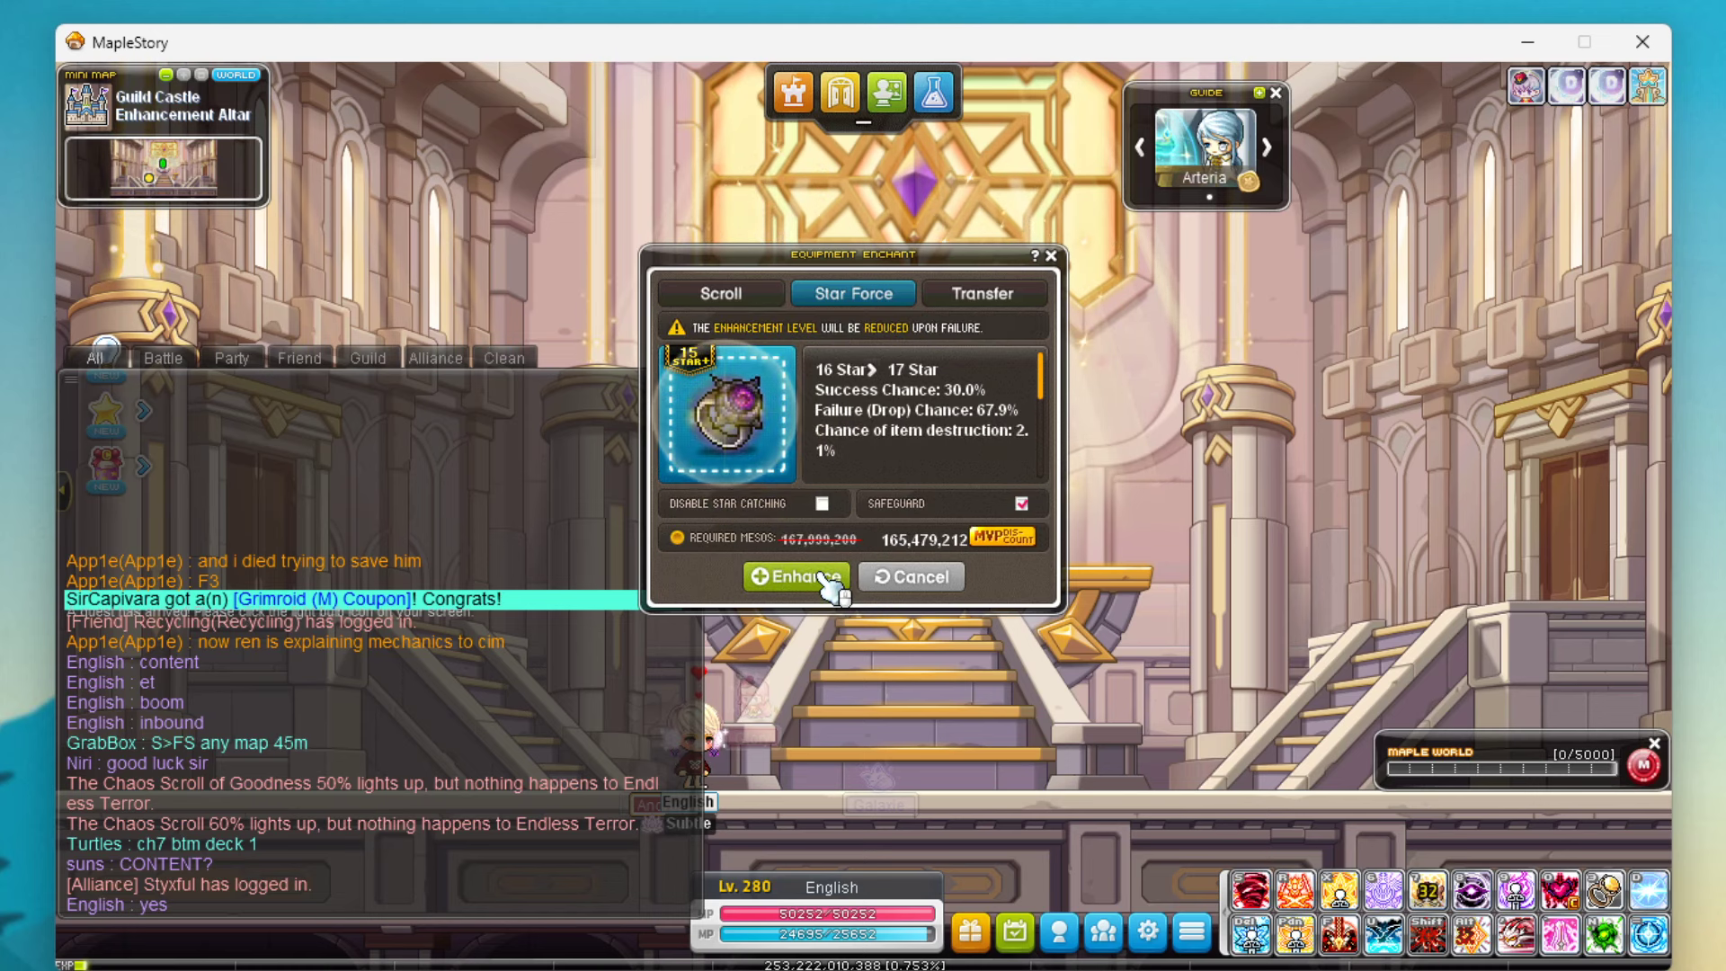
pyautogui.click(796, 575)
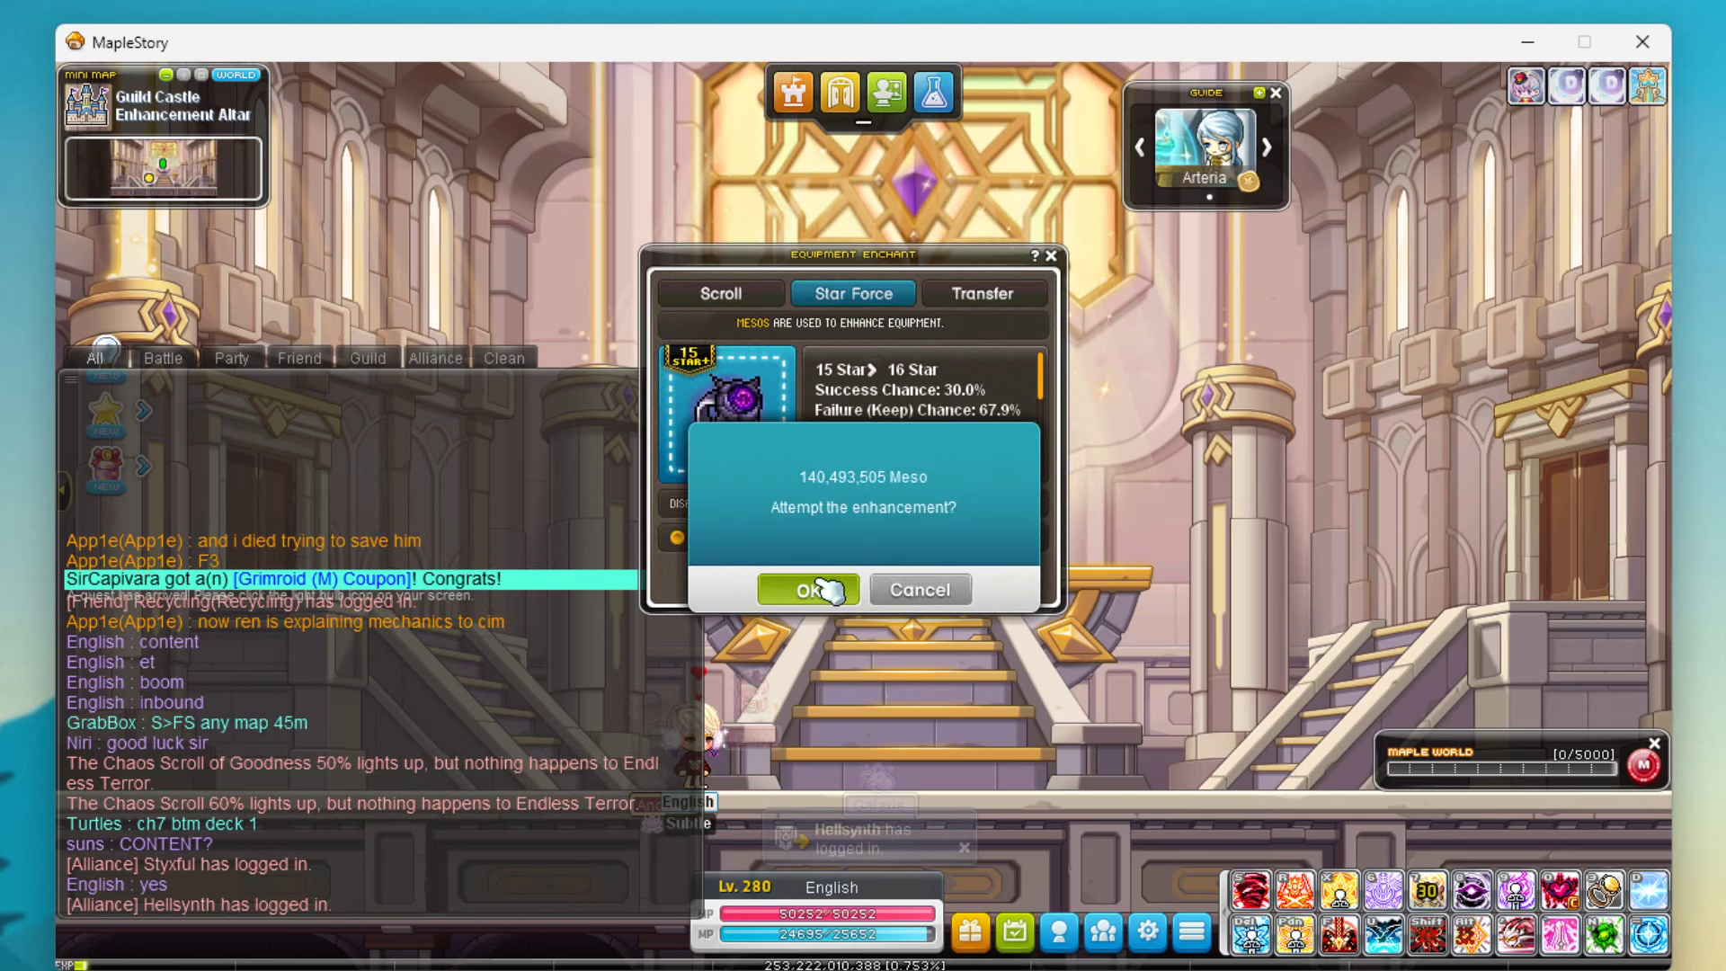
pyautogui.click(807, 588)
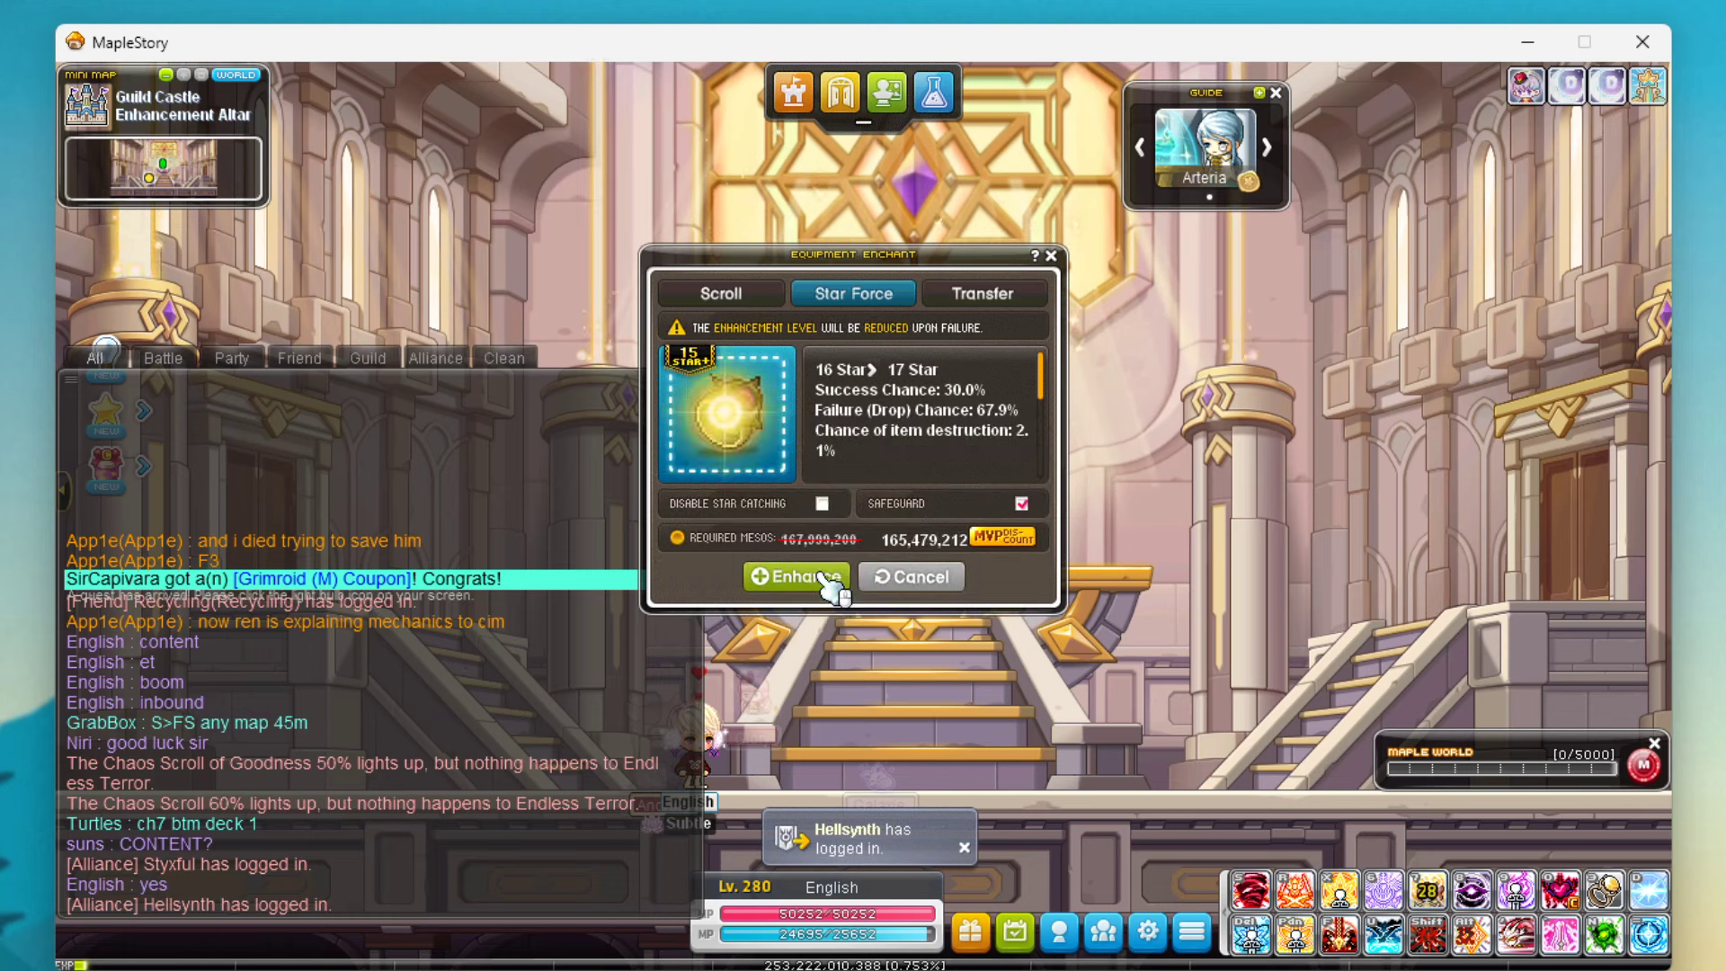
pyautogui.click(797, 575)
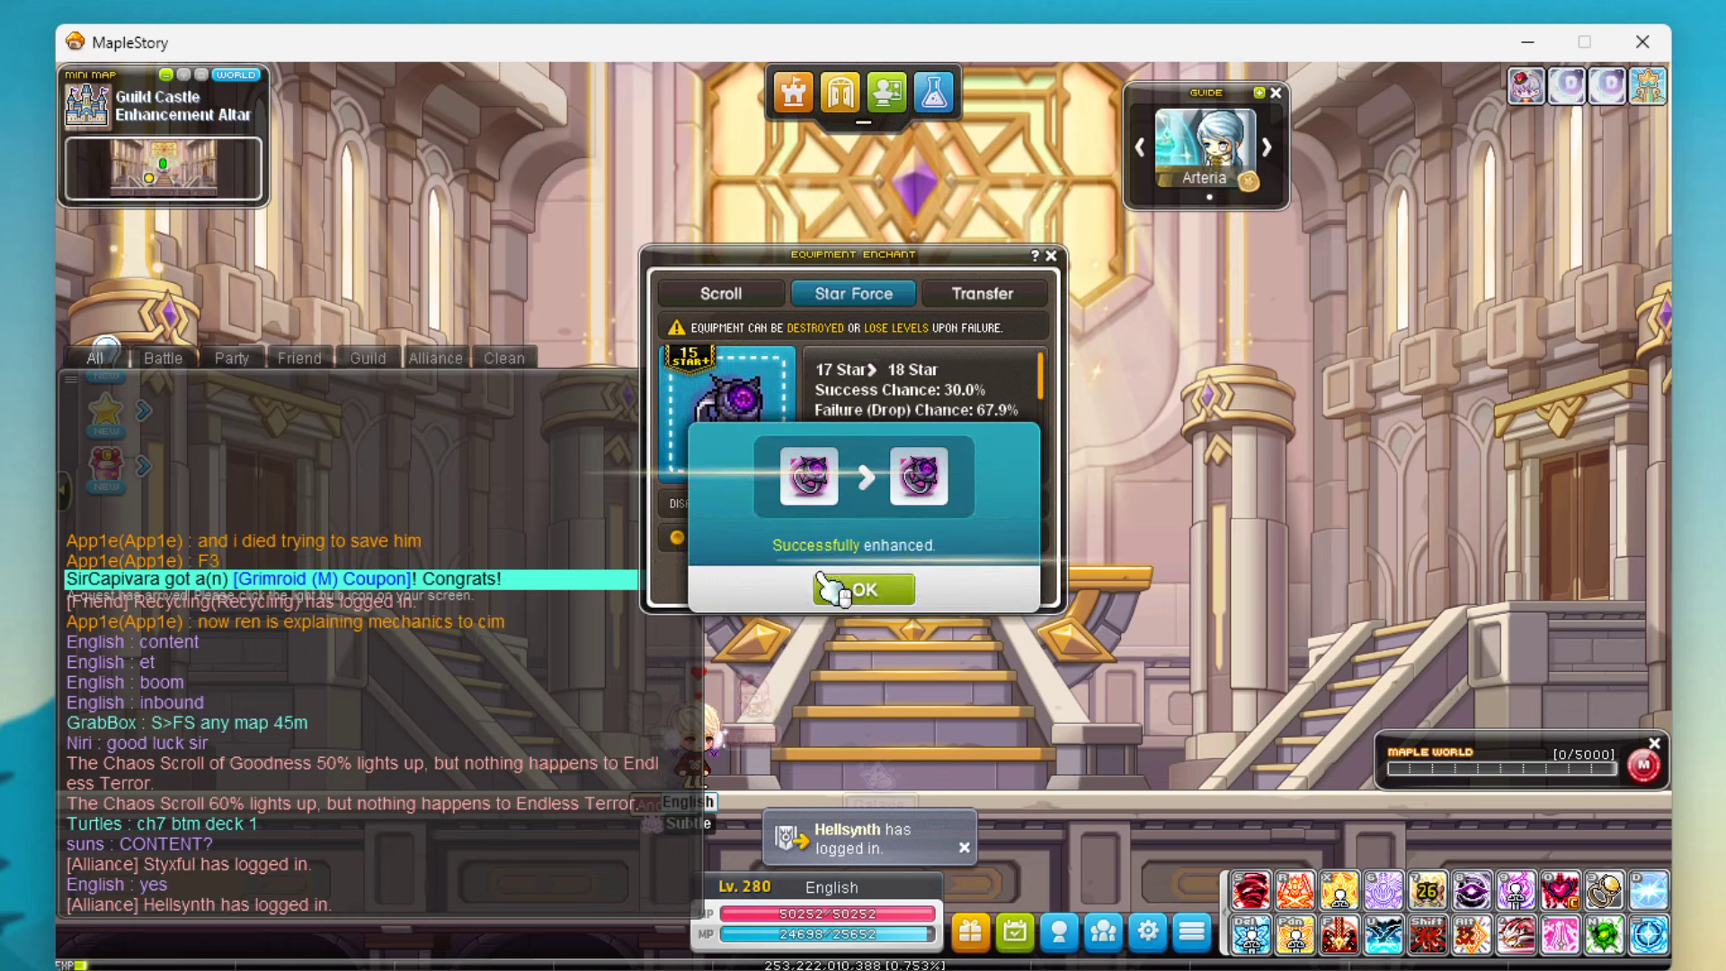
pyautogui.click(863, 589)
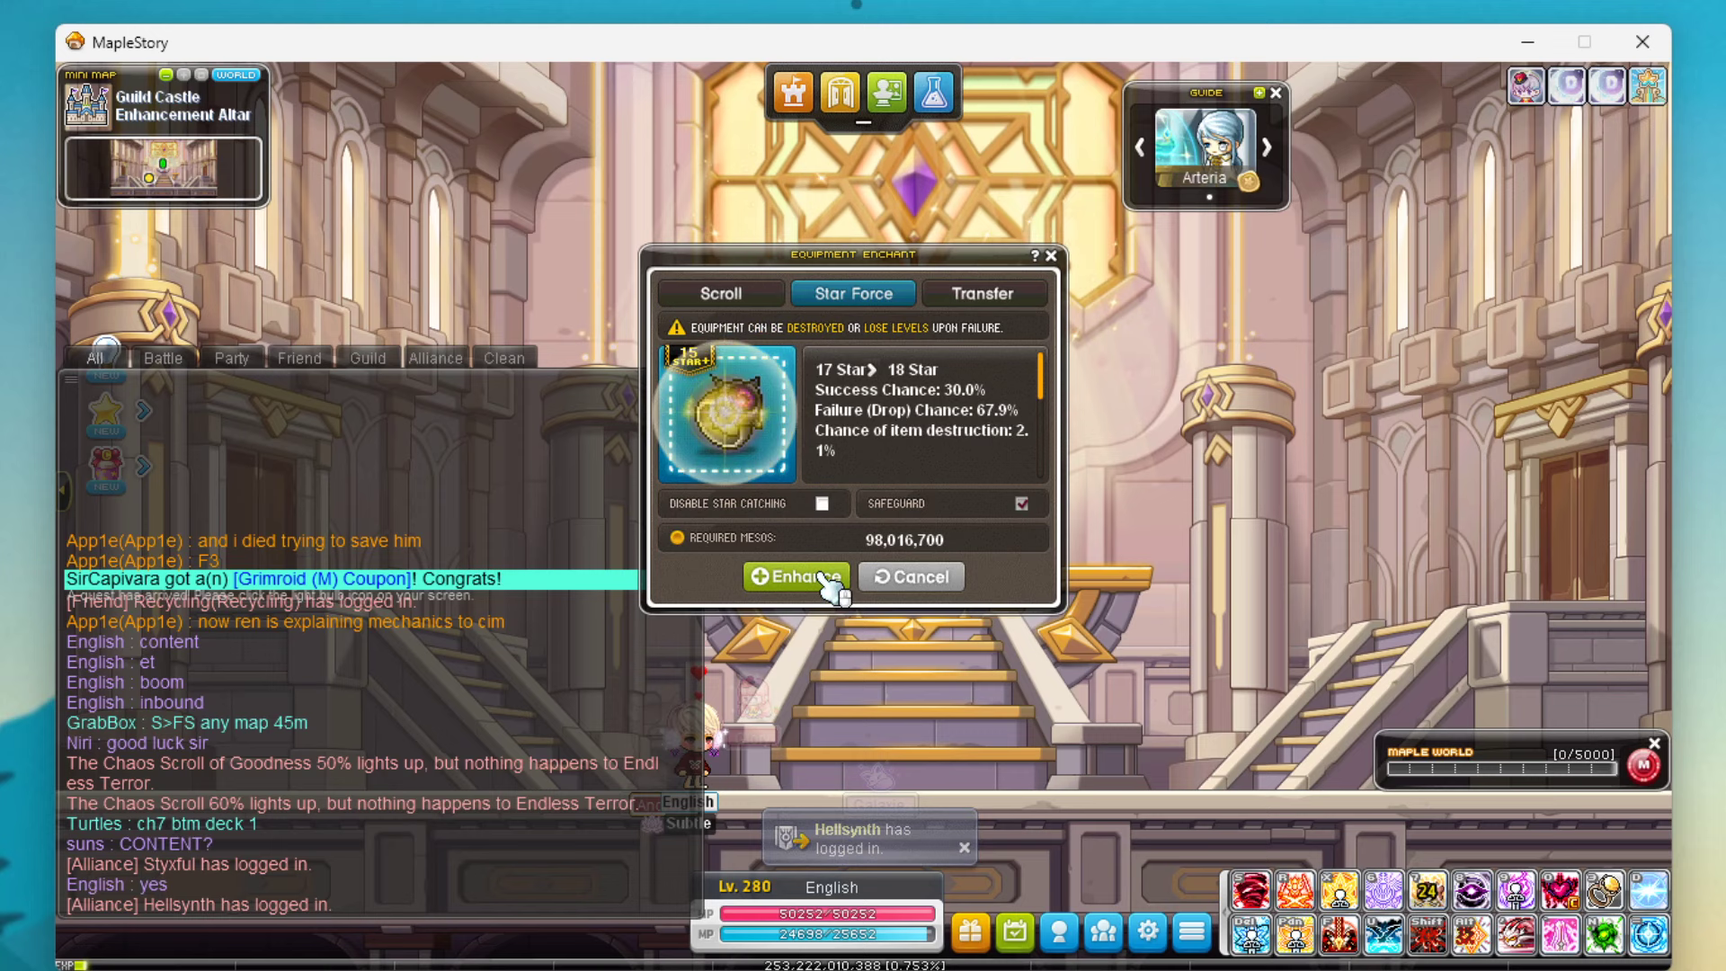
pyautogui.click(795, 575)
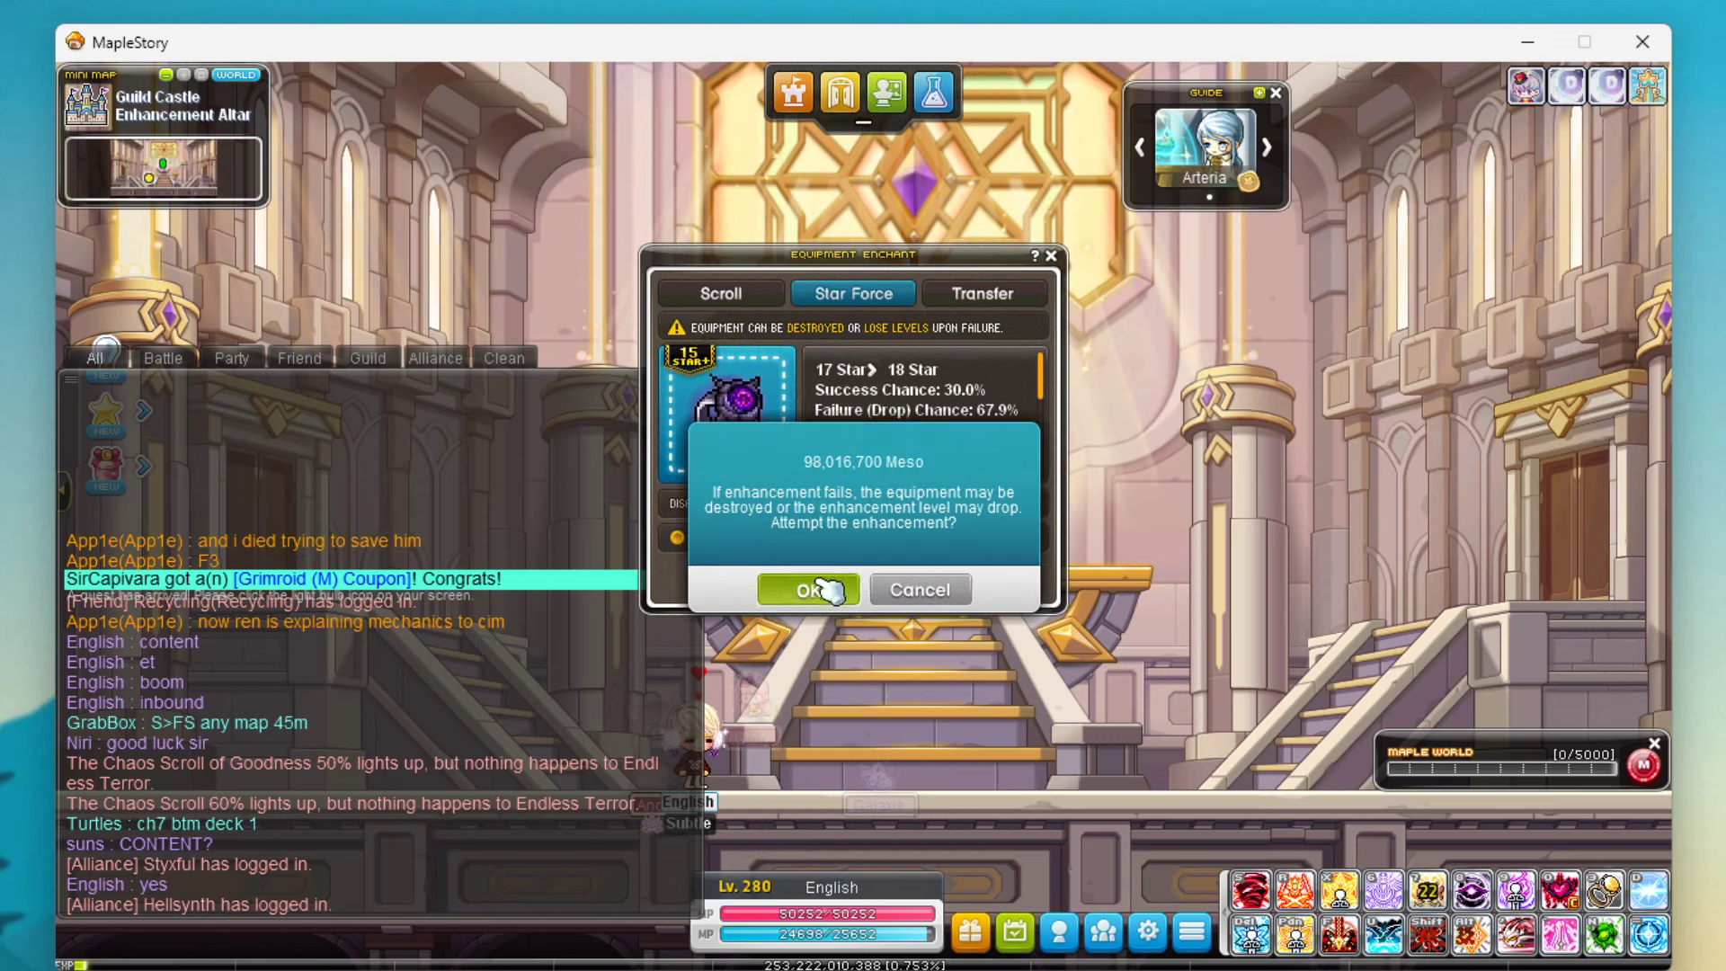
# Retry the 17-to-18 star enhancement after a failure until it succeeds at 18 stars
pyautogui.click(809, 589)
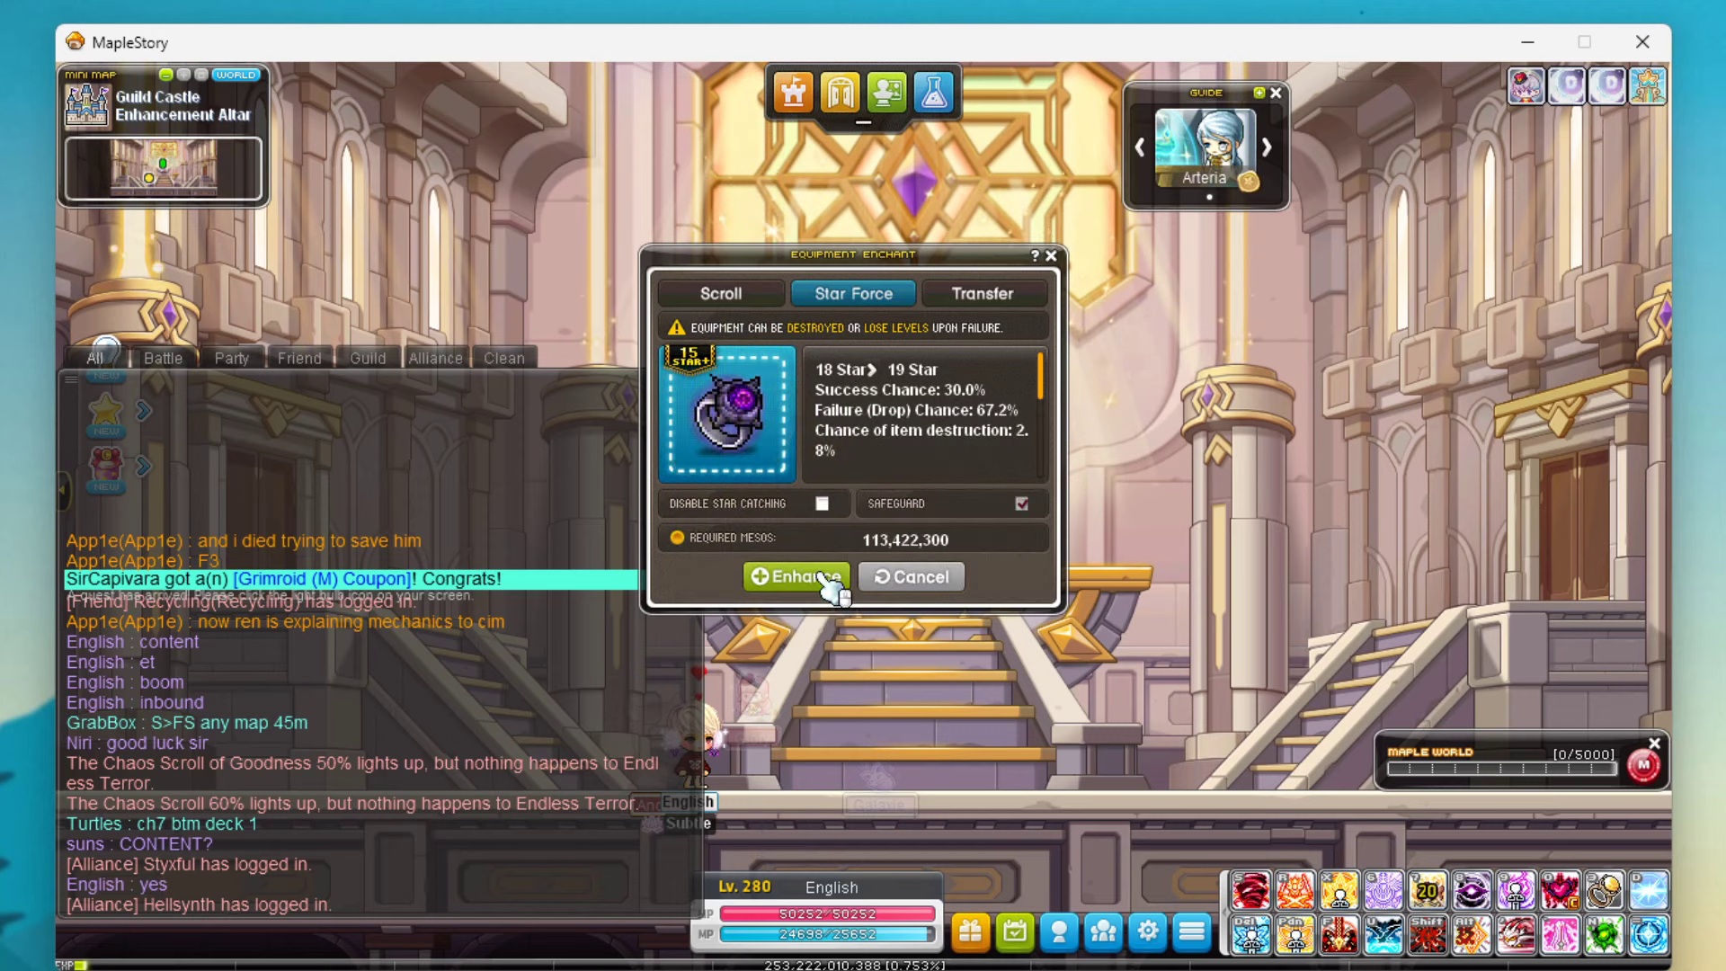
pyautogui.click(794, 575)
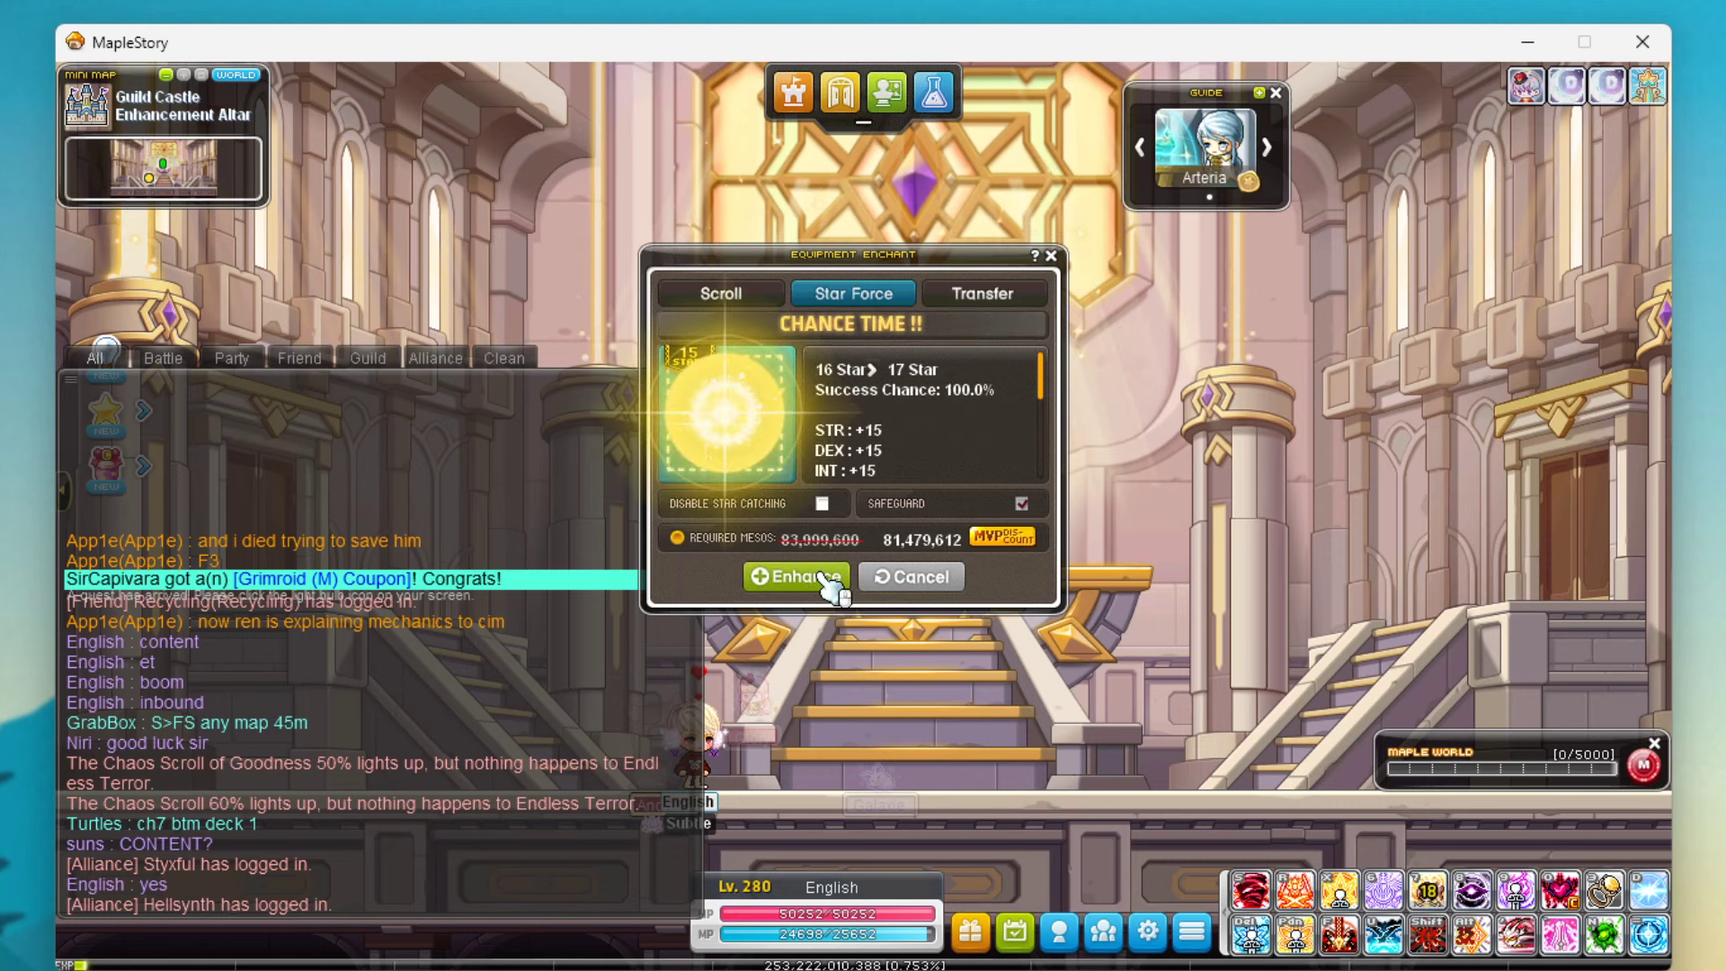
pyautogui.click(795, 575)
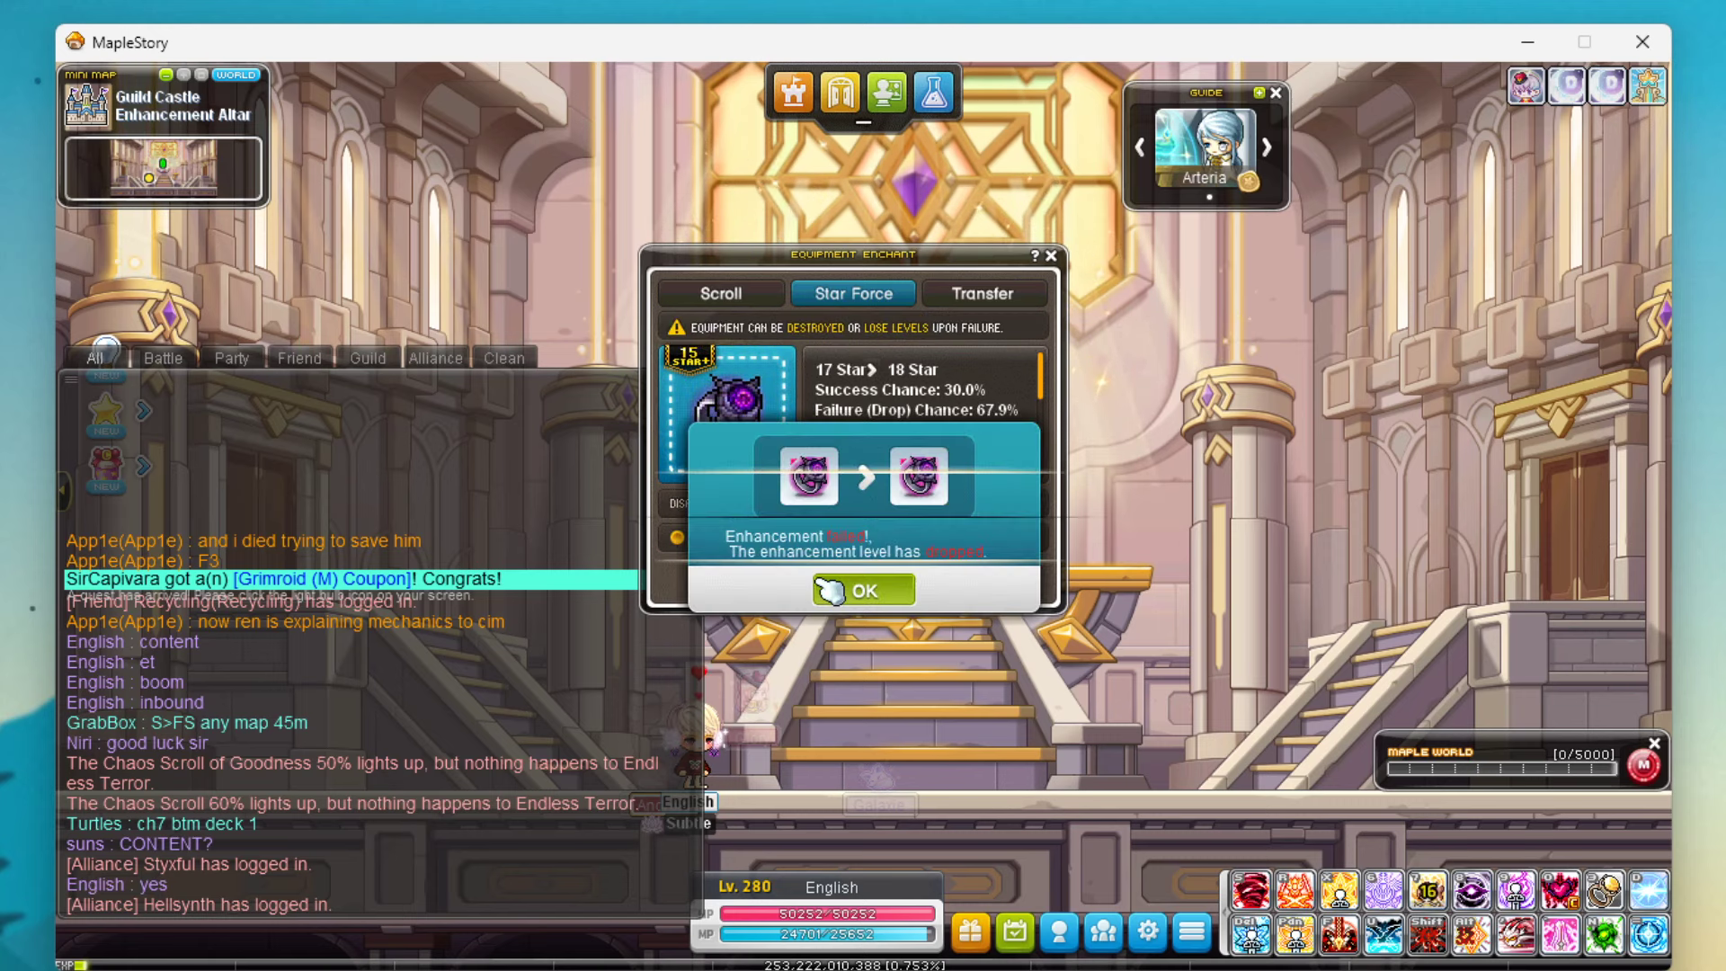
pyautogui.click(863, 590)
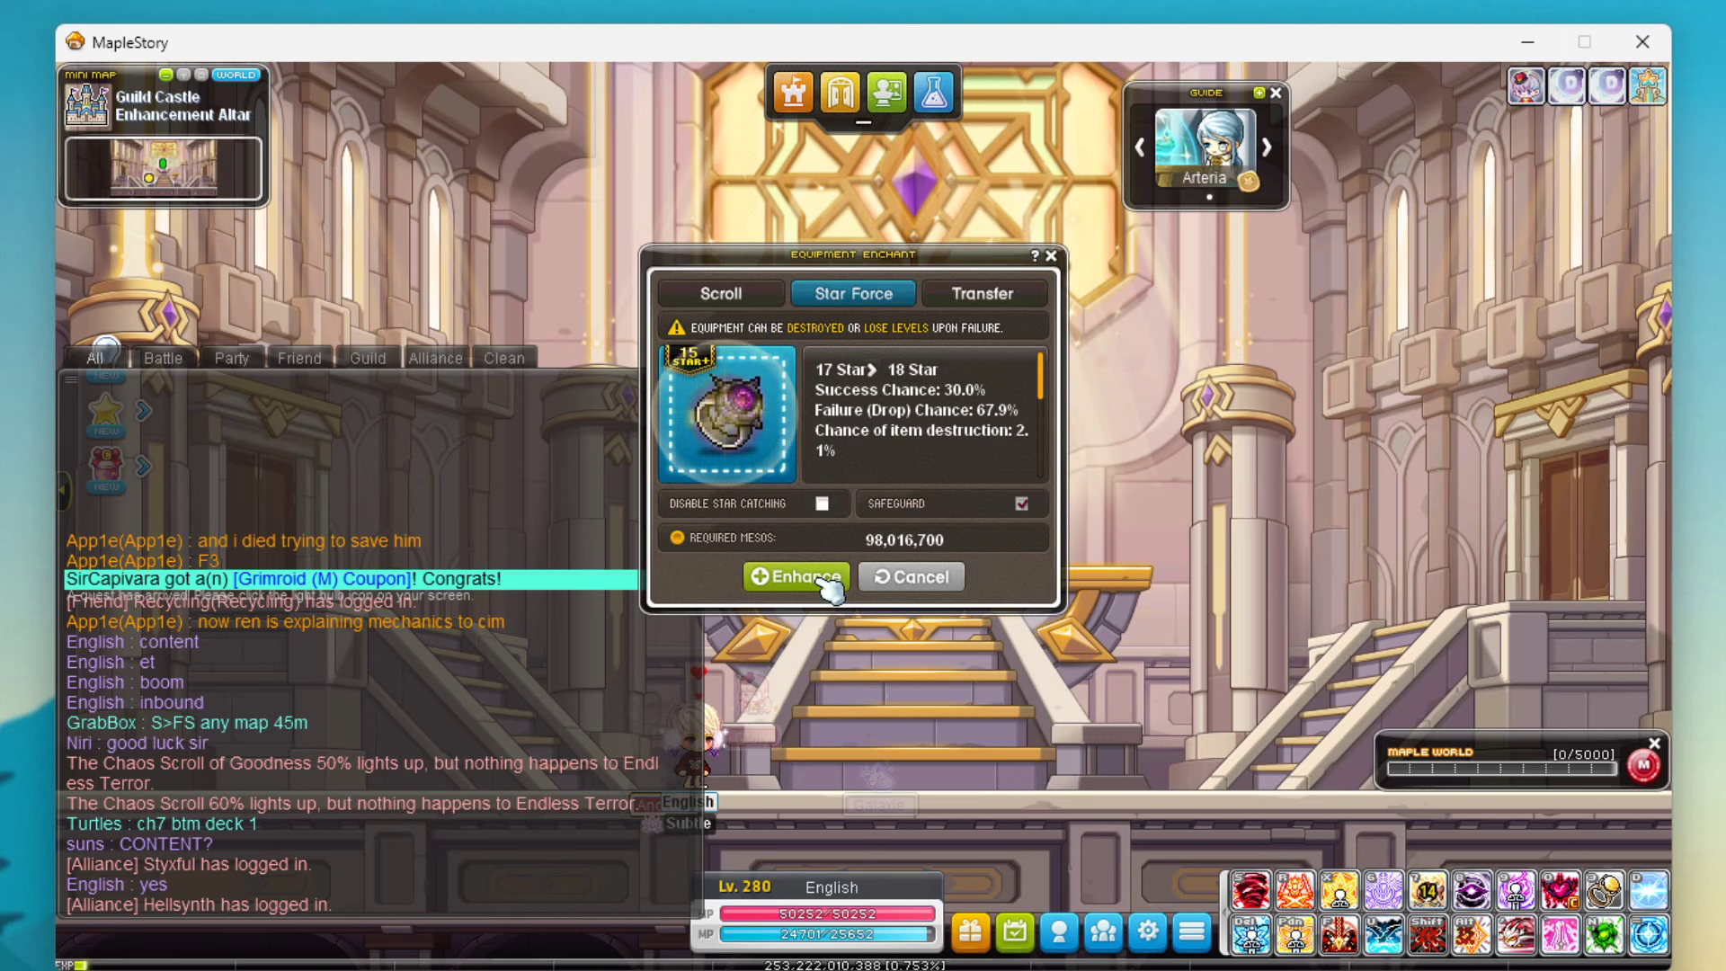
pyautogui.click(796, 576)
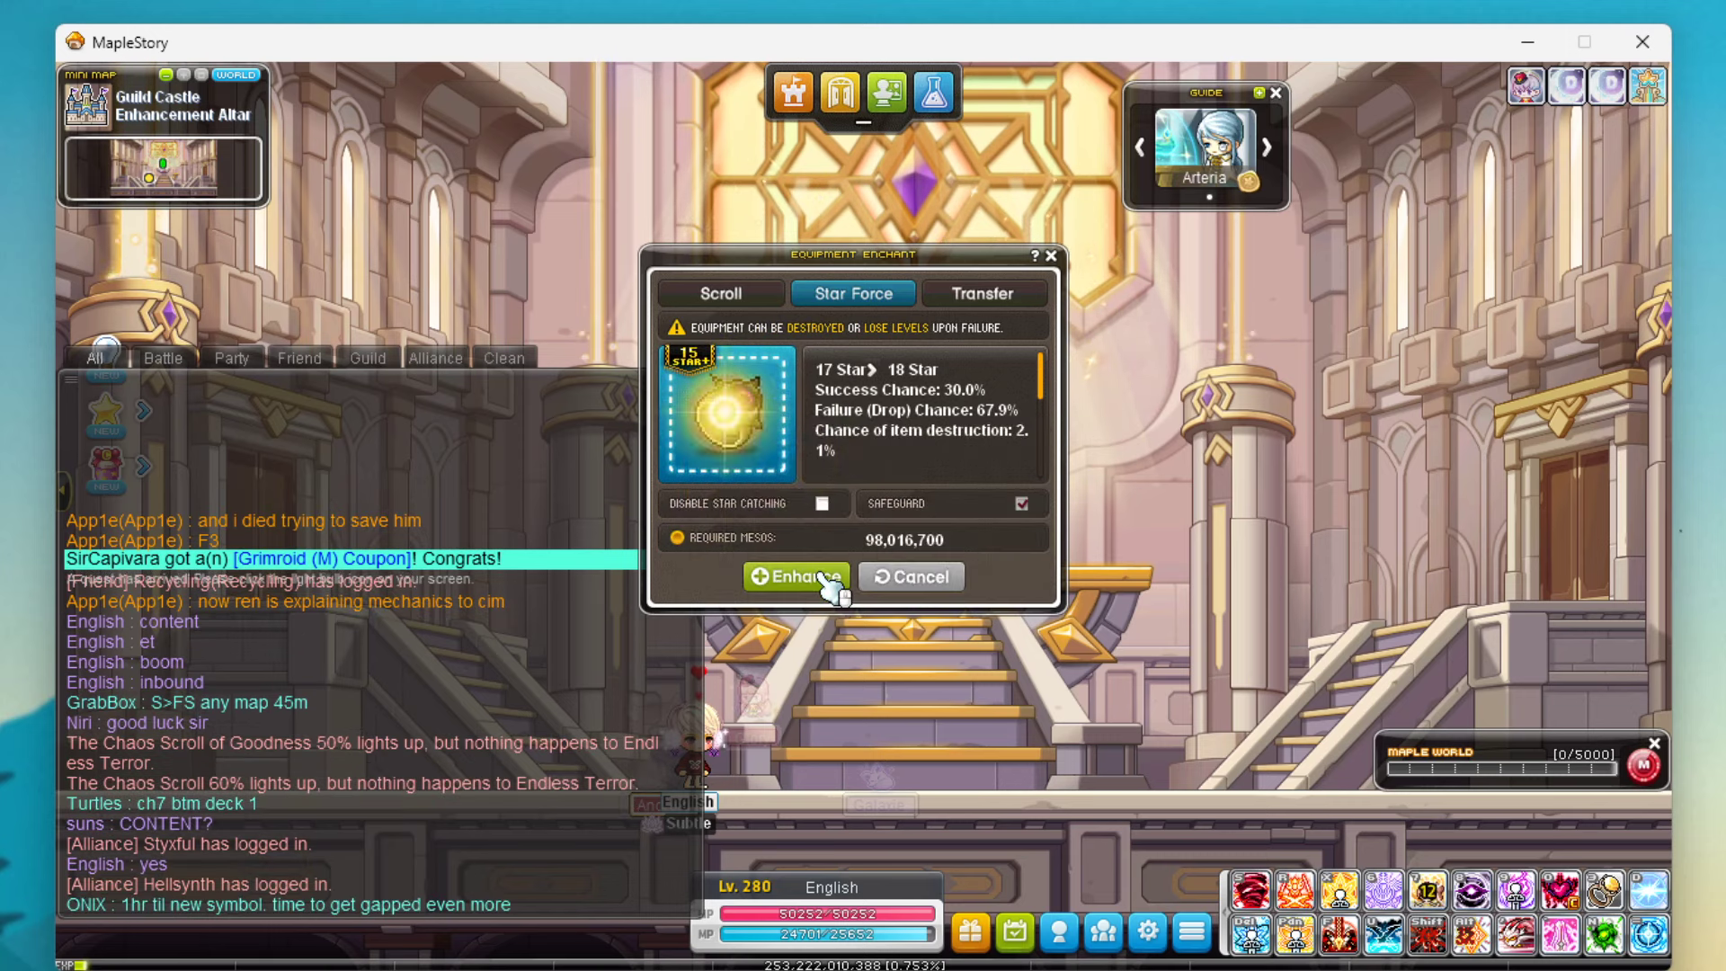
pyautogui.click(797, 575)
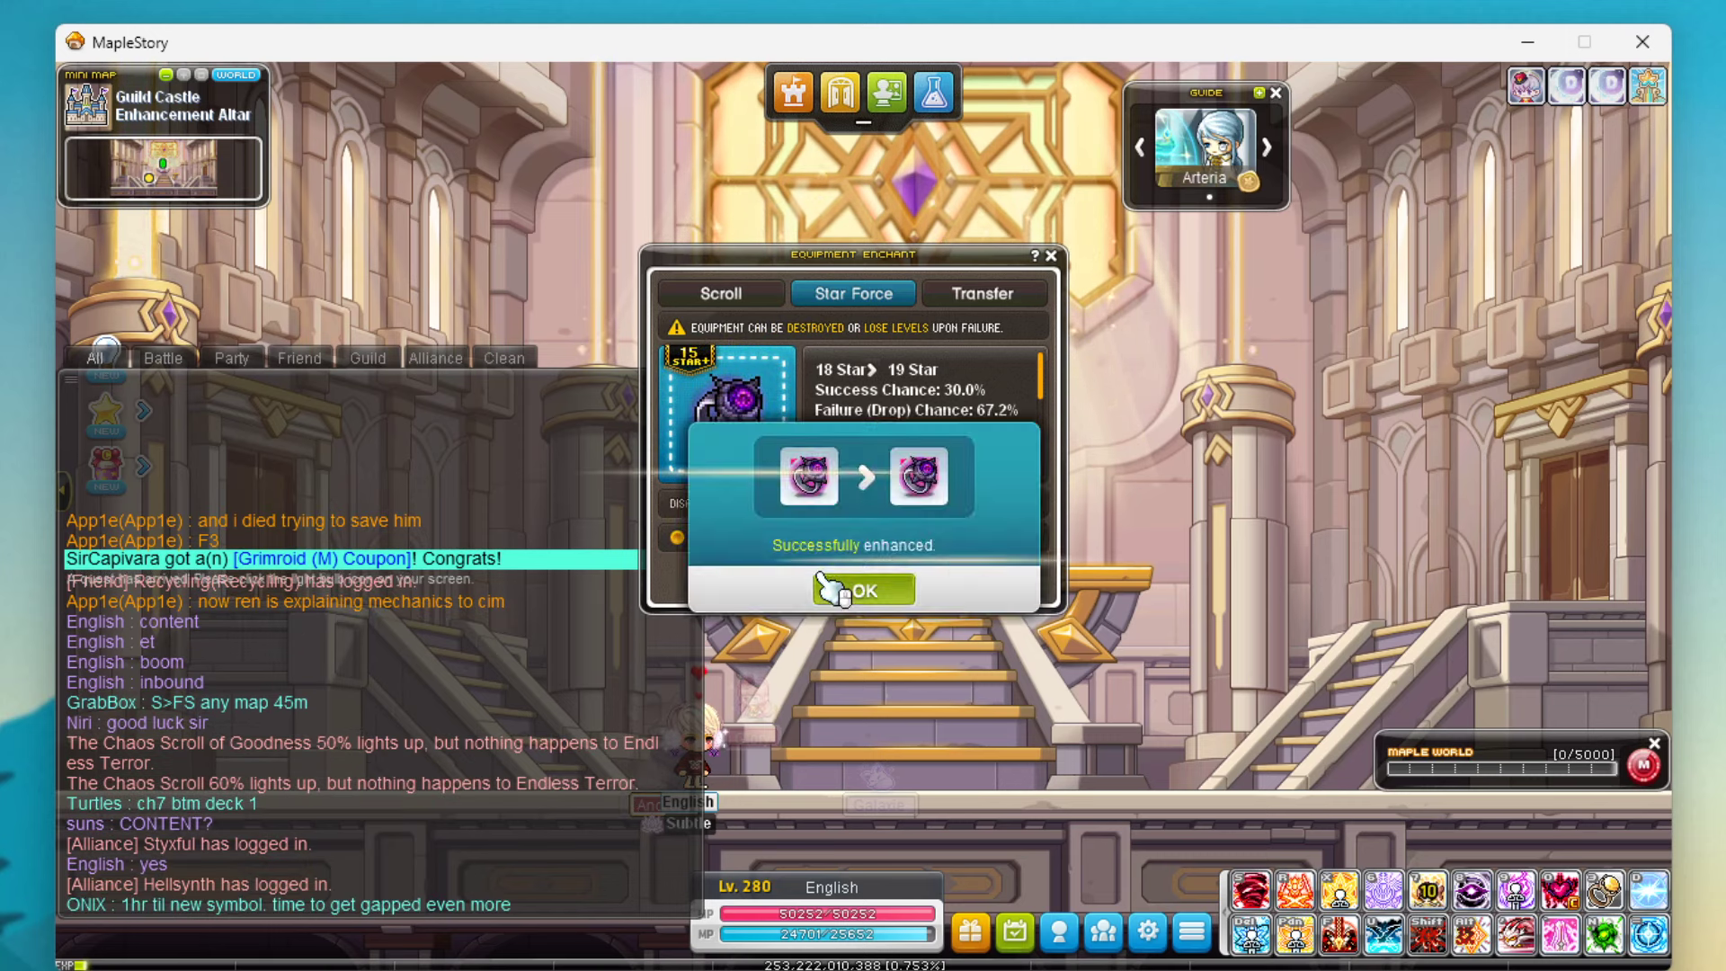
pyautogui.click(862, 589)
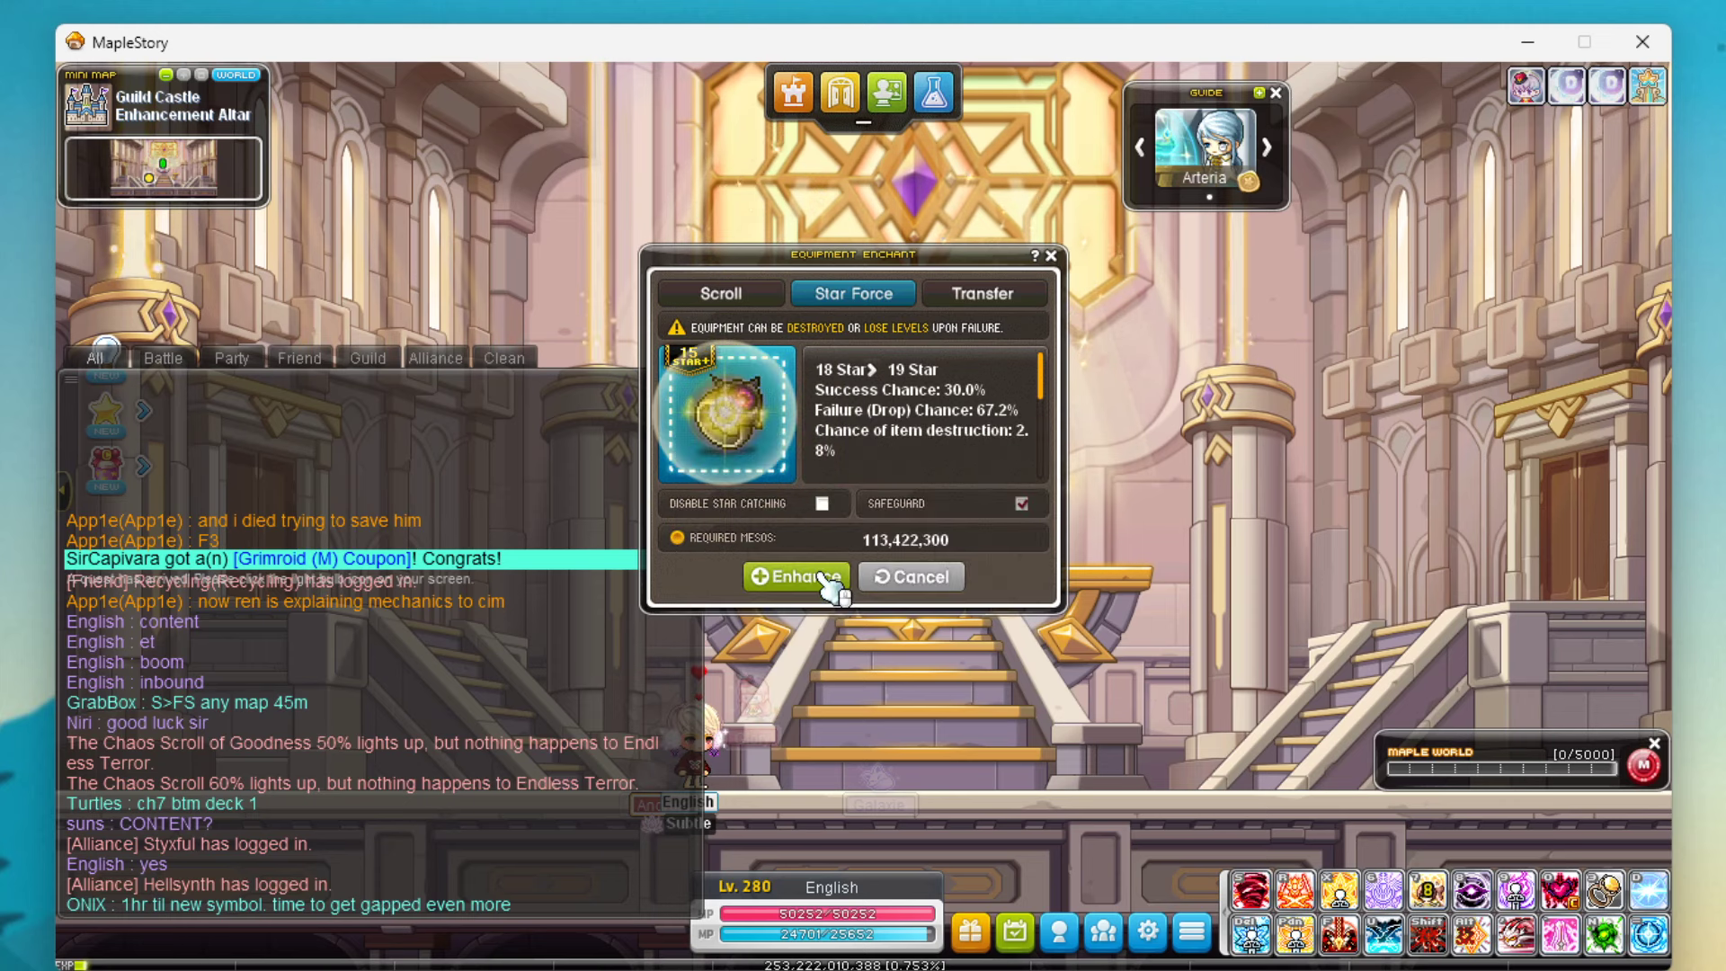
# Enhance the ring from 18 stars up to 22 stars, confirming the meso cost
pyautogui.click(794, 576)
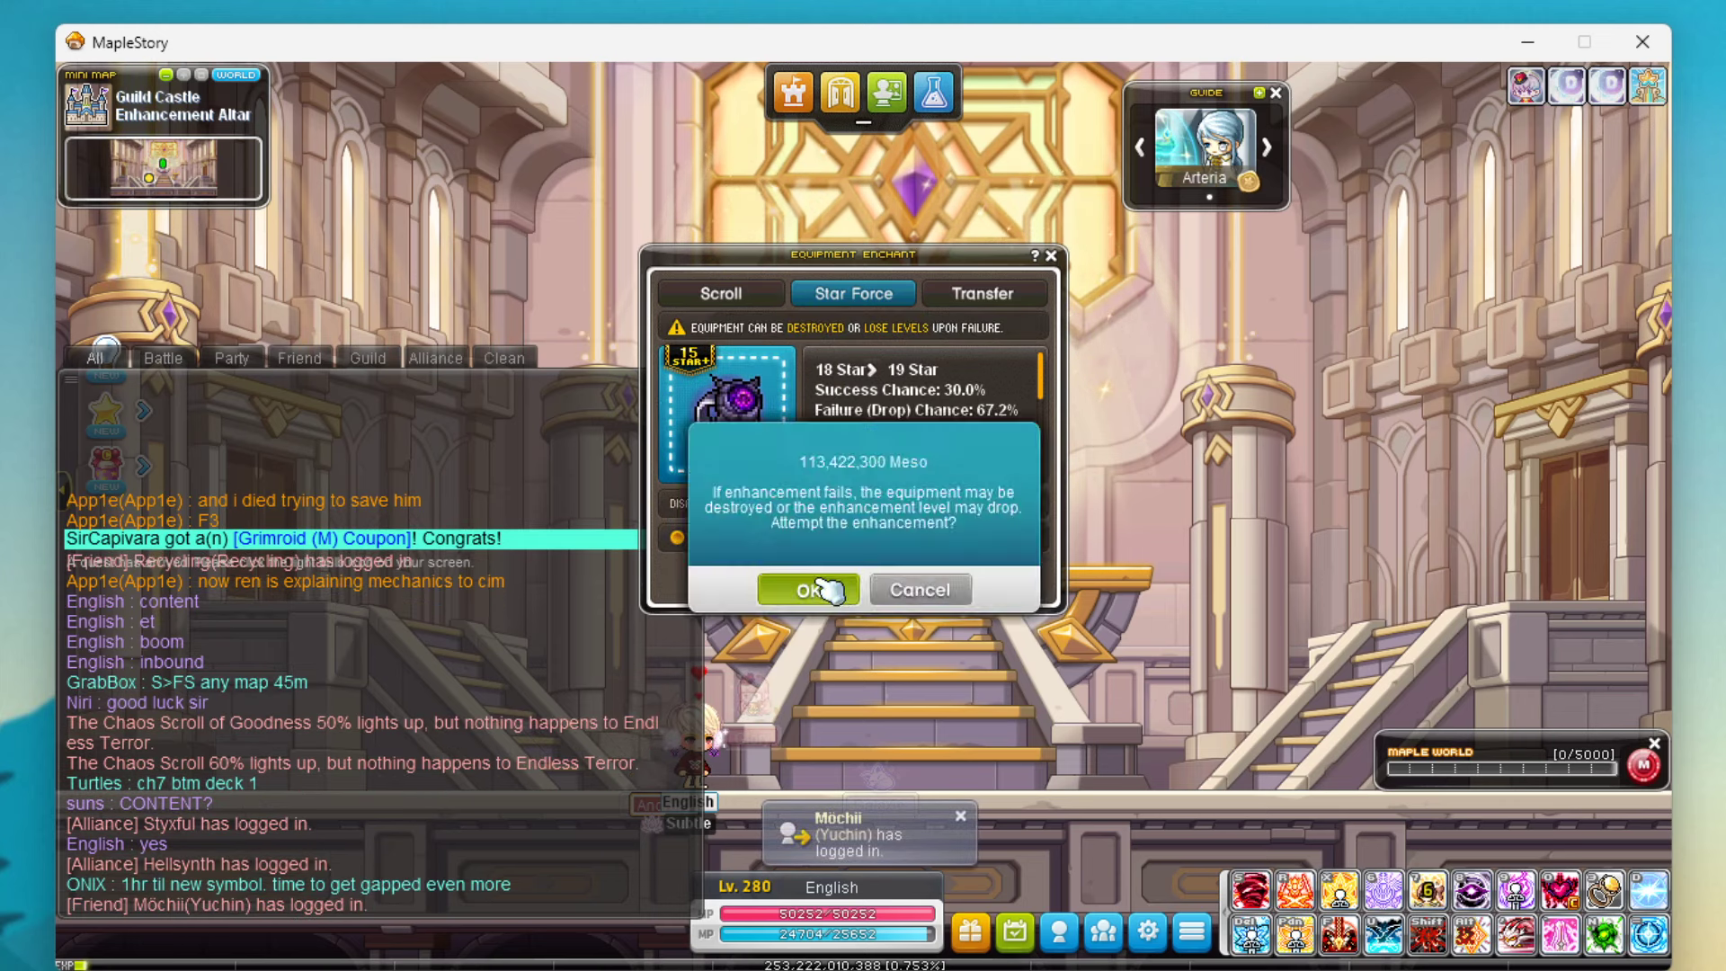
pyautogui.click(805, 590)
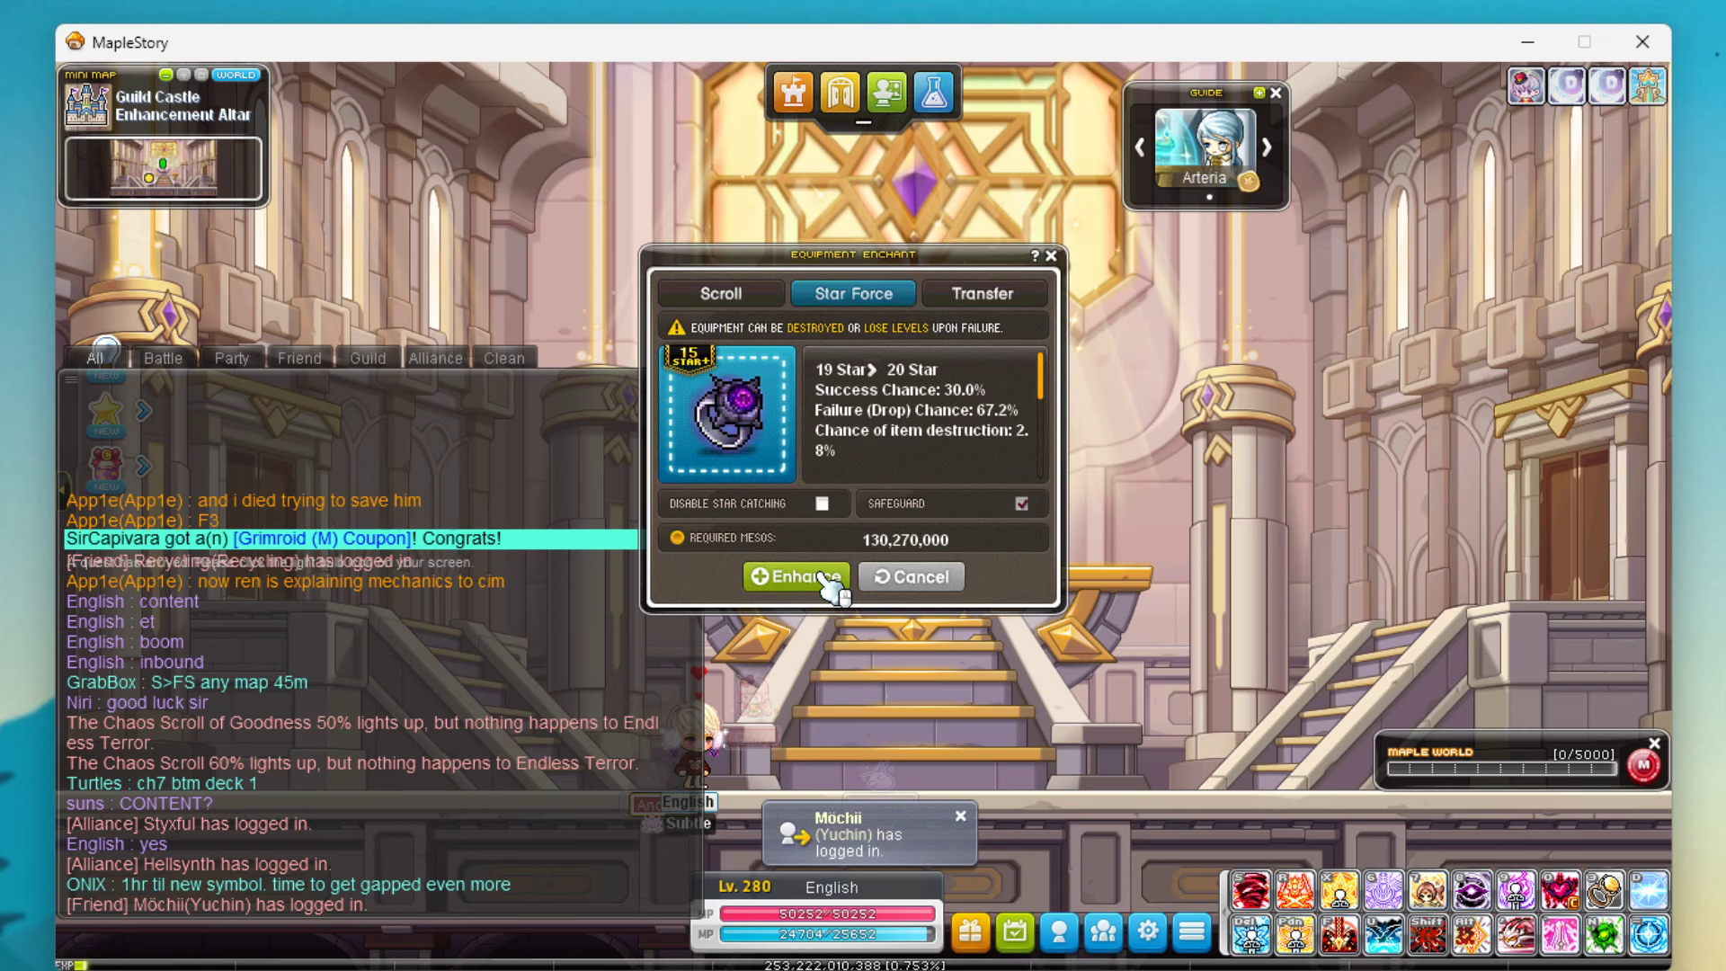
pyautogui.click(796, 575)
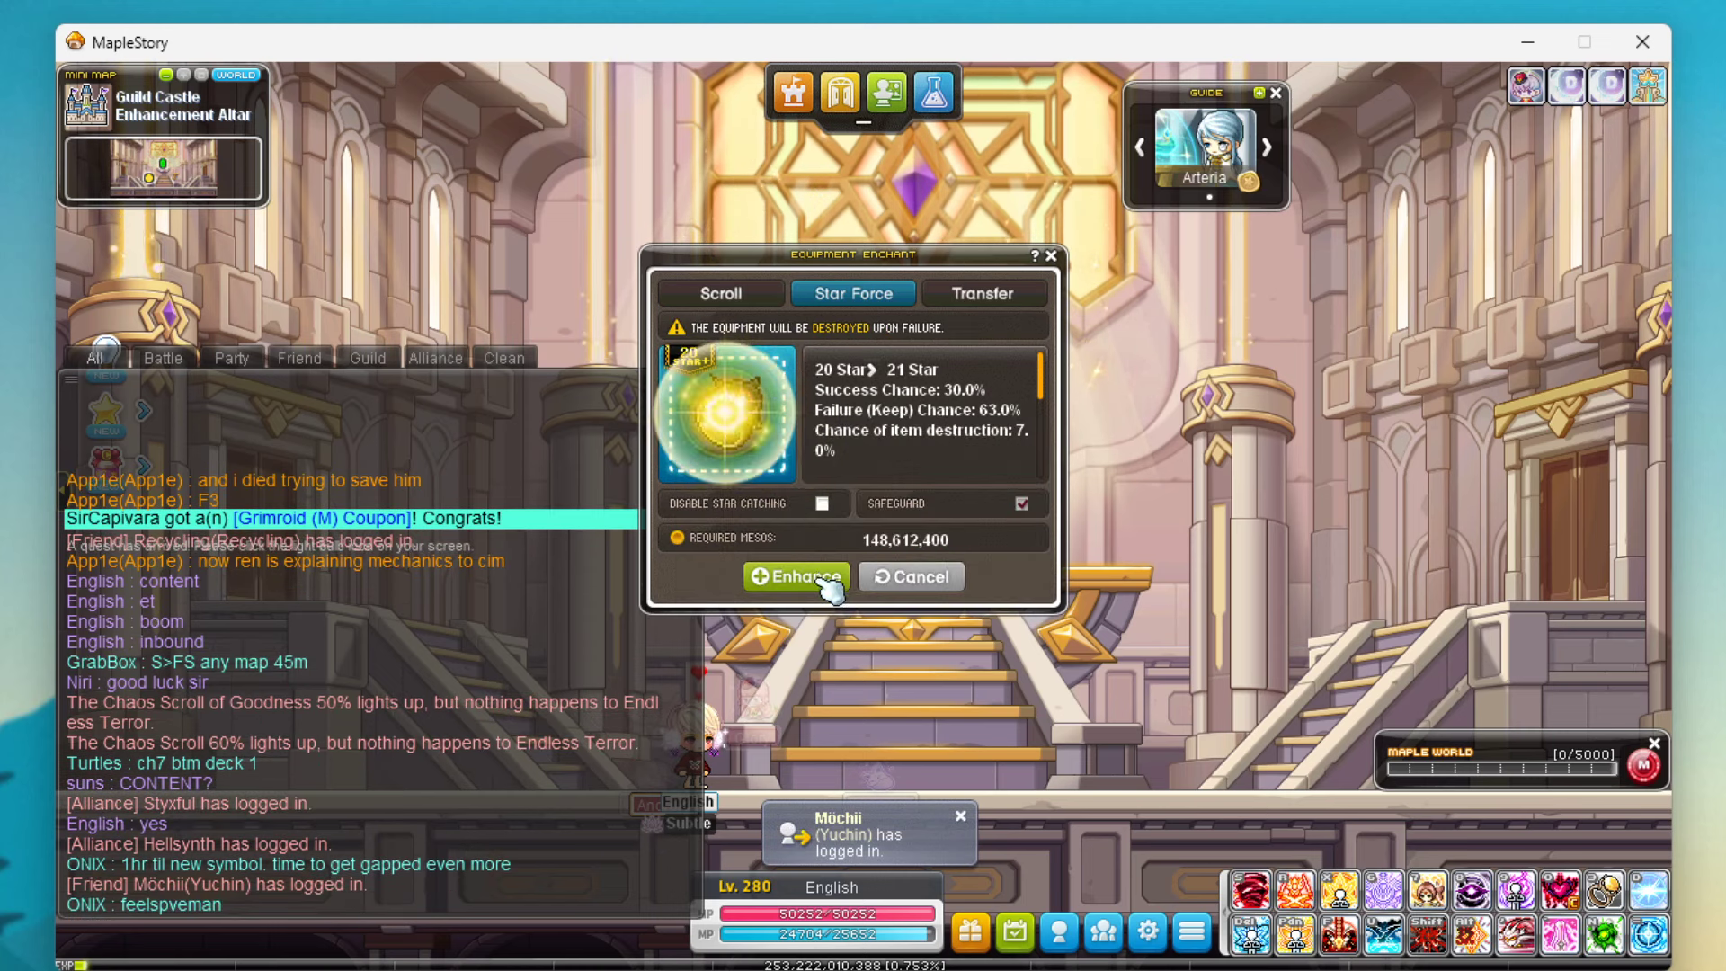
pyautogui.click(797, 575)
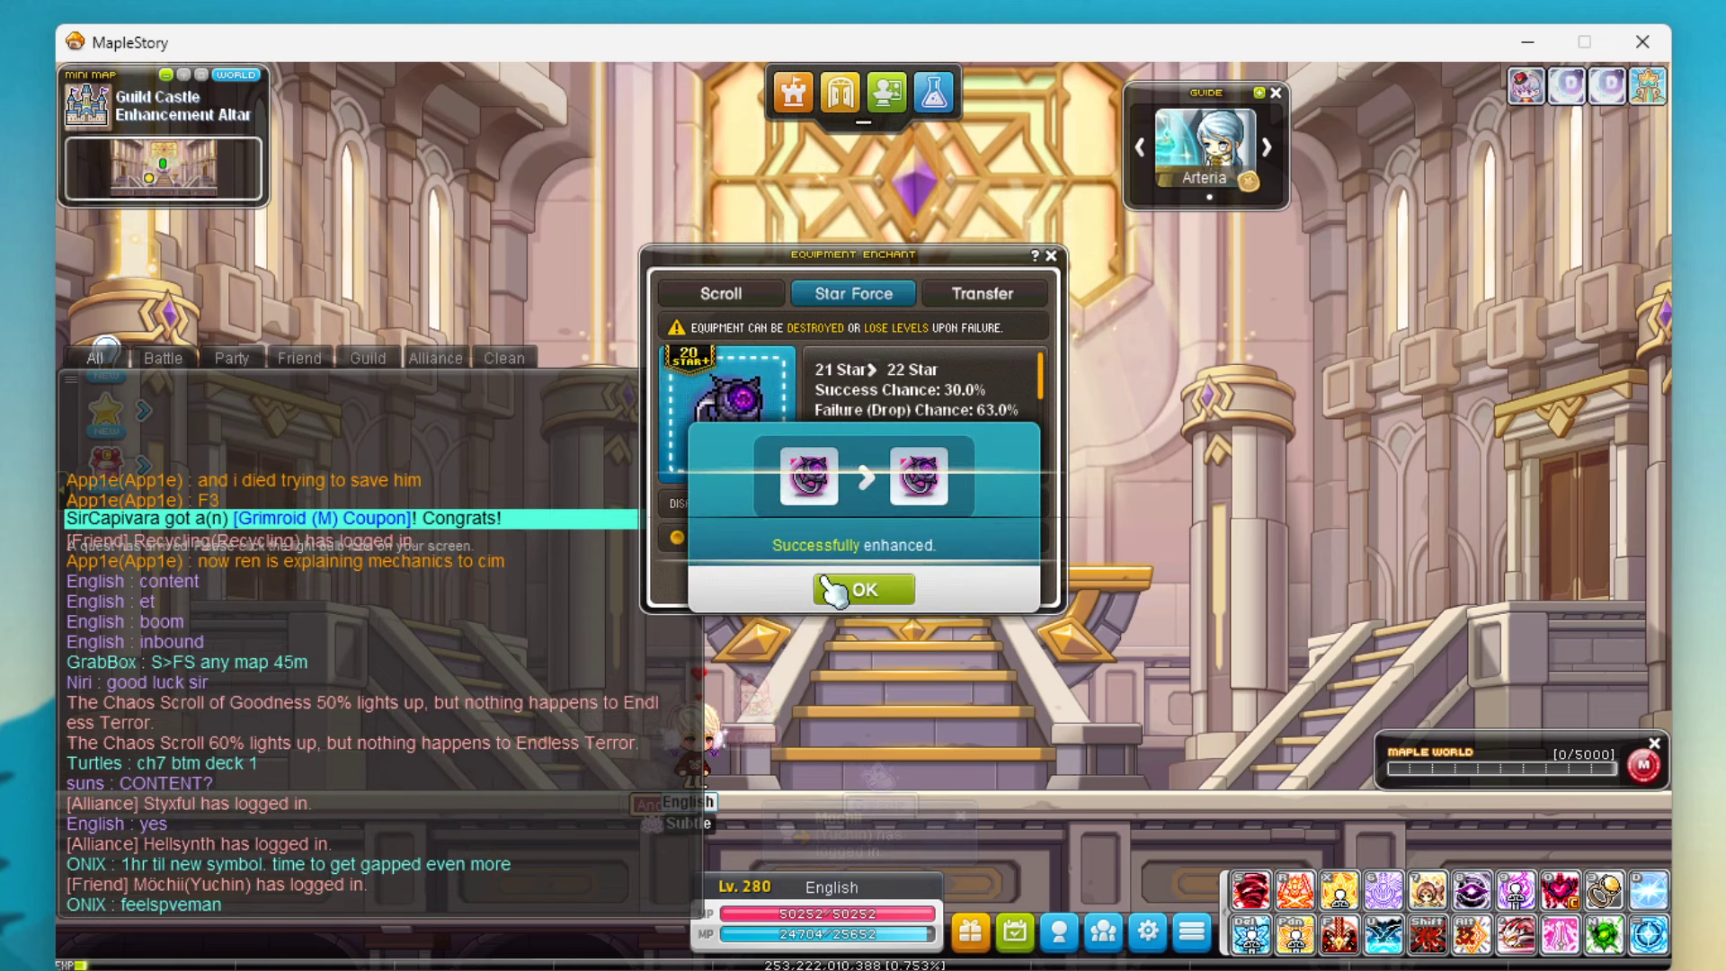
pyautogui.click(863, 588)
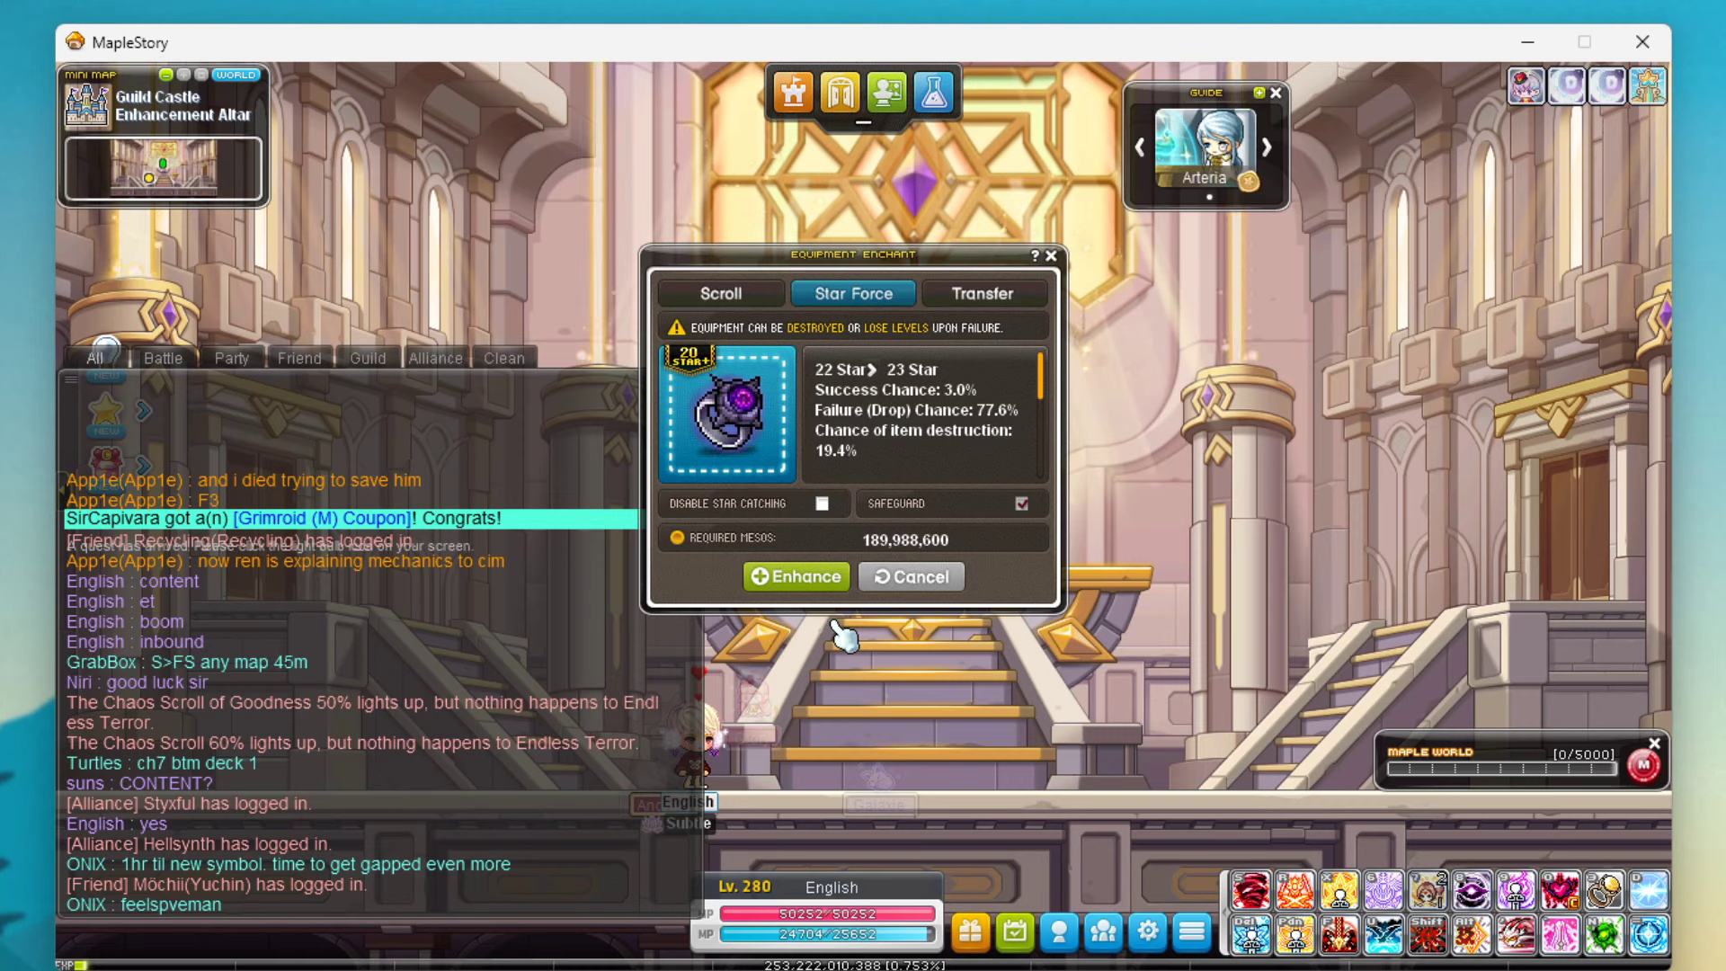